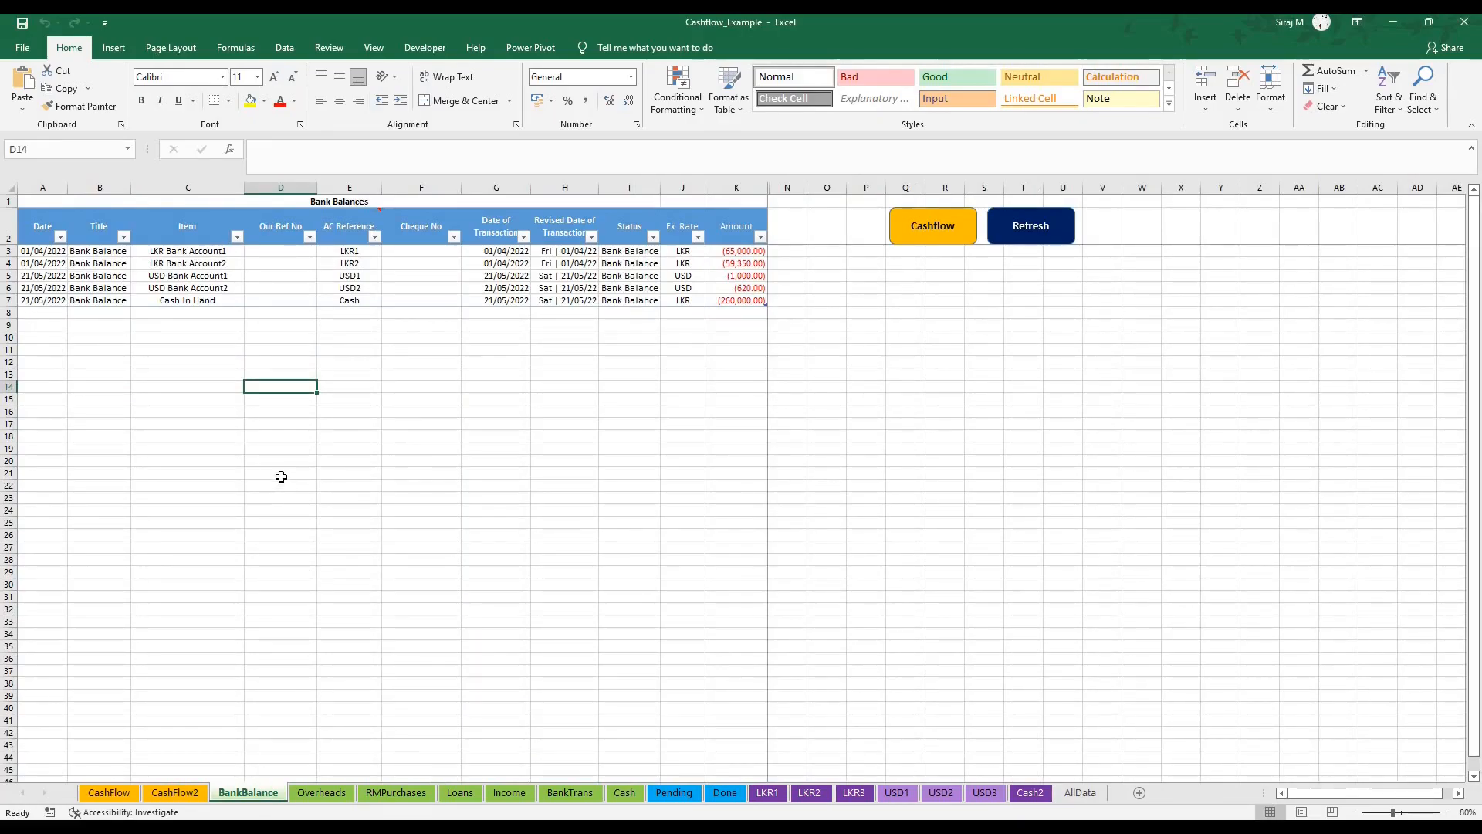
{"action": "mouse_move", "coordinate": [285, 470]}
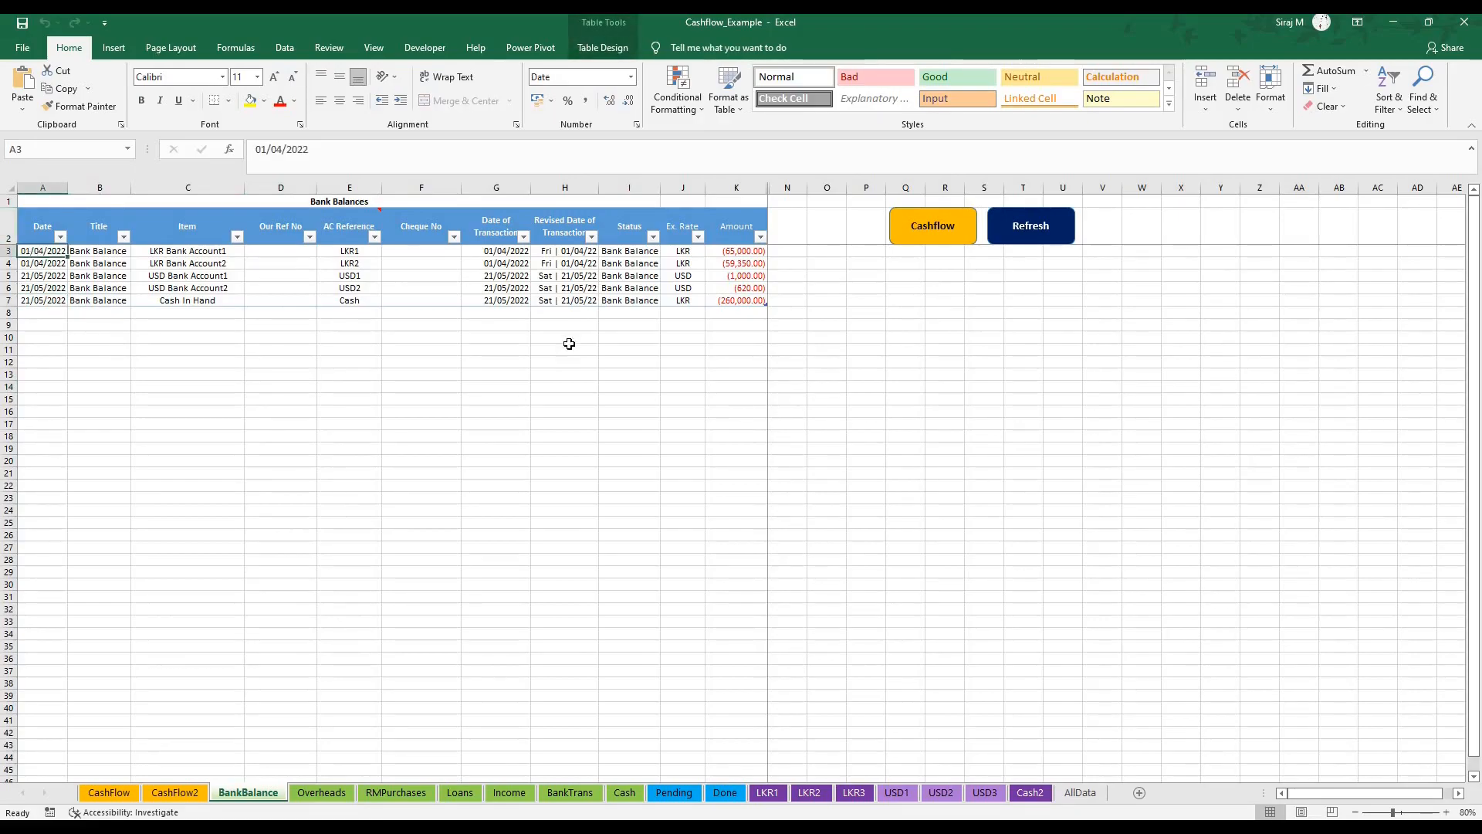
- Inspect the first LKR Bank Account1 row's date, title, status and amount
{"action": "left_click", "coordinate": [496, 250]}
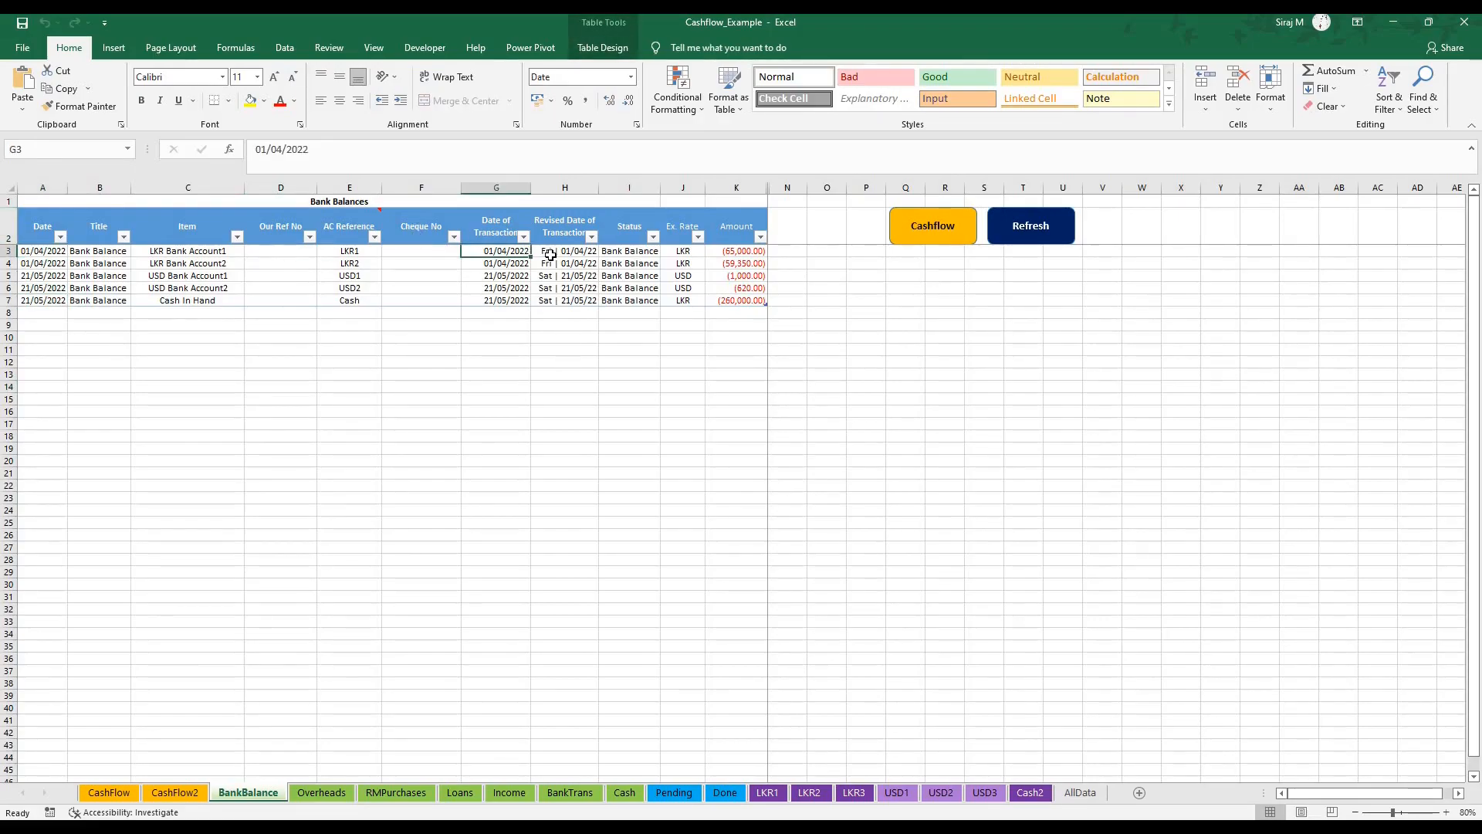
{"action": "left_click", "coordinate": [564, 250]}
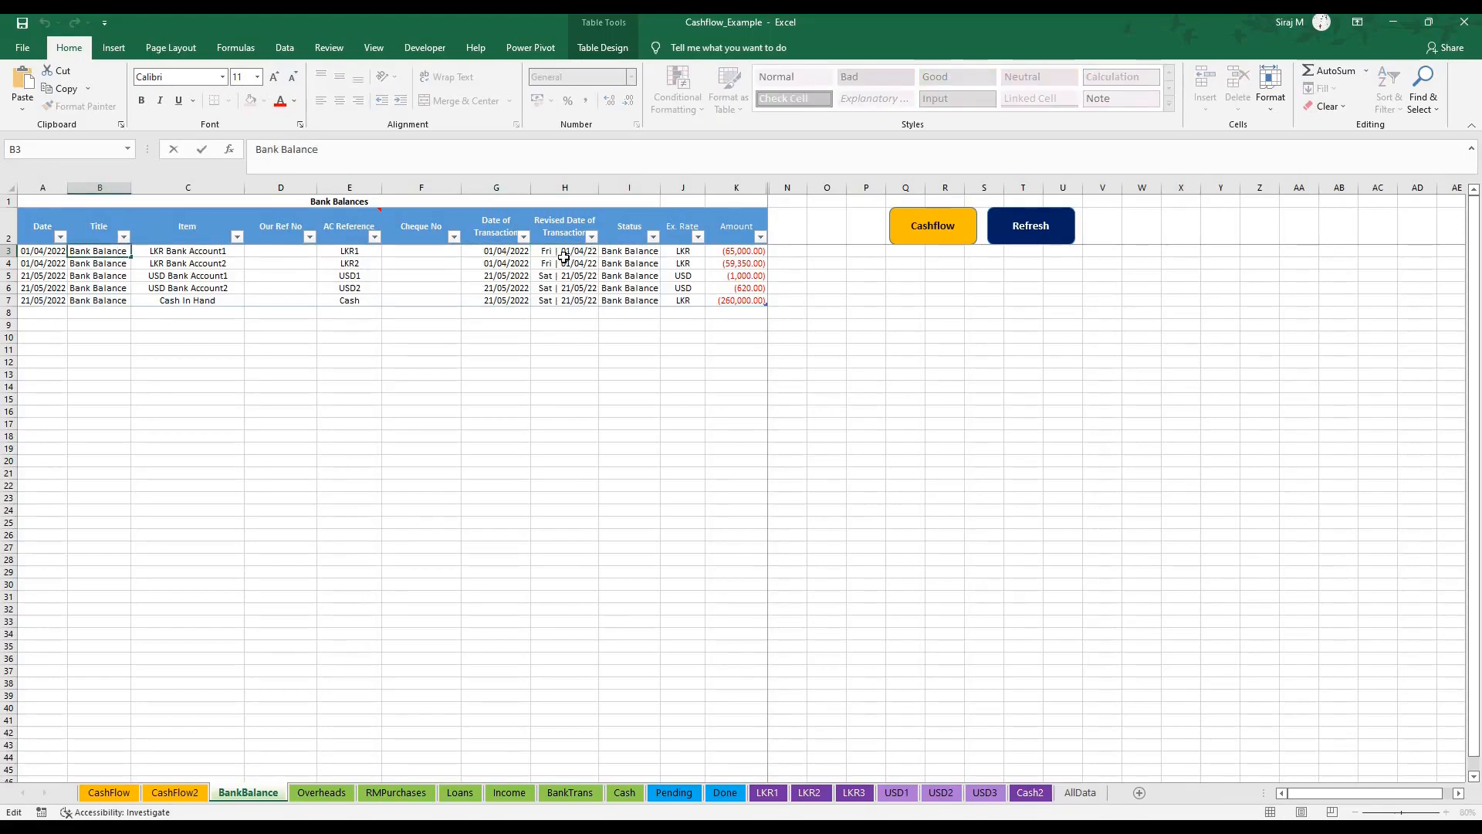
{"action": "left_click", "coordinate": [628, 250]}
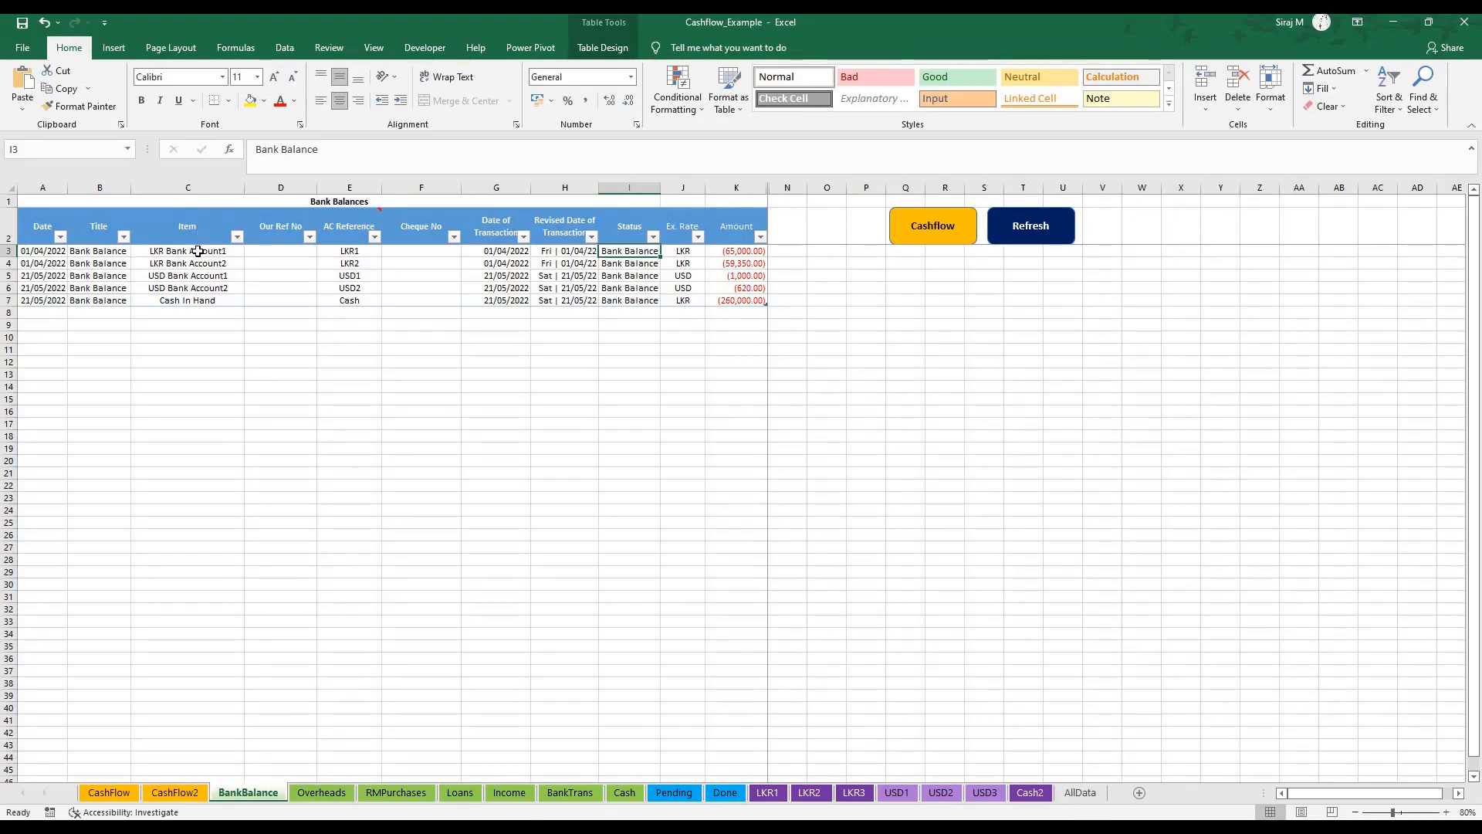
{"action": "left_click", "coordinate": [186, 250]}
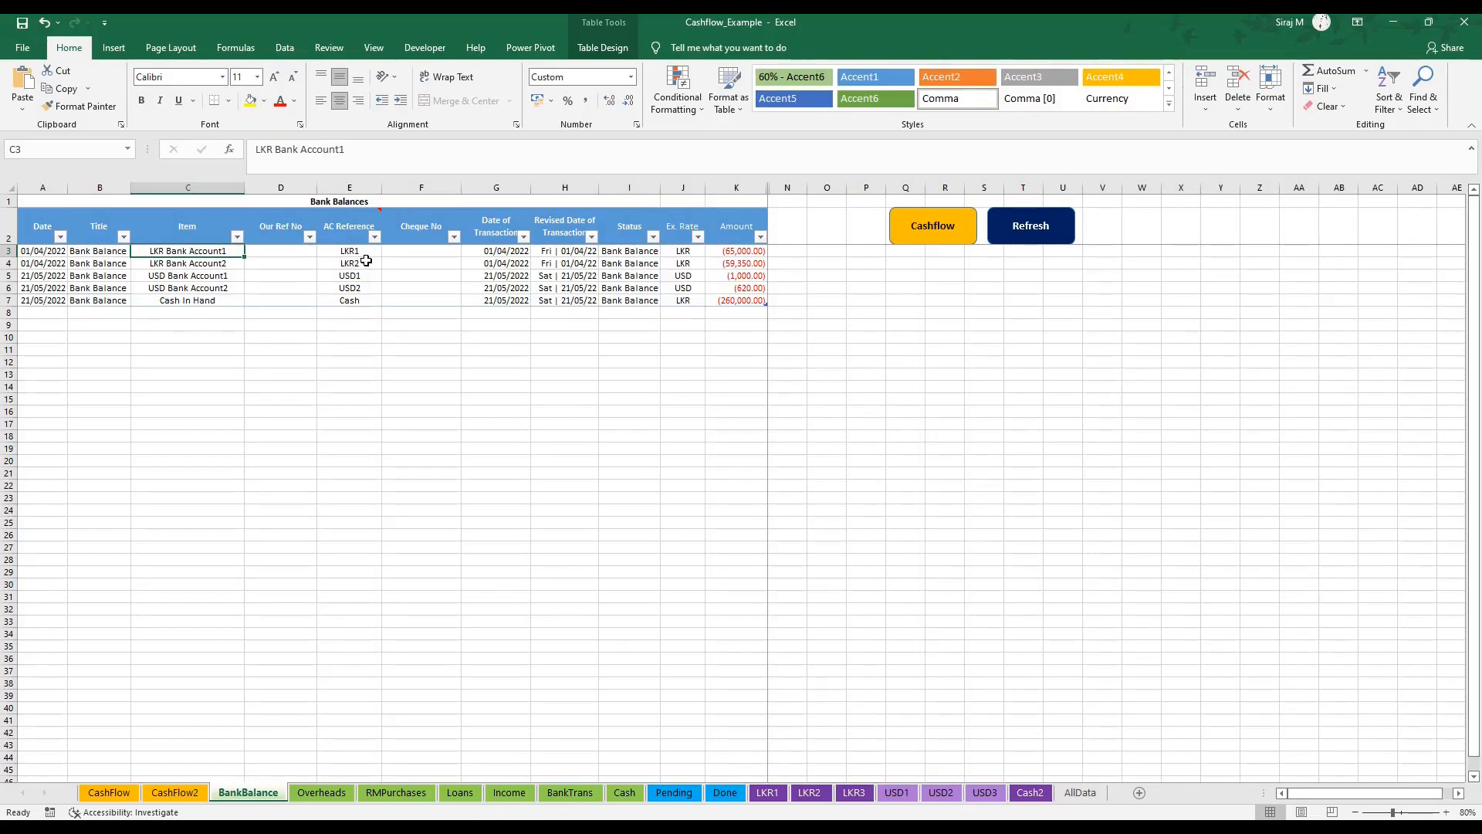
{"action": "mouse_move", "coordinate": [361, 251]}
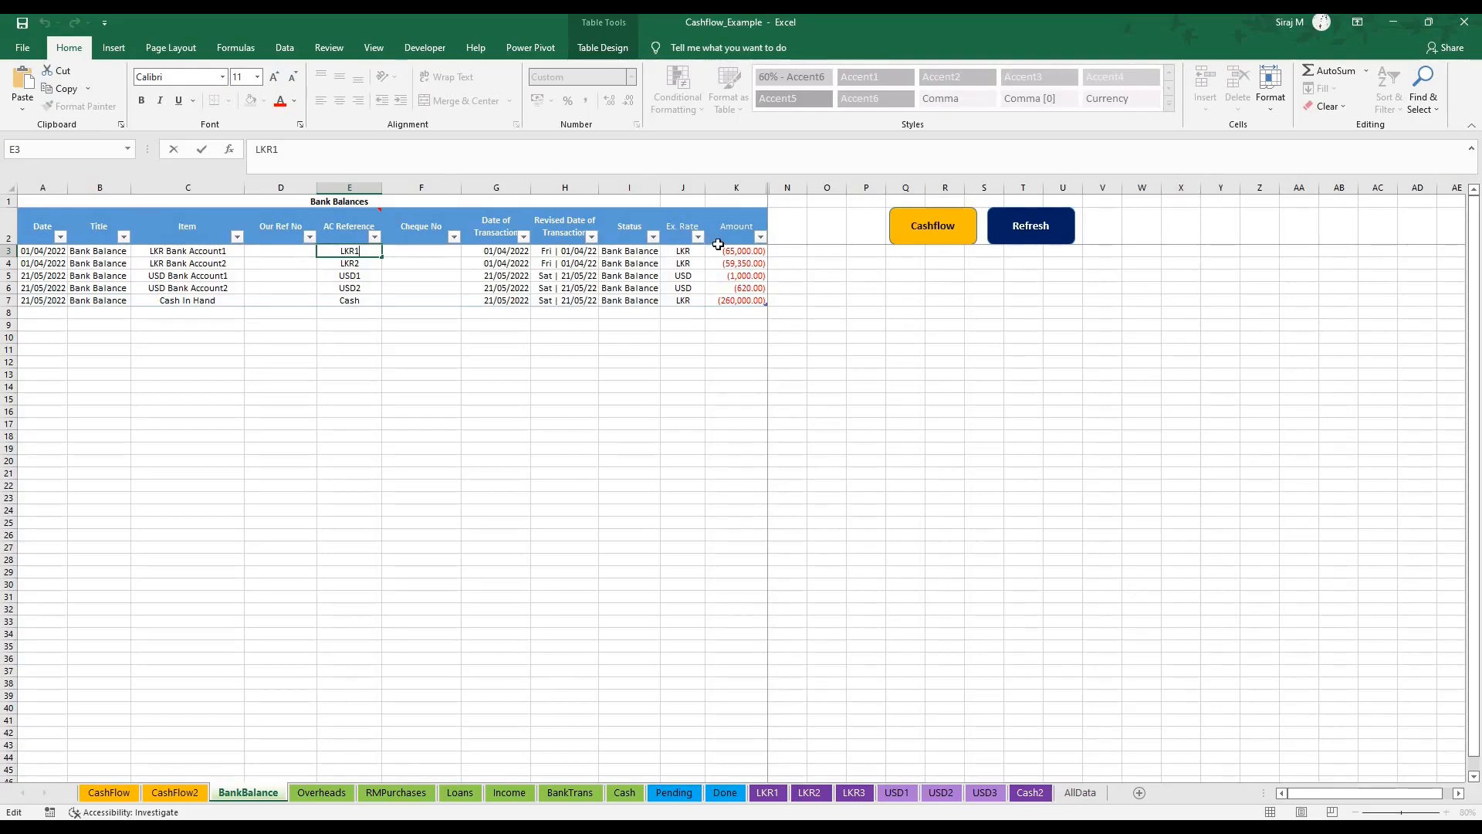
{"action": "left_click", "coordinate": [735, 251]}
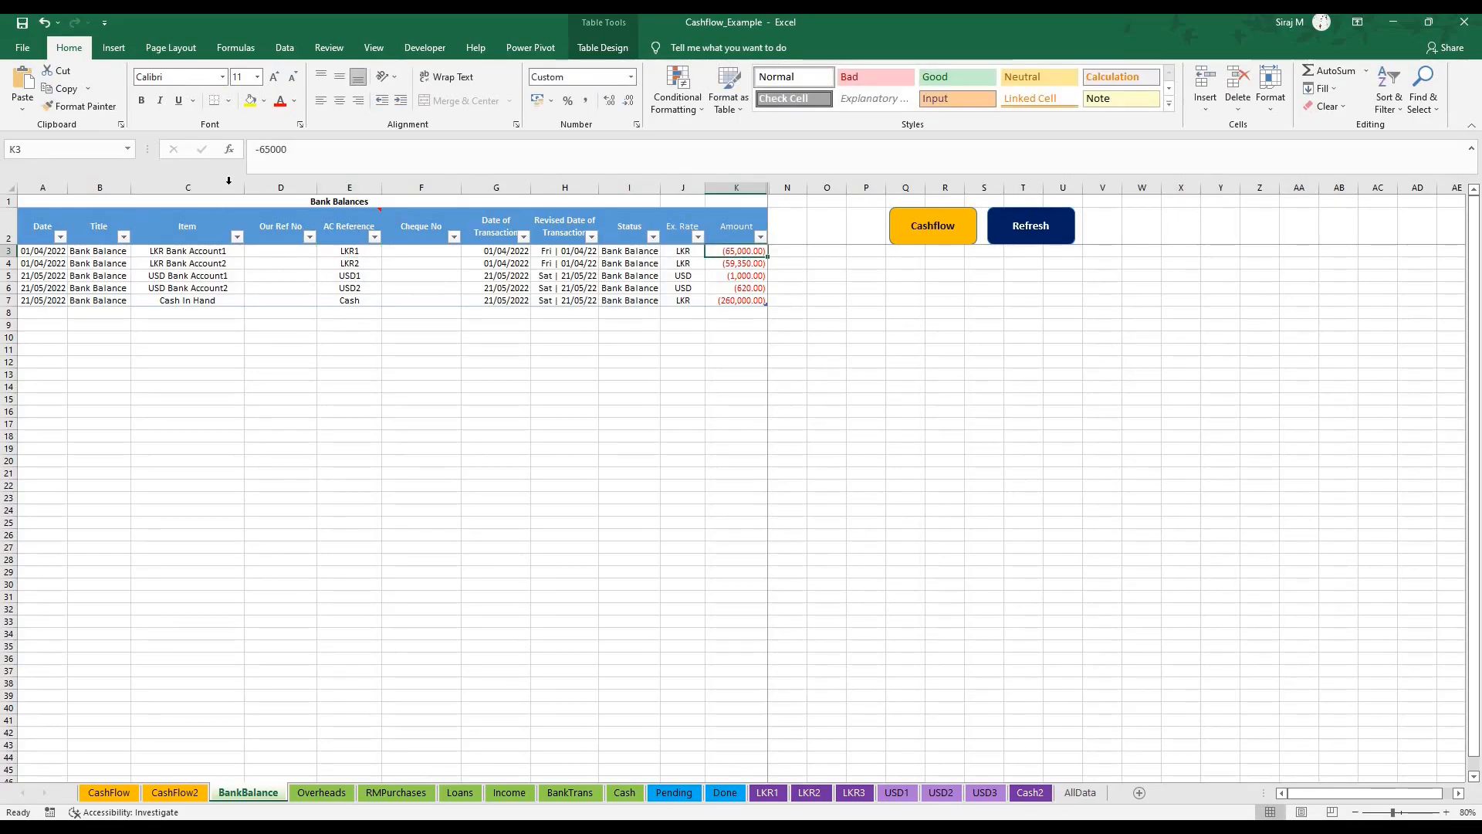
{"action": "left_click", "coordinate": [186, 186]}
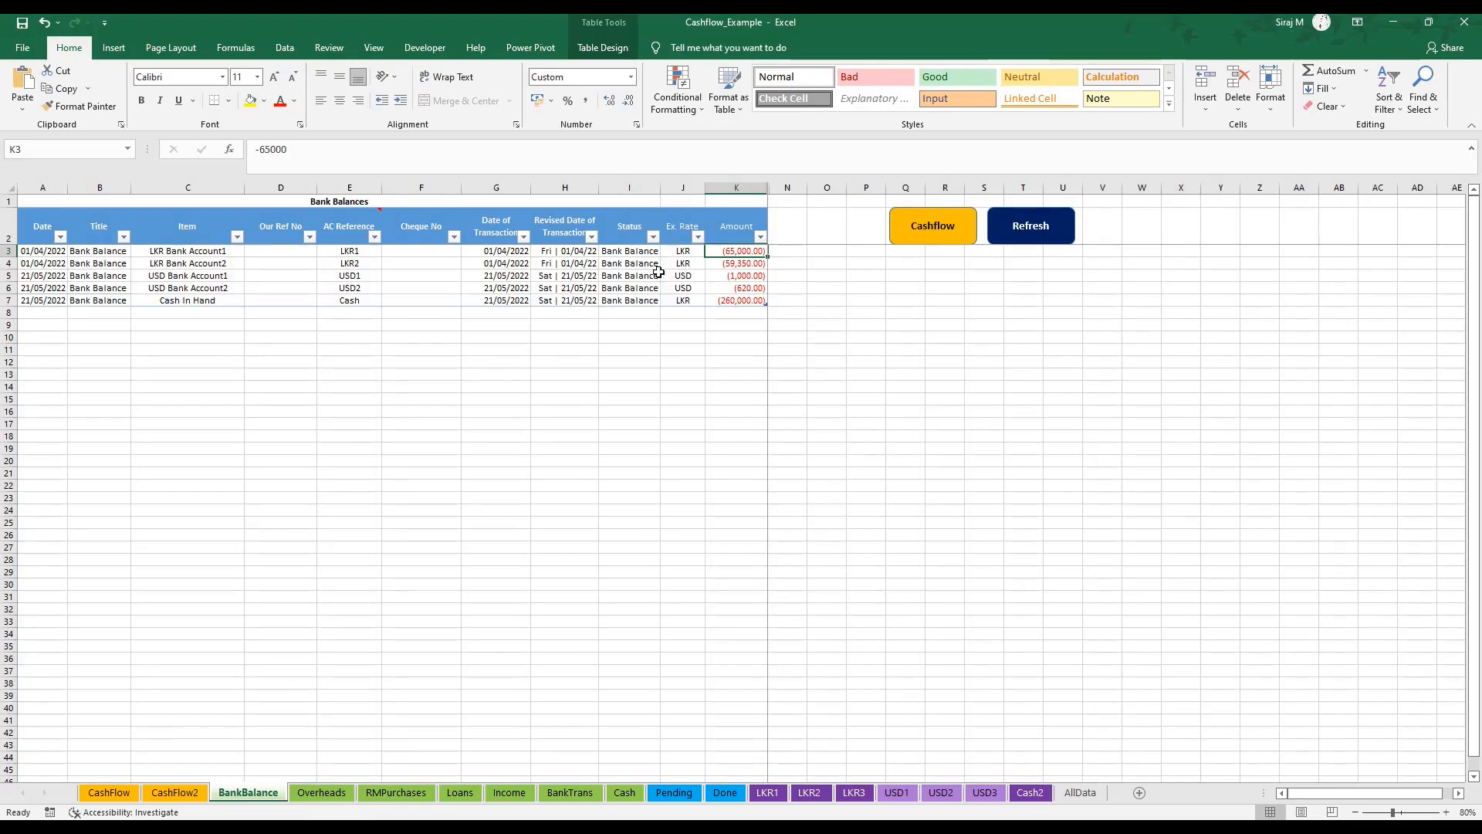
{"action": "mouse_move", "coordinate": [683, 264]}
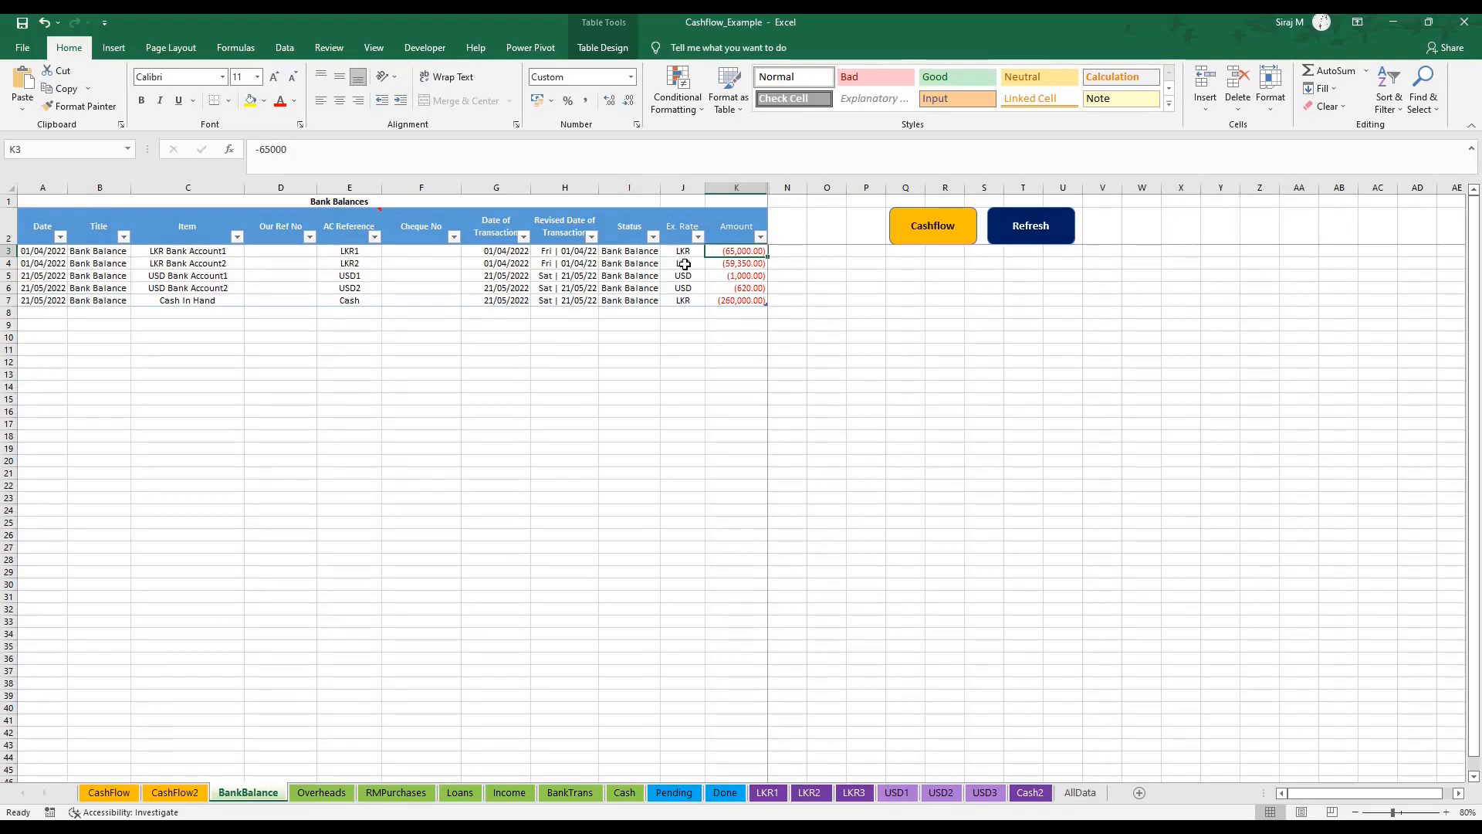
- Check the bank accounts' exchange rate currencies, then bring up the CashFlow pivot sheet
{"action": "left_click_drag", "start_coordinate": [682, 262], "coordinate": [682, 275]}
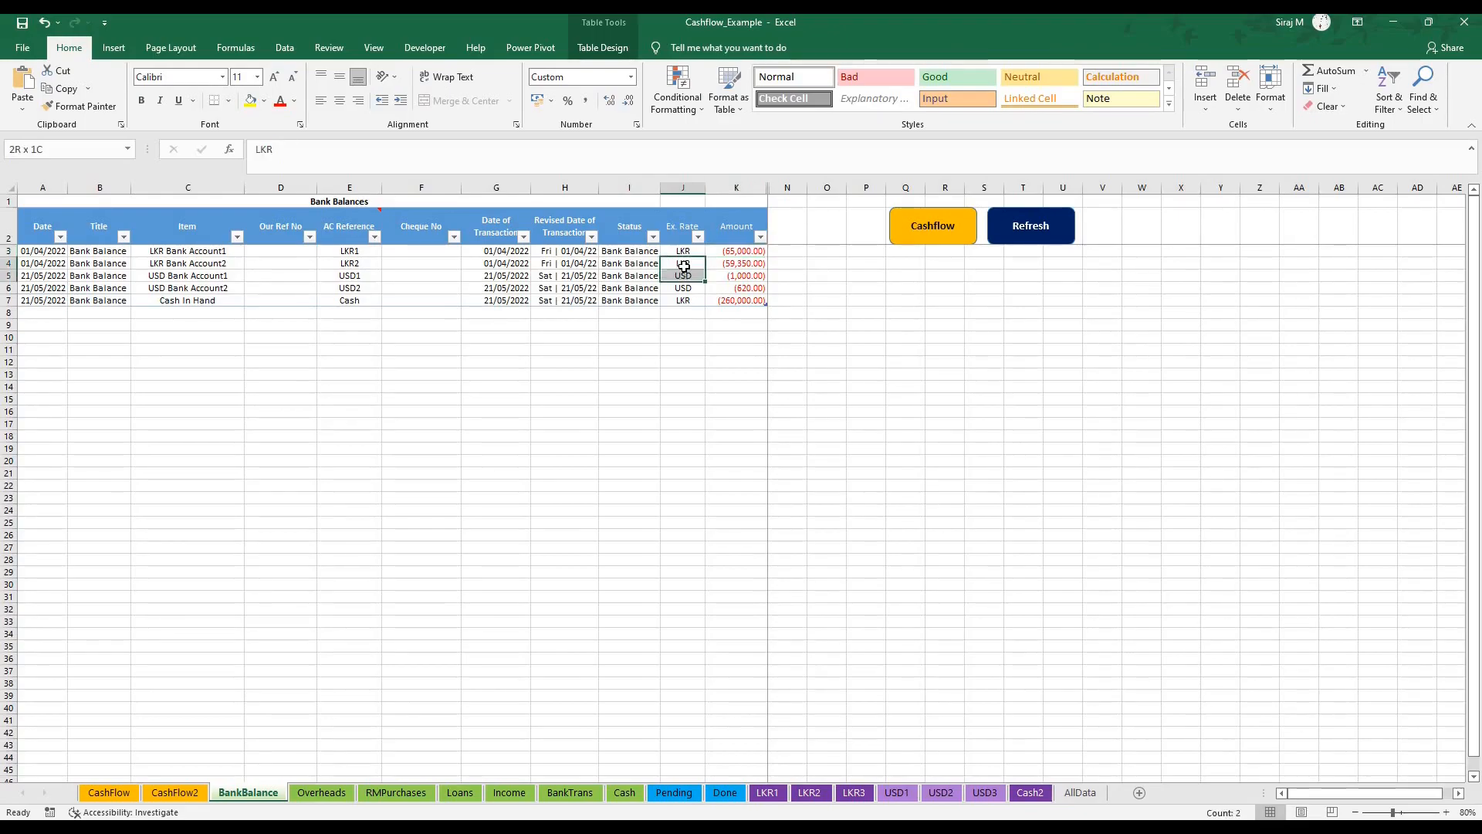
{"action": "left_click", "coordinate": [682, 262]}
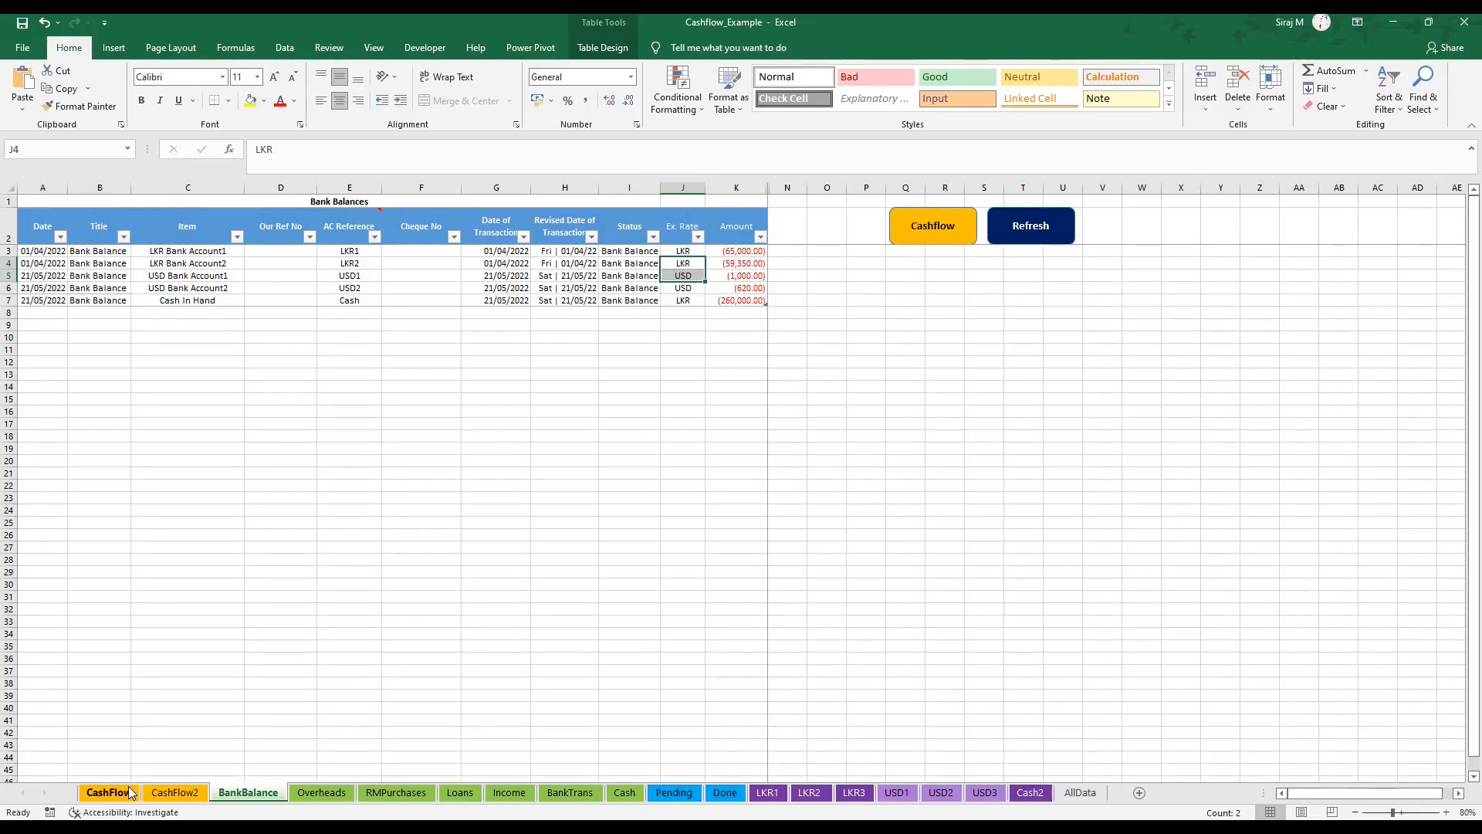
{"action": "left_click", "coordinate": [106, 792]}
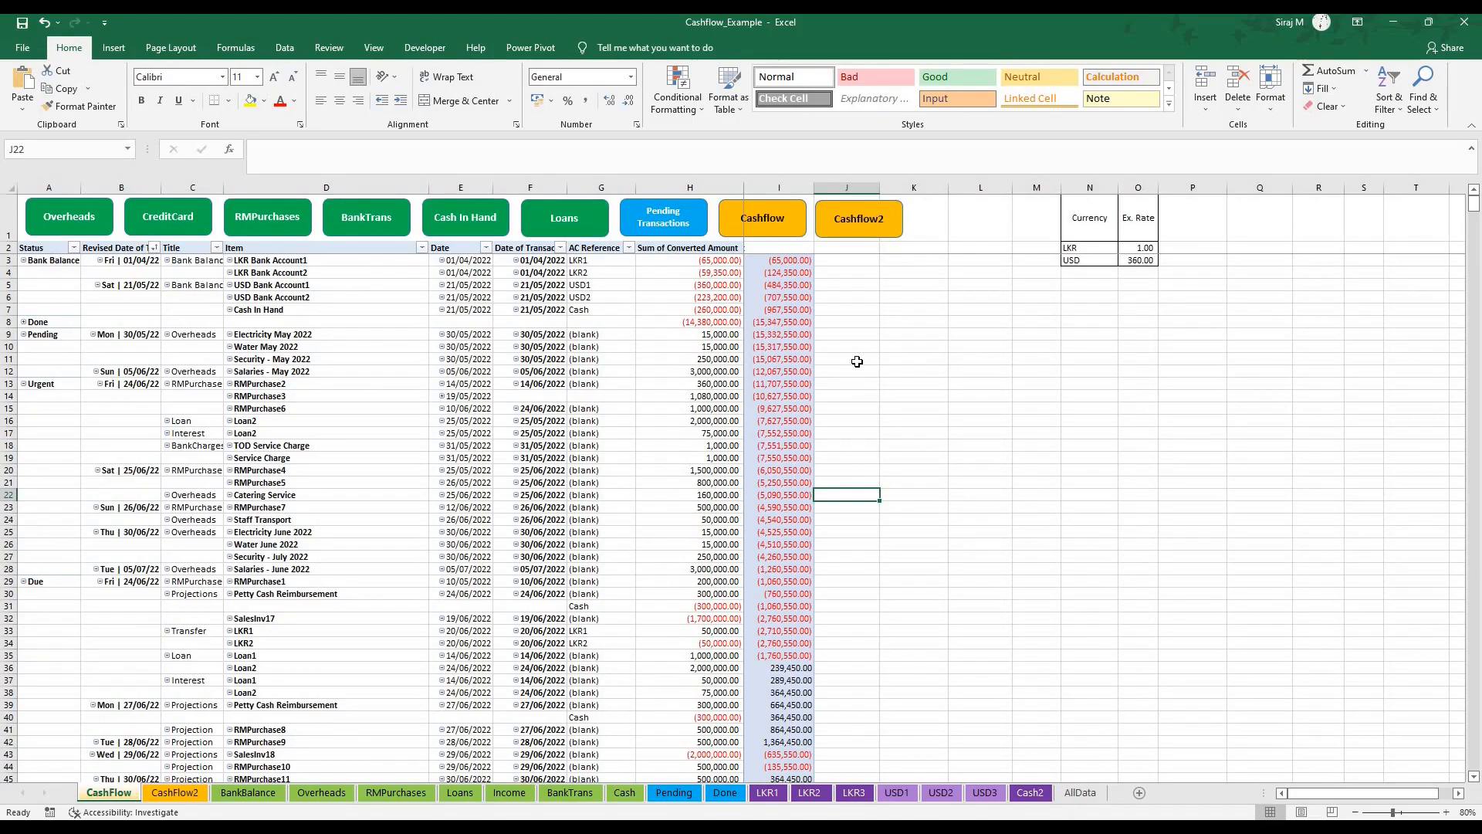
{"action": "mouse_move", "coordinate": [867, 353]}
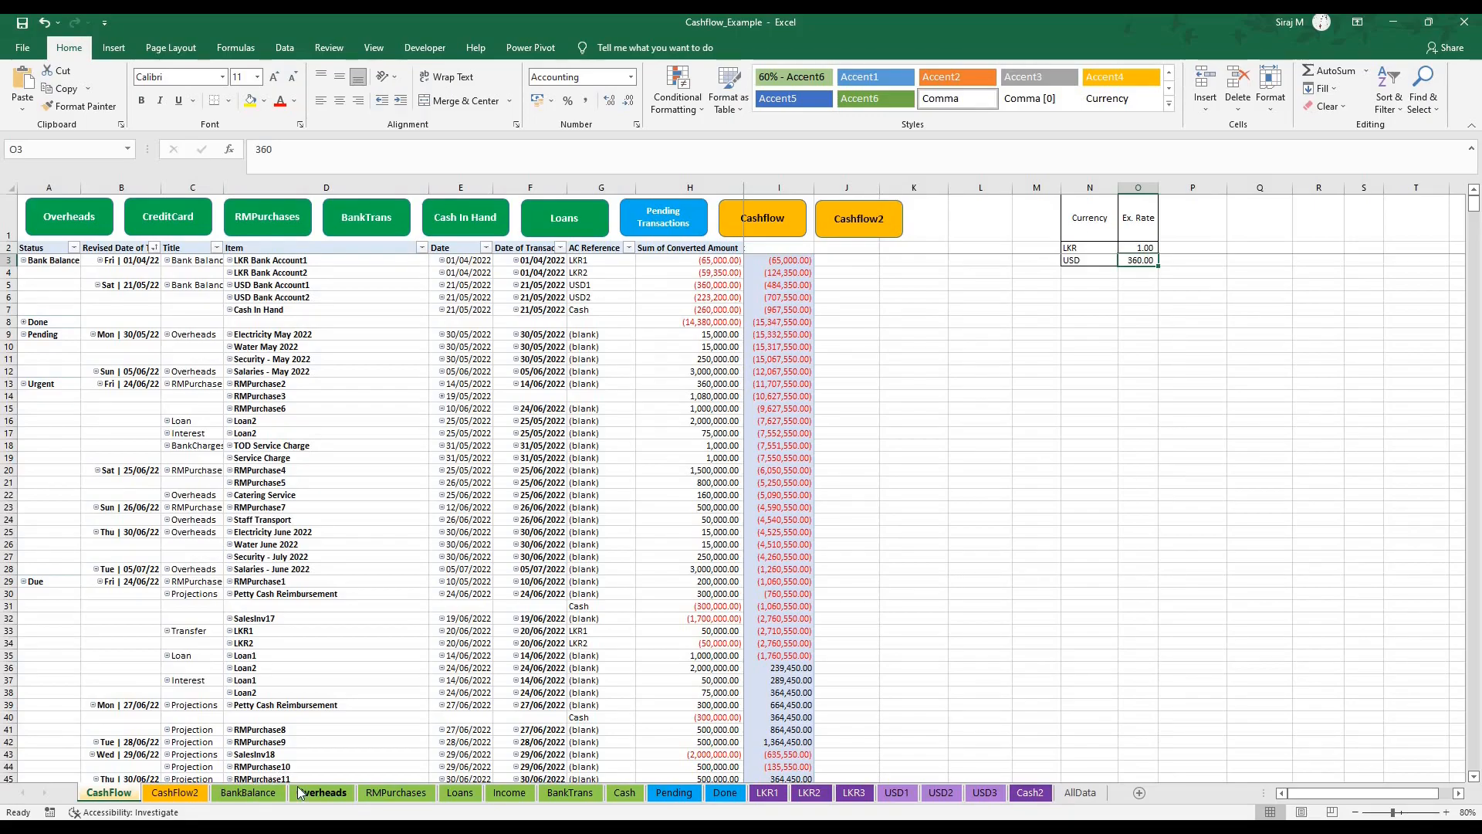
- Review Overheads dates and Water June 2022's status, selecting the first empty row
{"action": "left_click", "coordinate": [321, 792]}
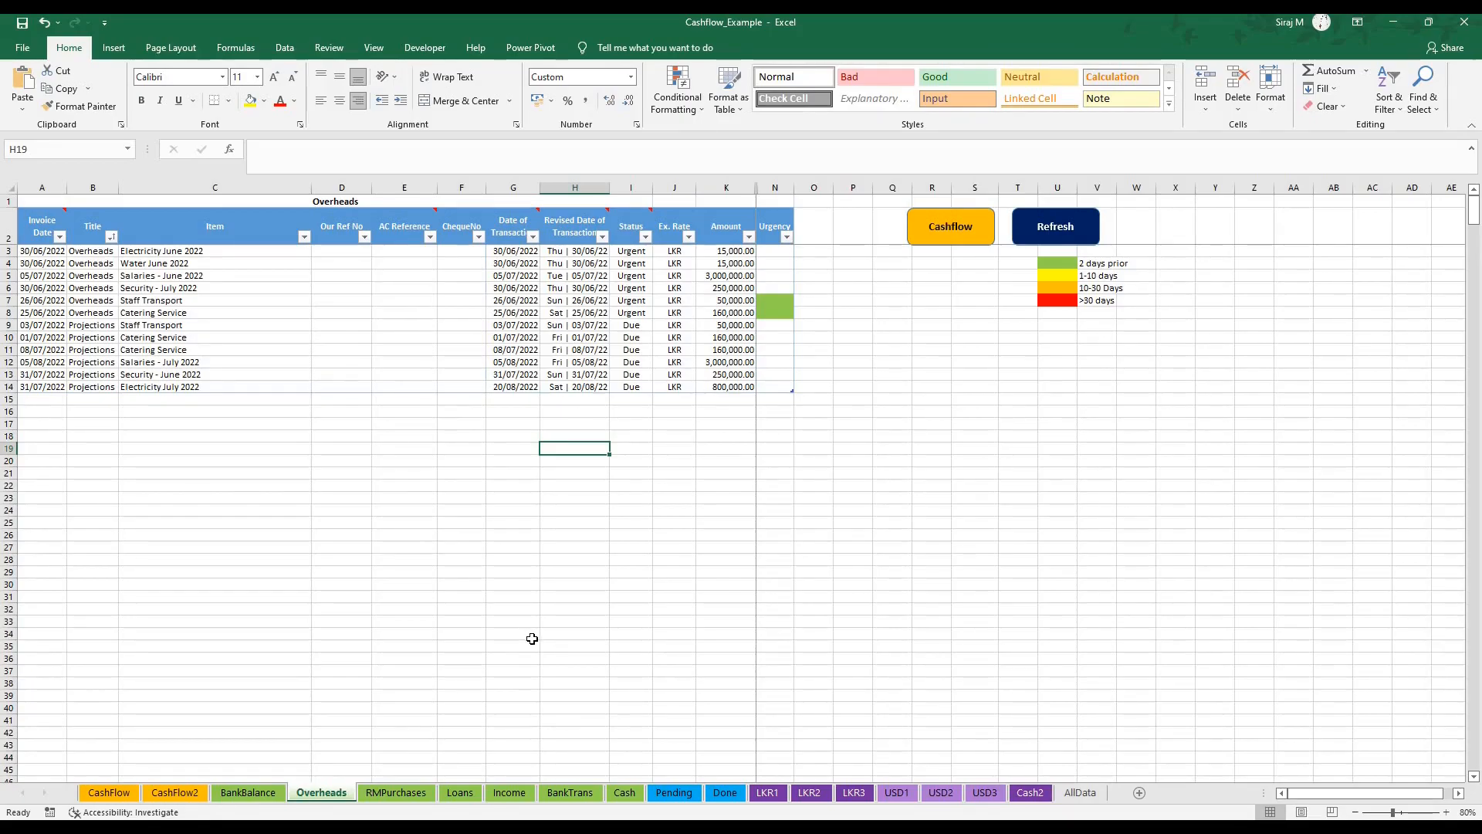
{"action": "mouse_move", "coordinate": [63, 250]}
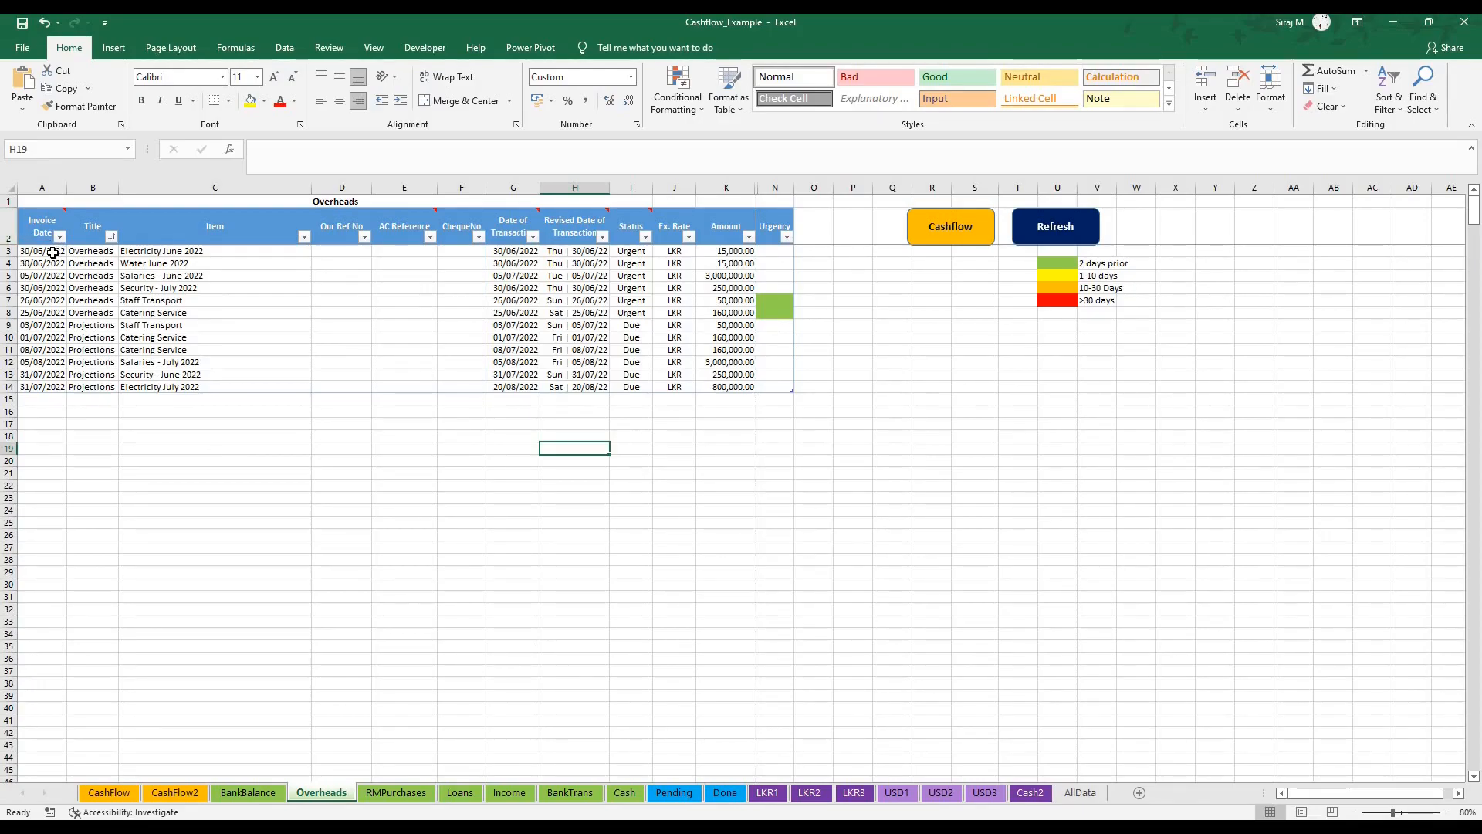
{"action": "left_click", "coordinate": [42, 250]}
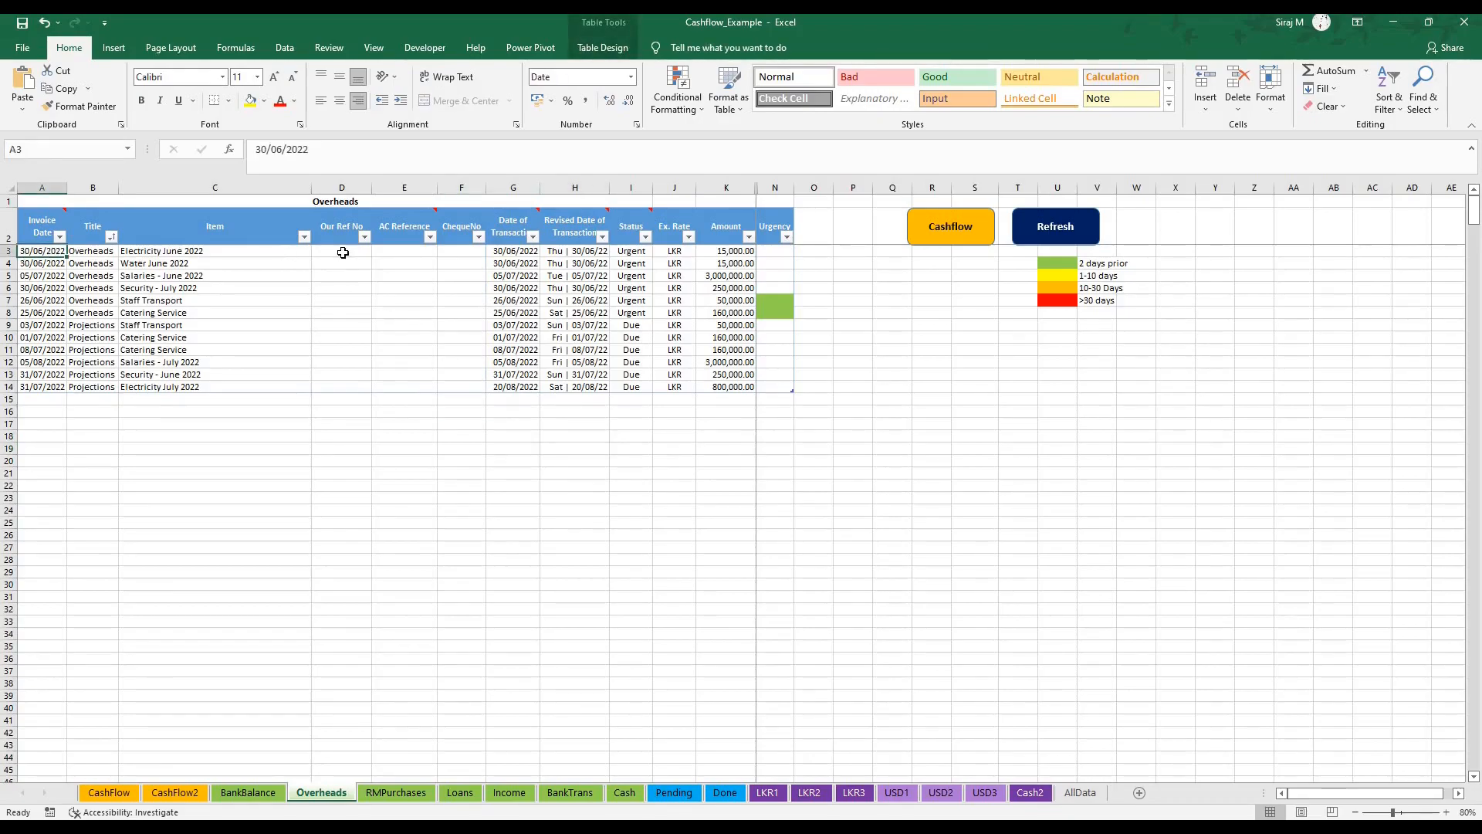
{"action": "mouse_move", "coordinate": [510, 257]}
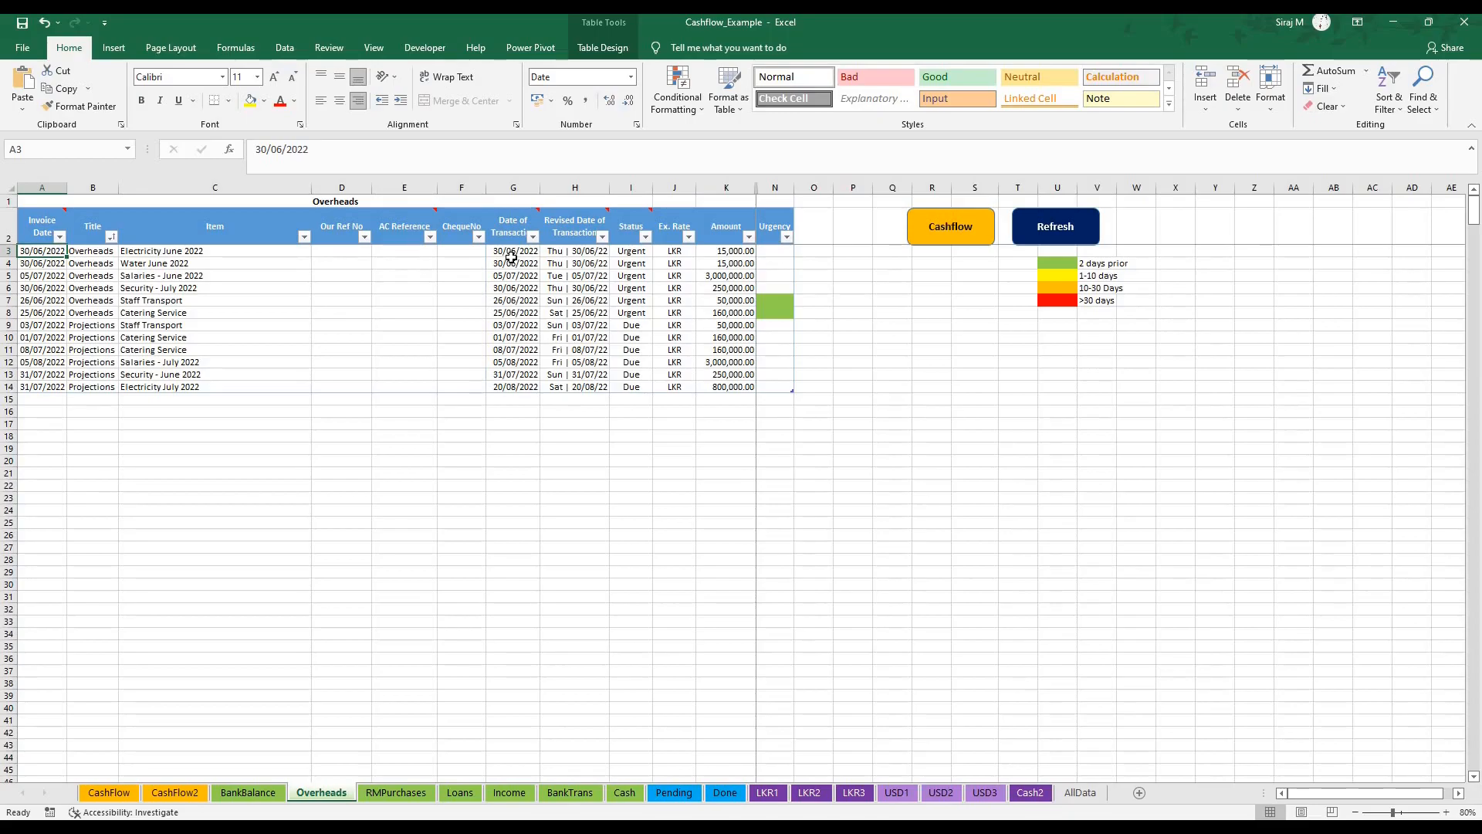
{"action": "left_click", "coordinate": [514, 263]}
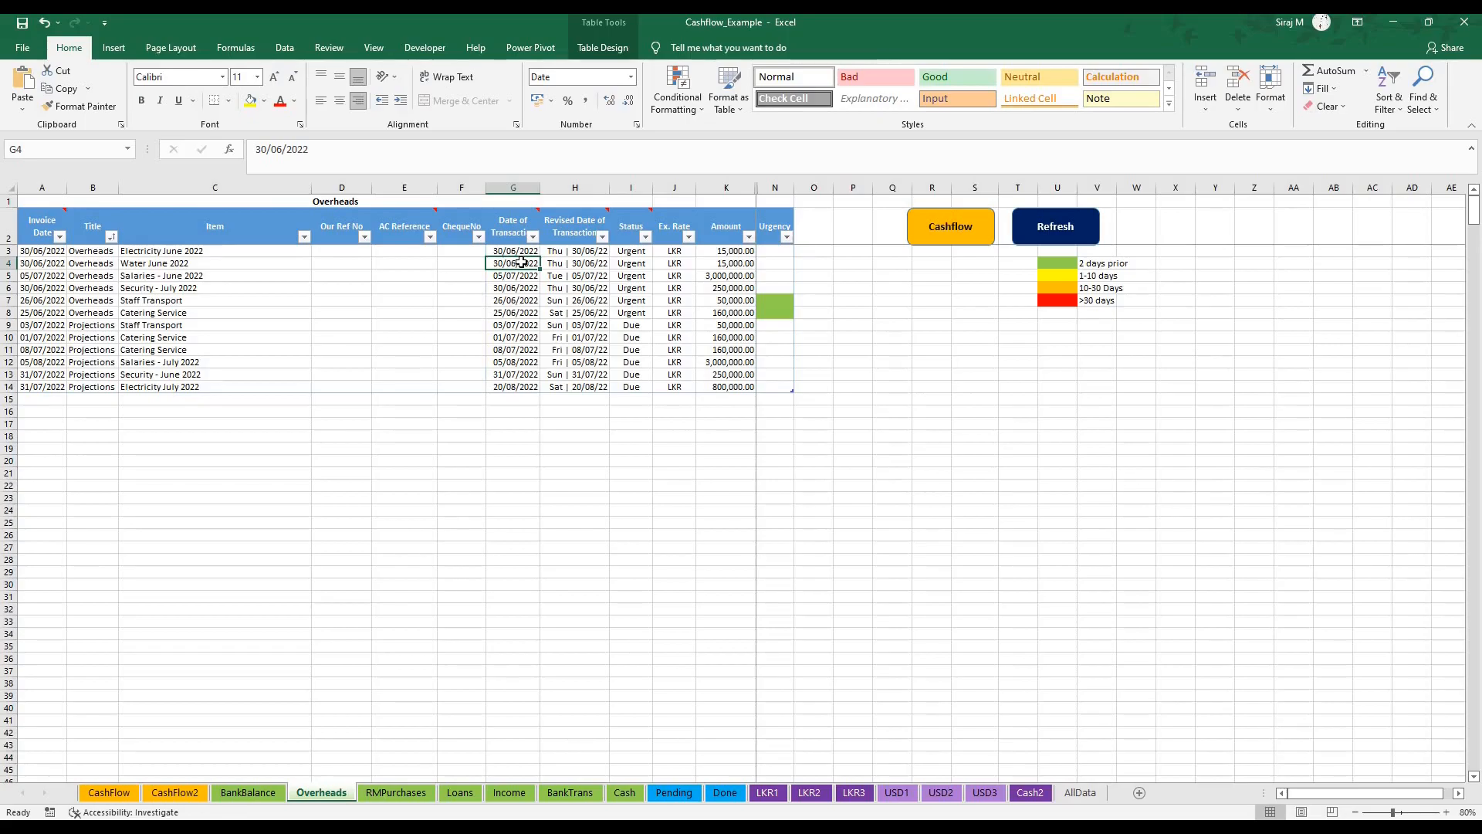
{"action": "left_click", "coordinate": [574, 262]}
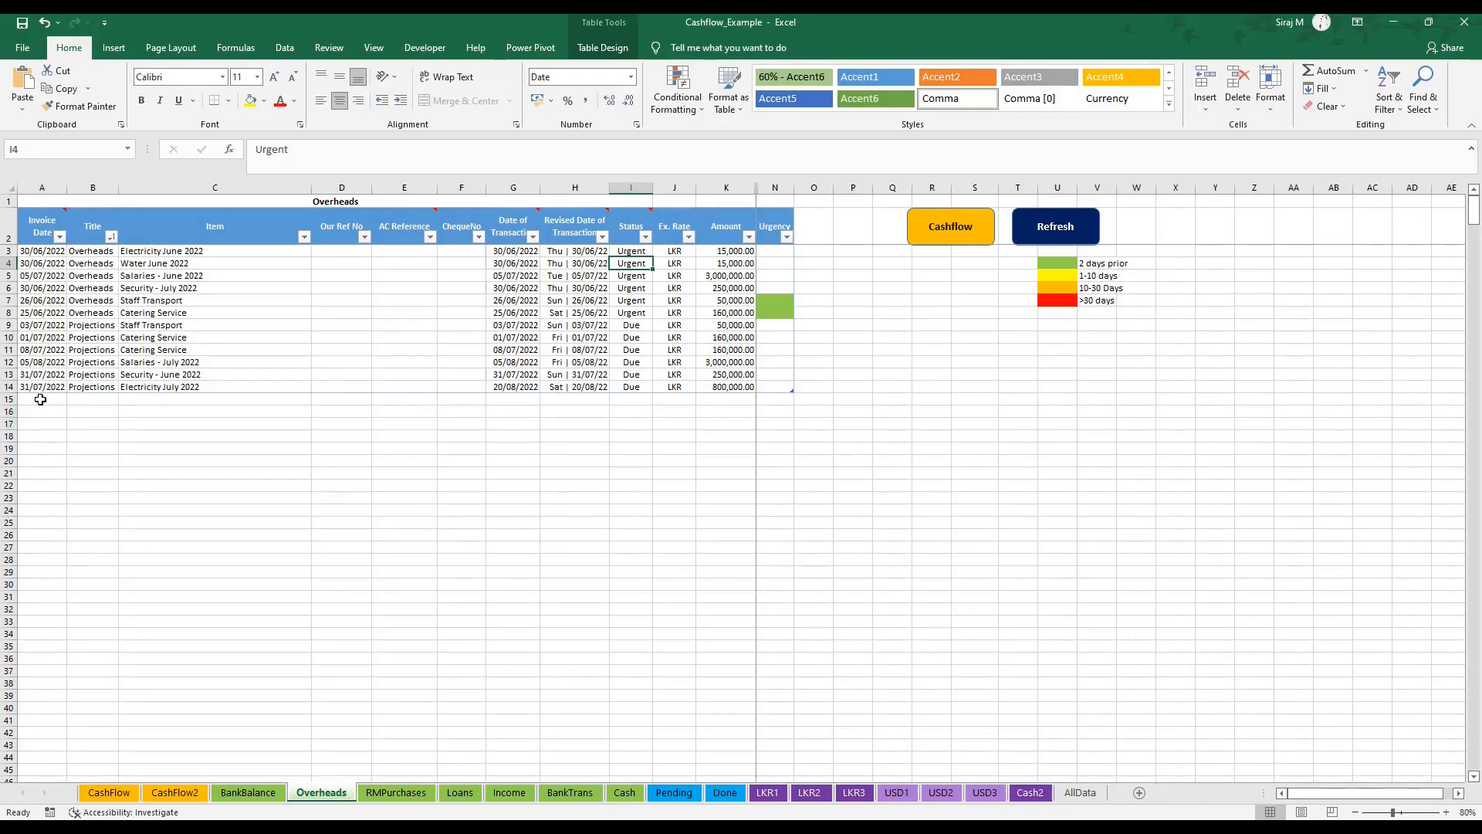
{"action": "left_click", "coordinate": [41, 398]}
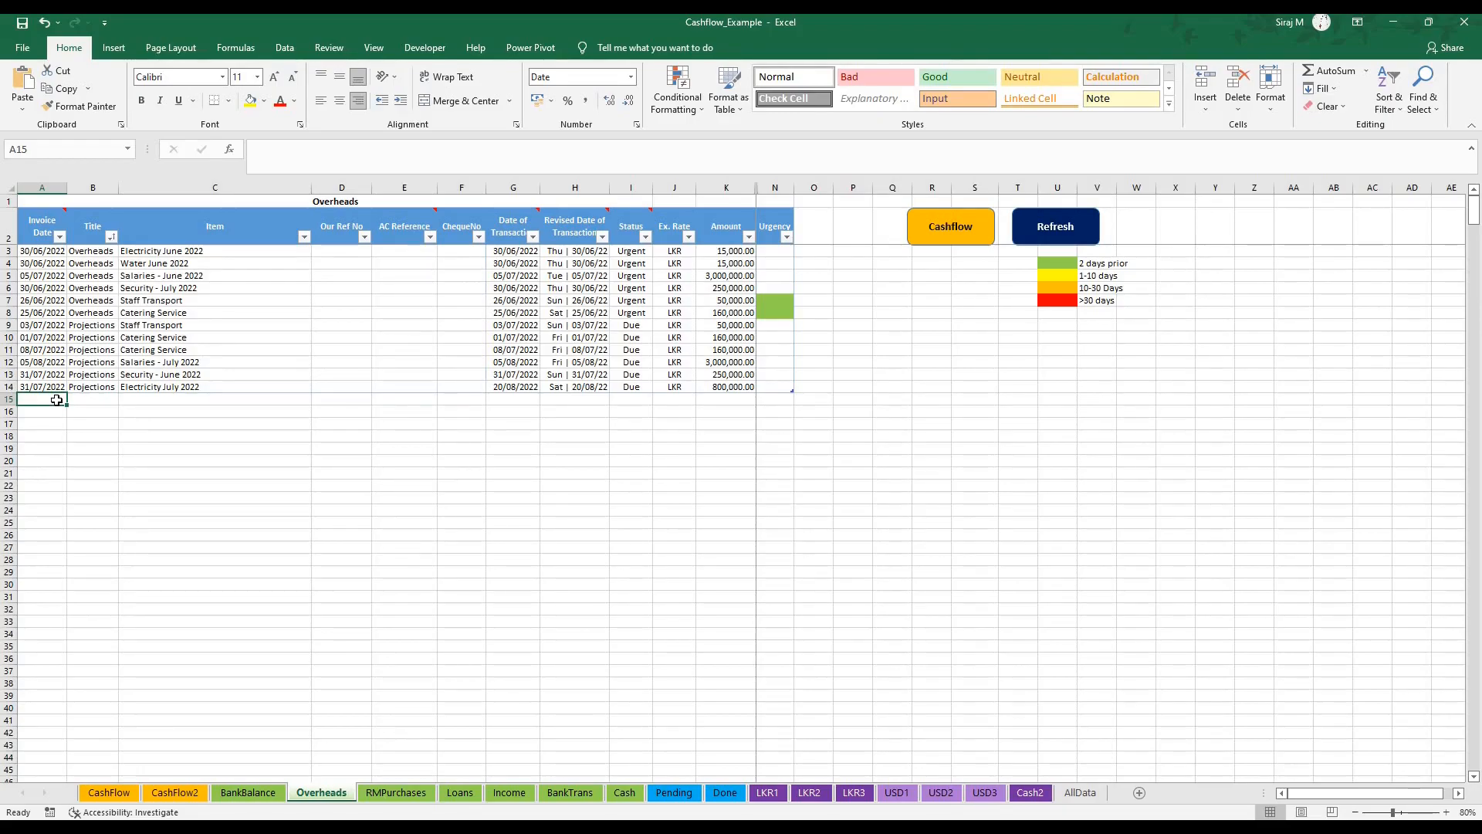
- Enter 12/06/2022, Overheads, Internet - June, and transaction date 12/06/2022 in the new row
{"action": "type", "text": "12"}
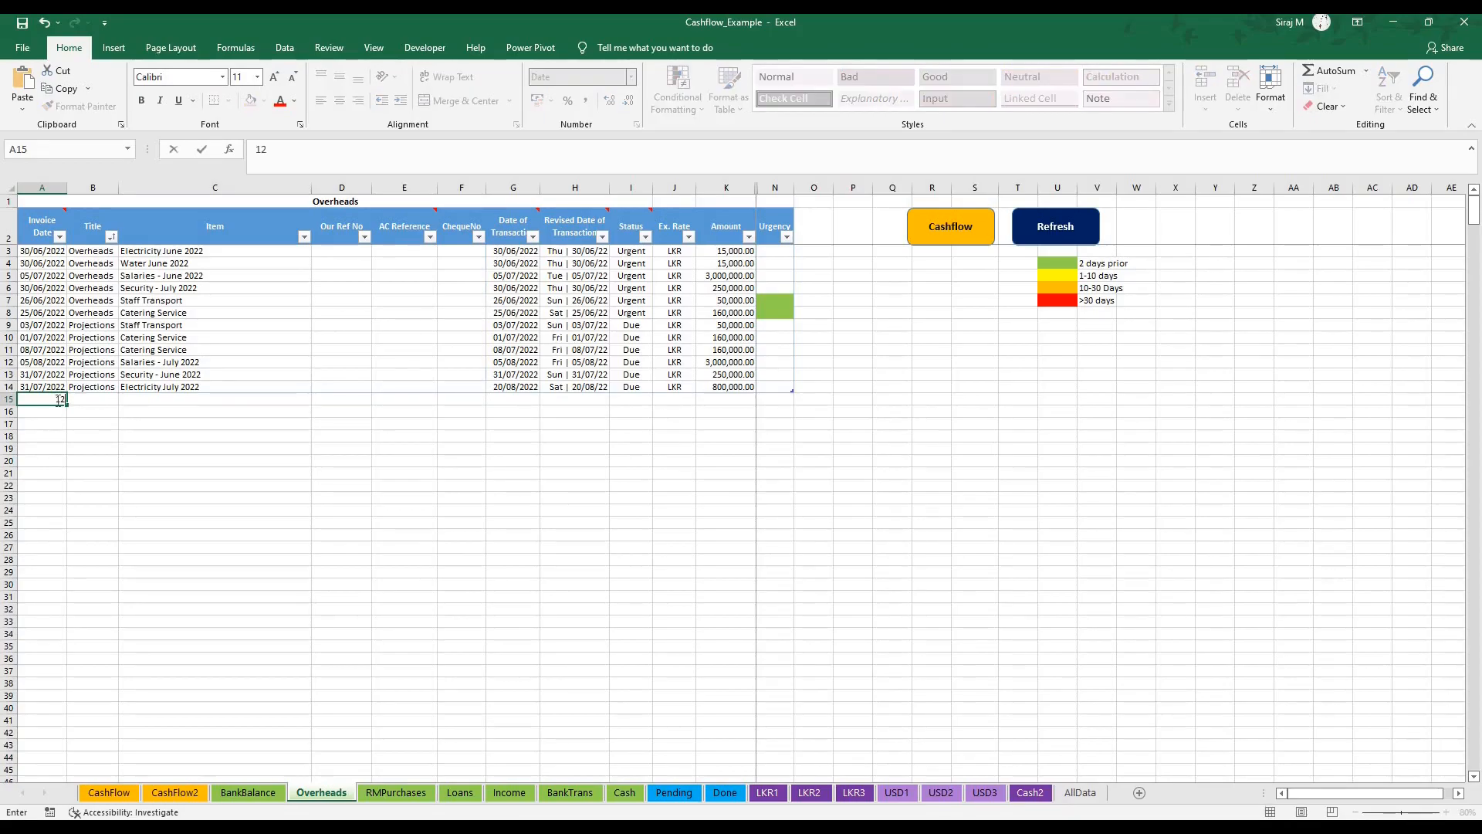
{"action": "type", "text": "/06/2022"}
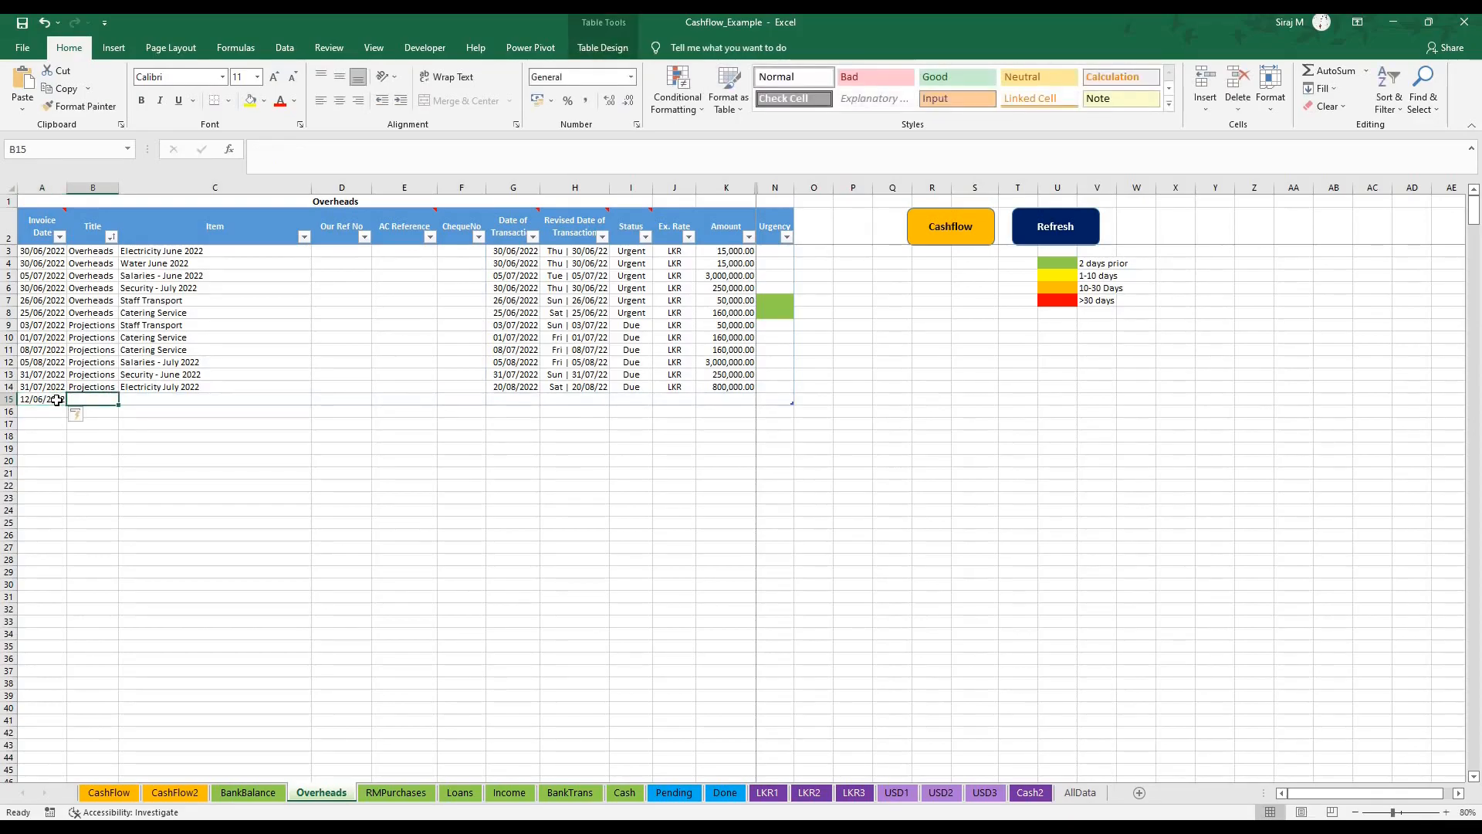
{"action": "type", "text": "Overheads"}
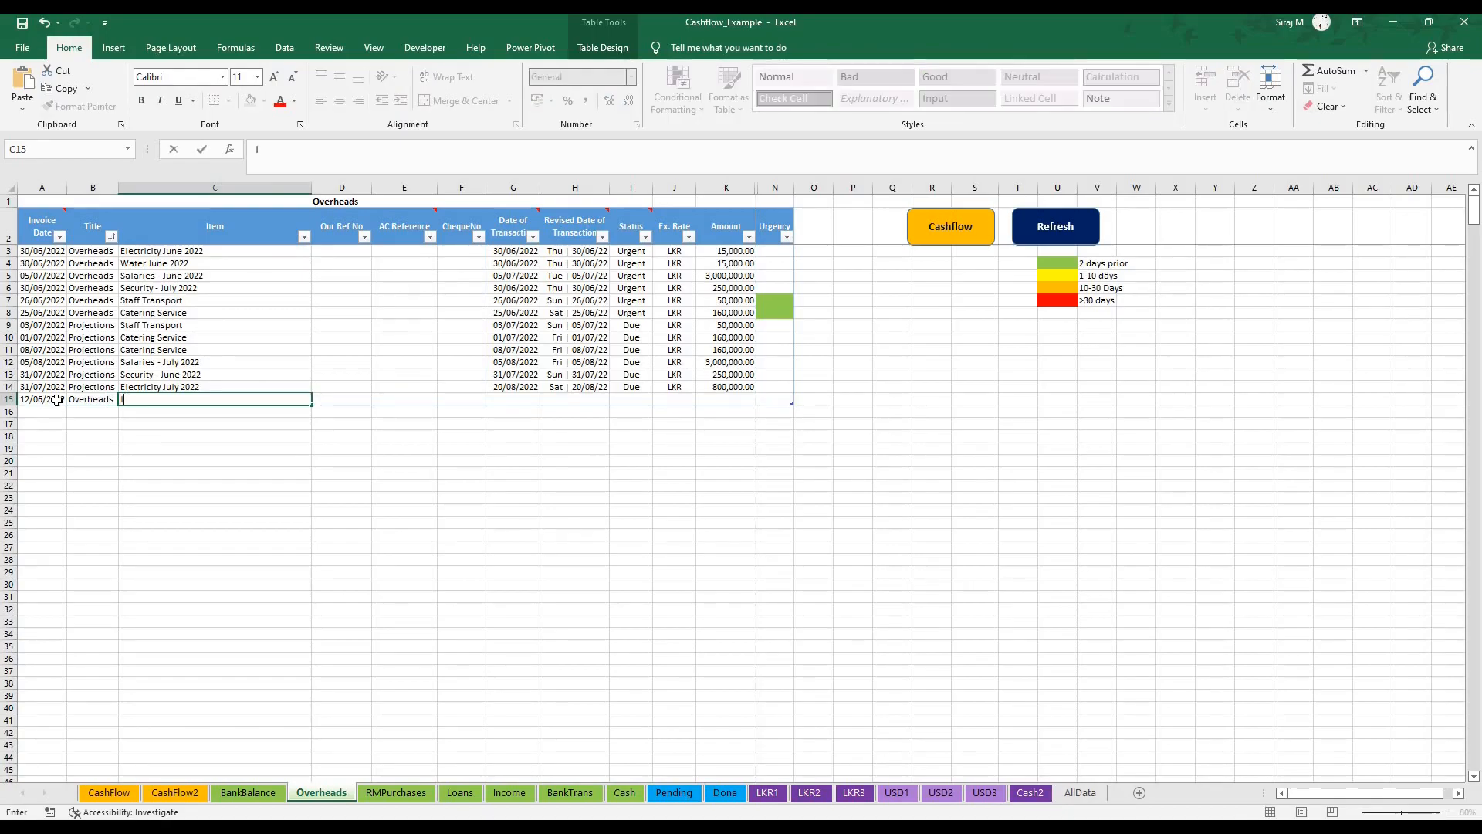
{"action": "type", "text": "Internet"}
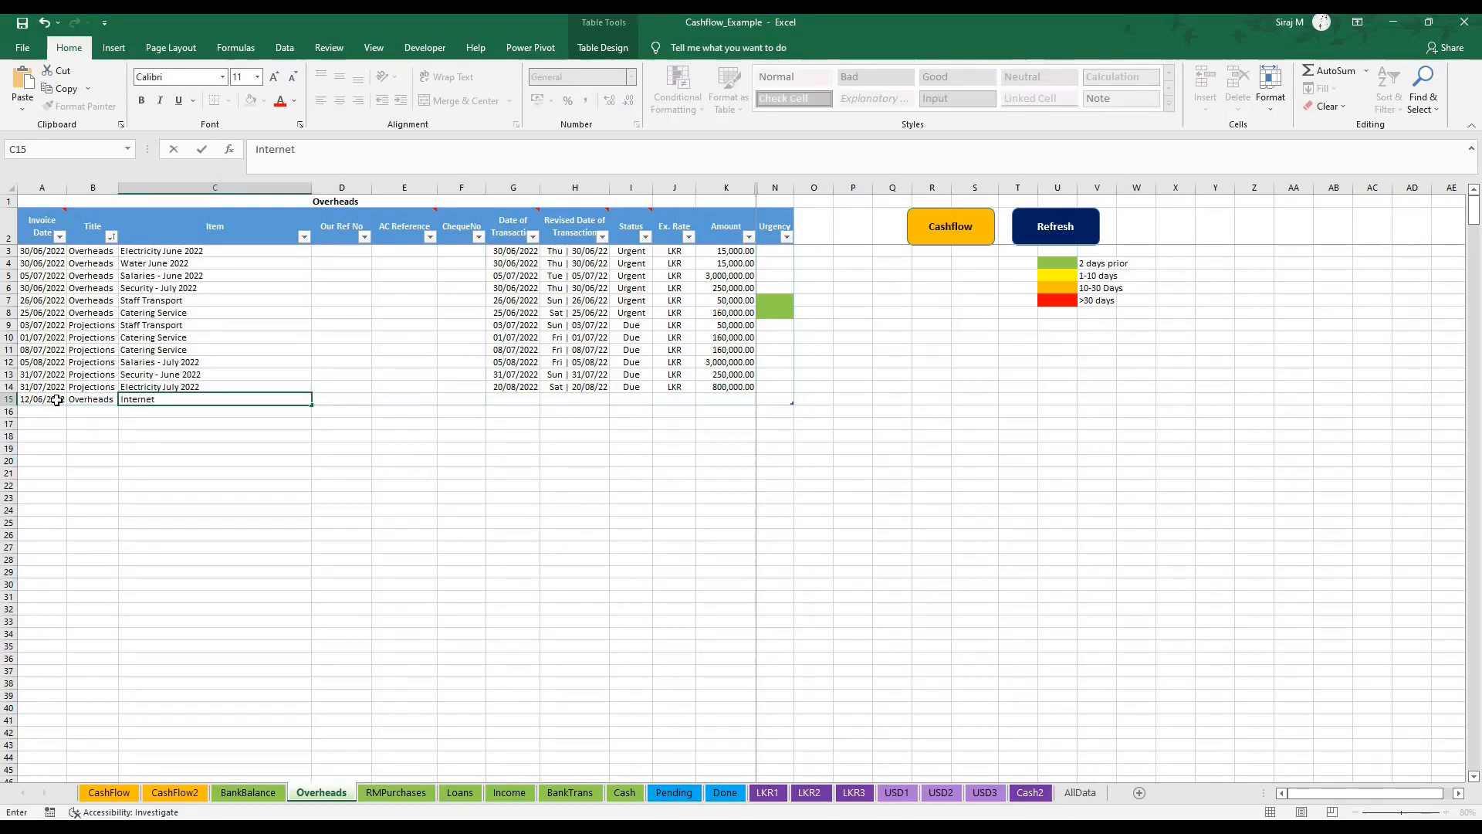
{"action": "type", "text": "- June"}
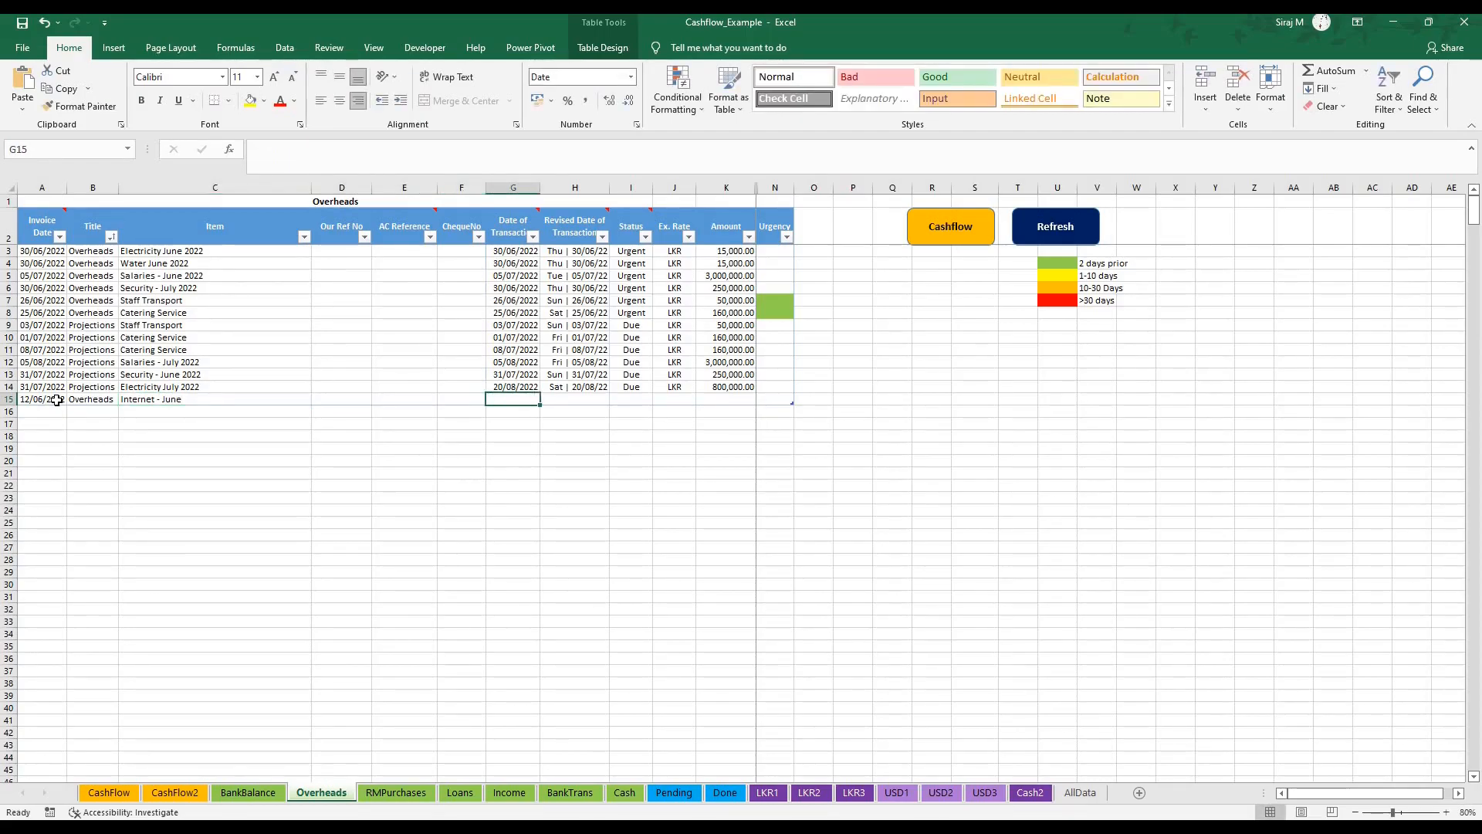
{"action": "type", "text": "12/06/2022"}
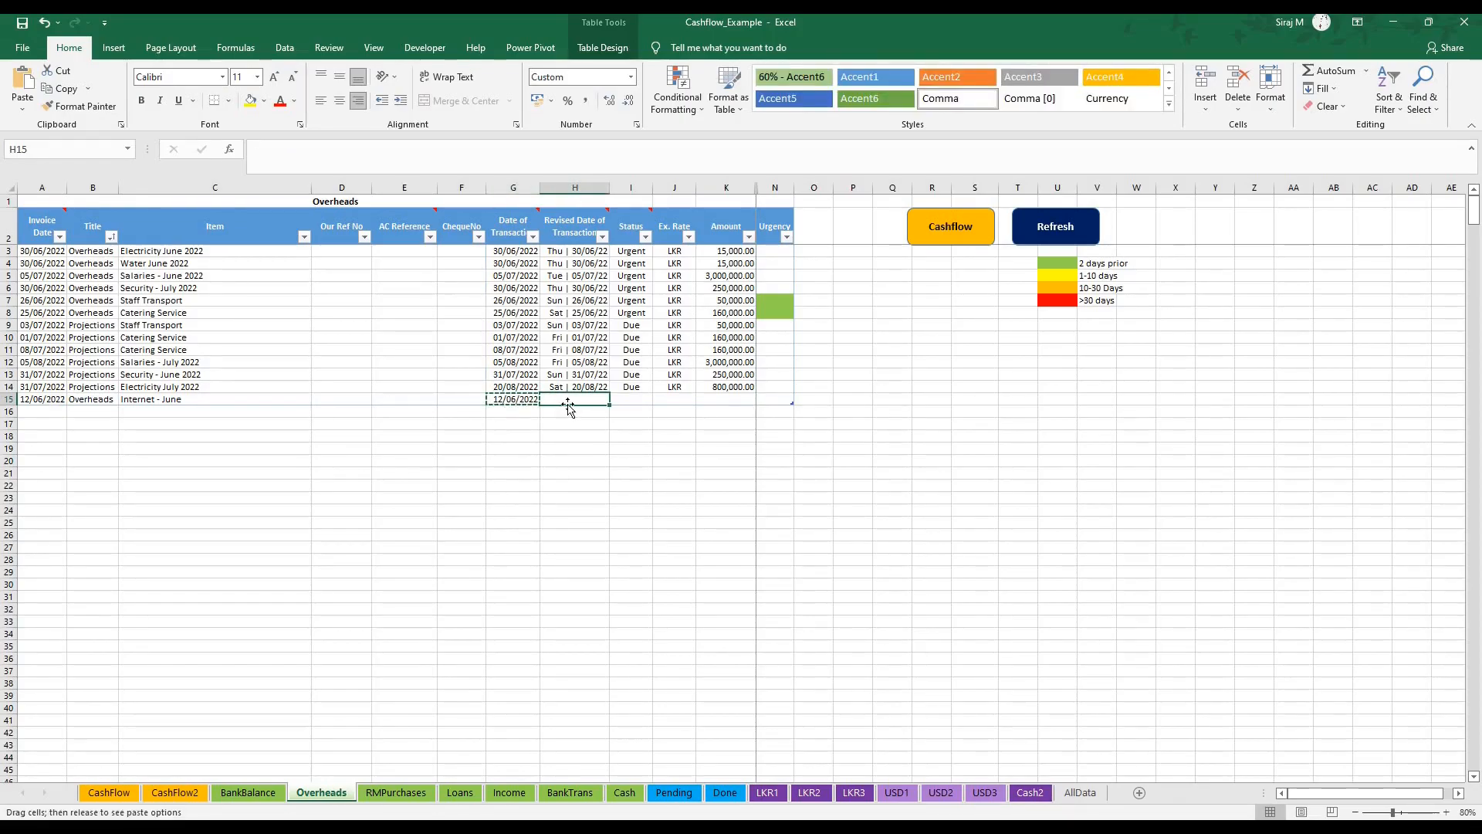
- Paste 12/06/2022 as the revised date, giving status Due with orange urgency
{"action": "right_click", "coordinate": [568, 402]}
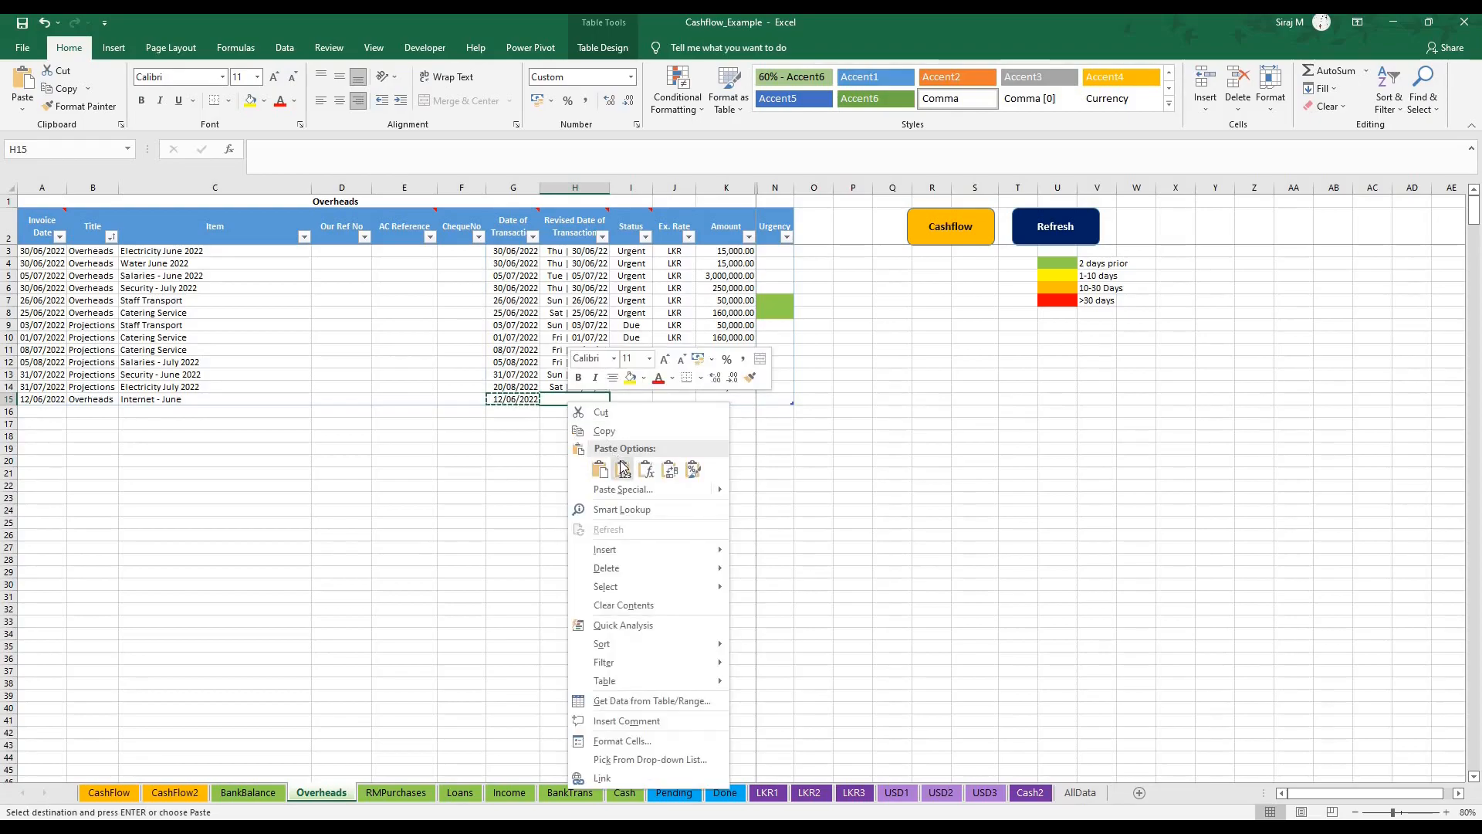
{"action": "left_click", "coordinate": [599, 470]}
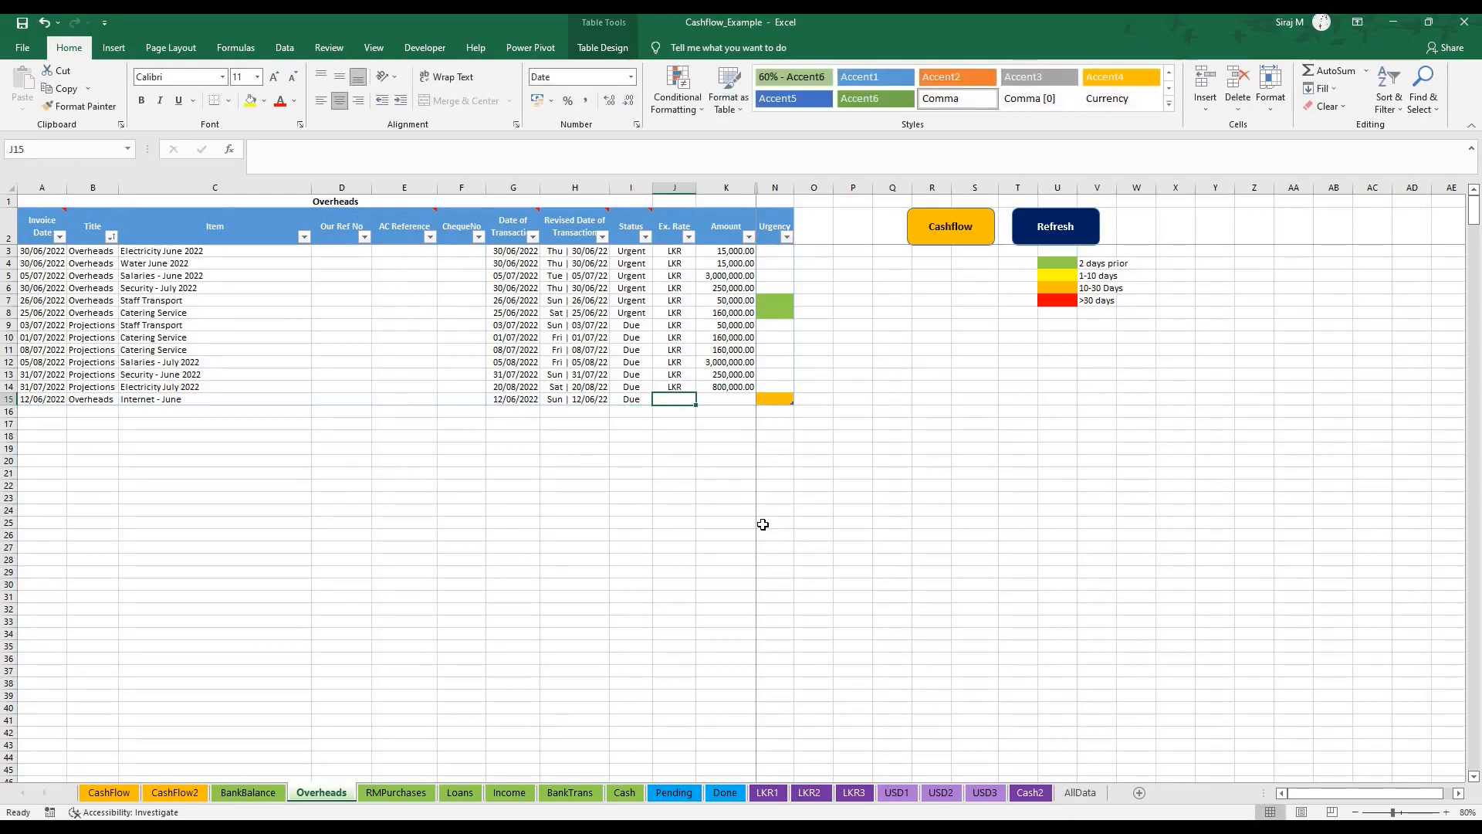
{"action": "left_click", "coordinate": [774, 398]}
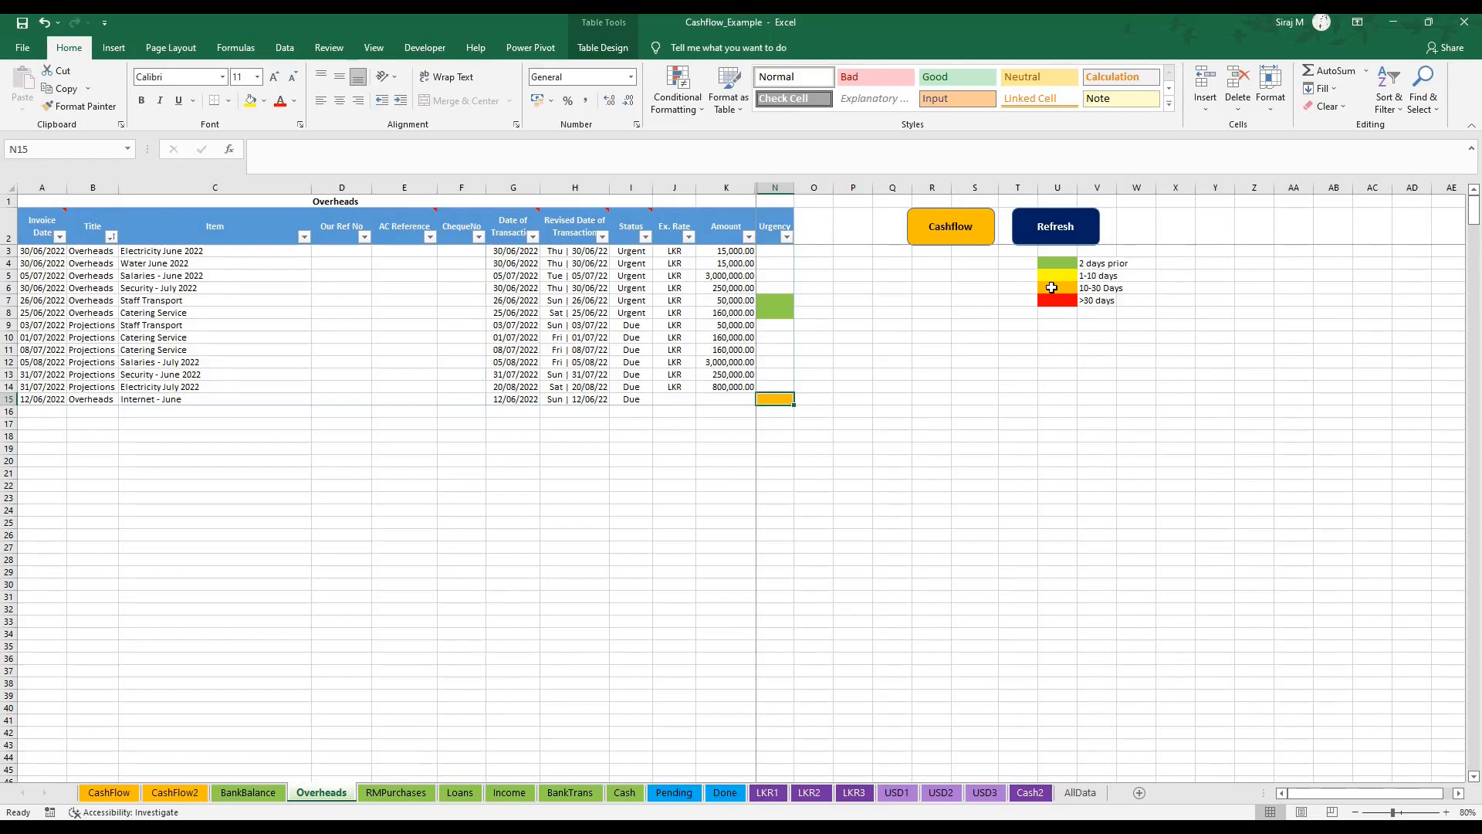
- Give Internet - June currency LKR, amount 10,000.00 and revised date 24/06/2022
{"action": "left_click", "coordinate": [673, 398]}
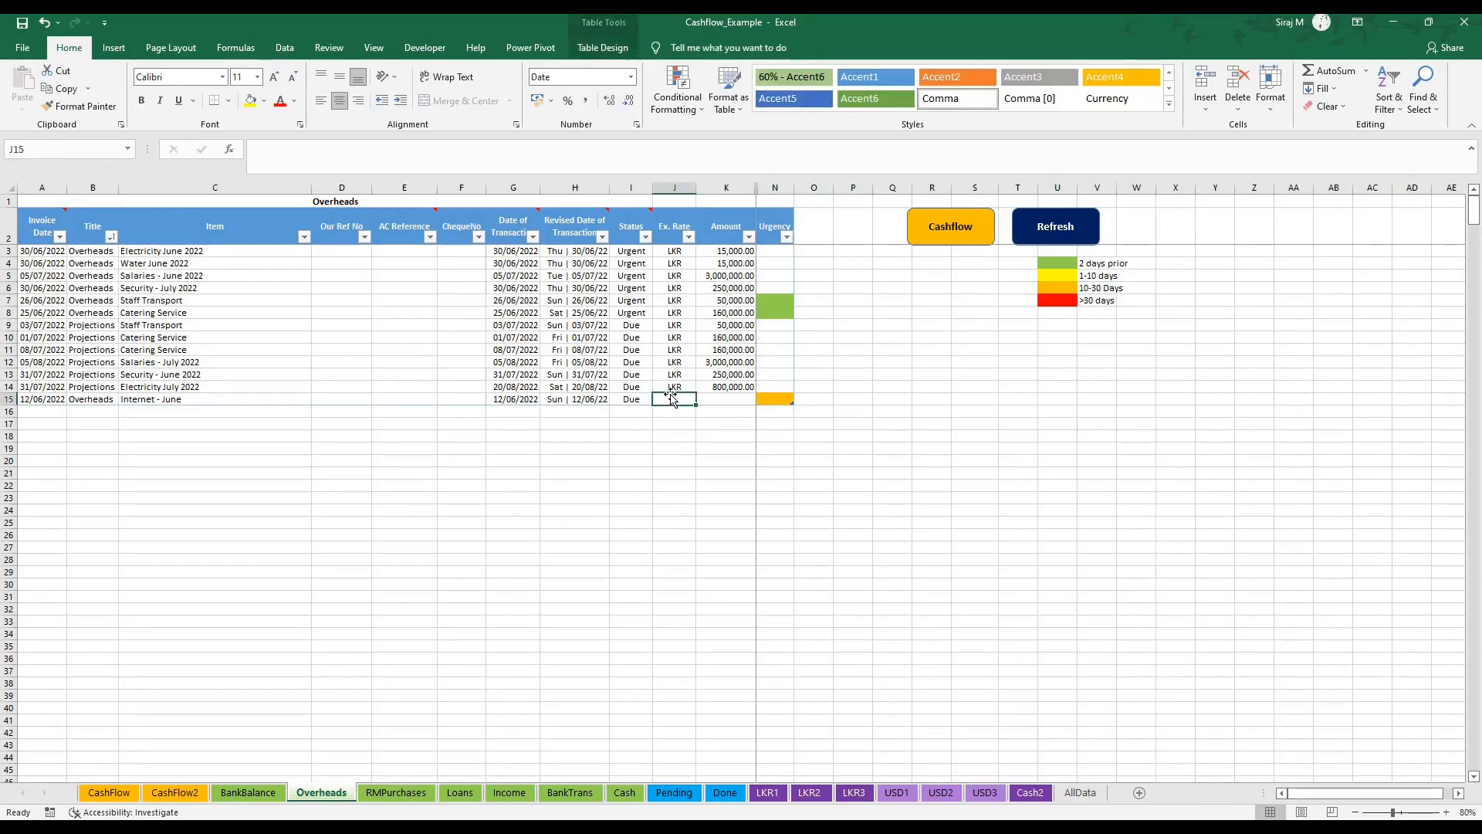
{"action": "type", "text": "LKR"}
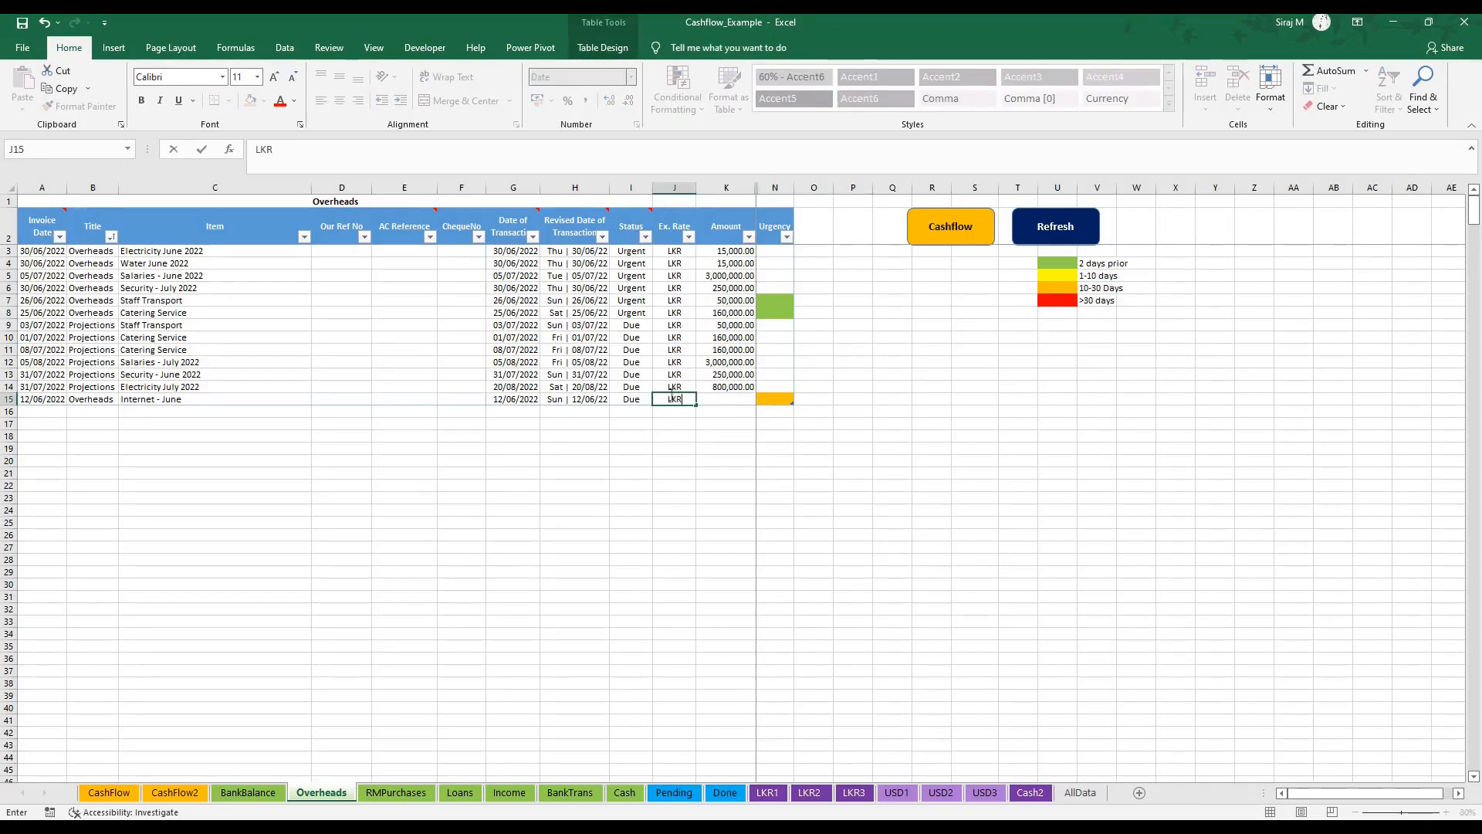
{"action": "type", "text": "1000"}
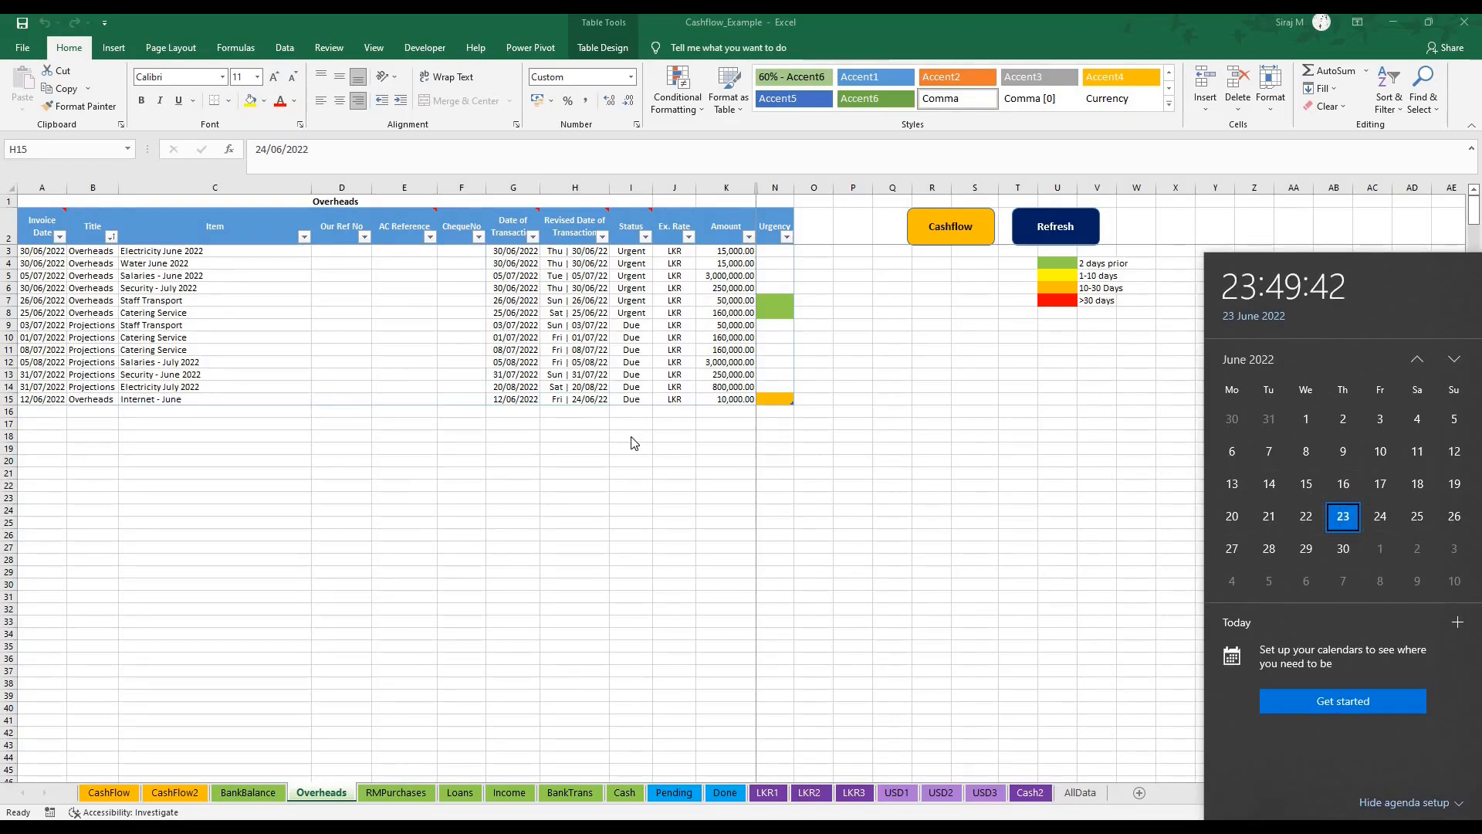
{"action": "mouse_move", "coordinate": [477, 429]}
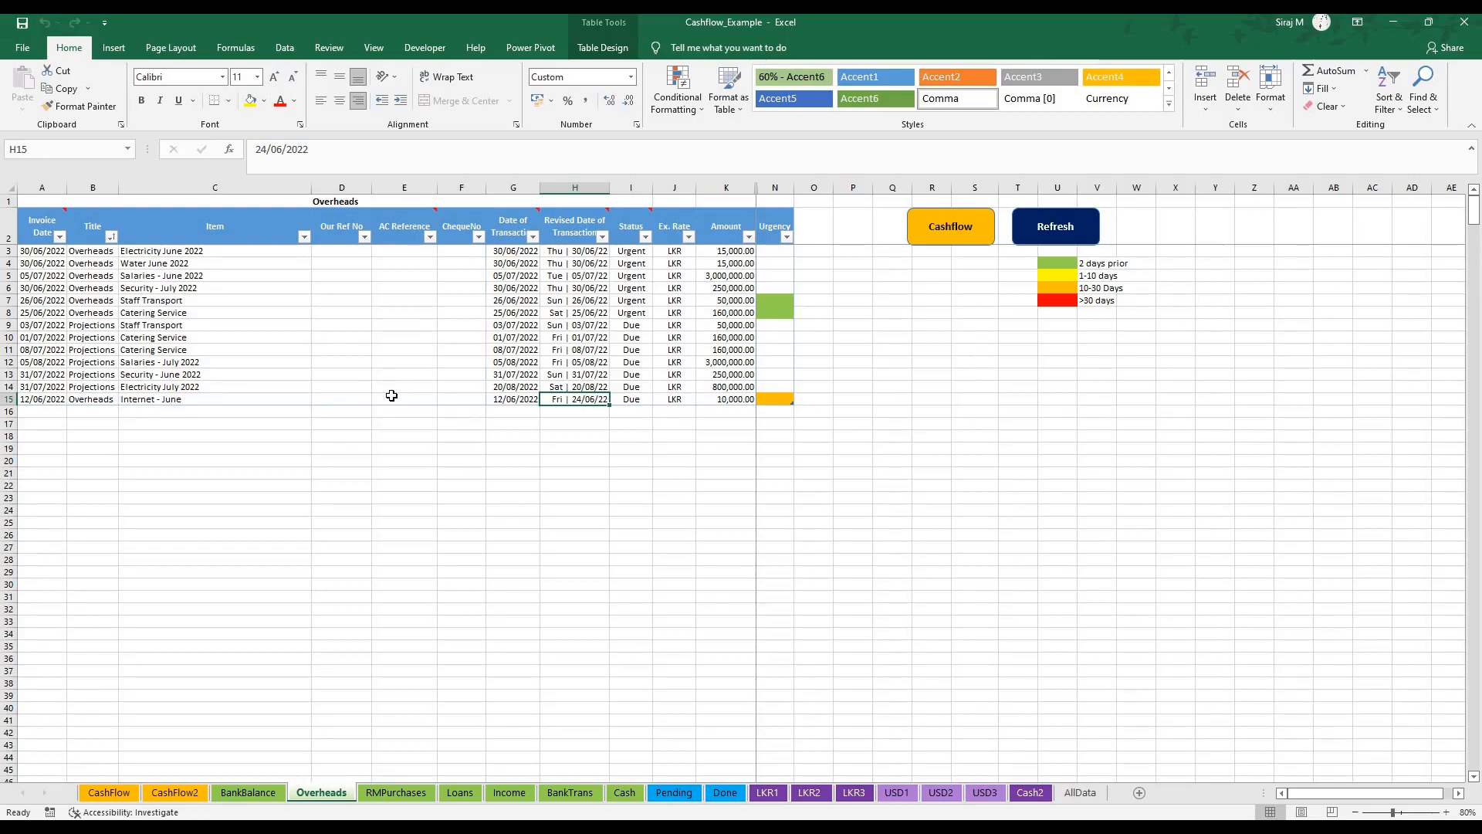
- Enter account reference LKR1 after checking account codes on the BankBalance sheet
{"action": "left_click", "coordinate": [404, 399]}
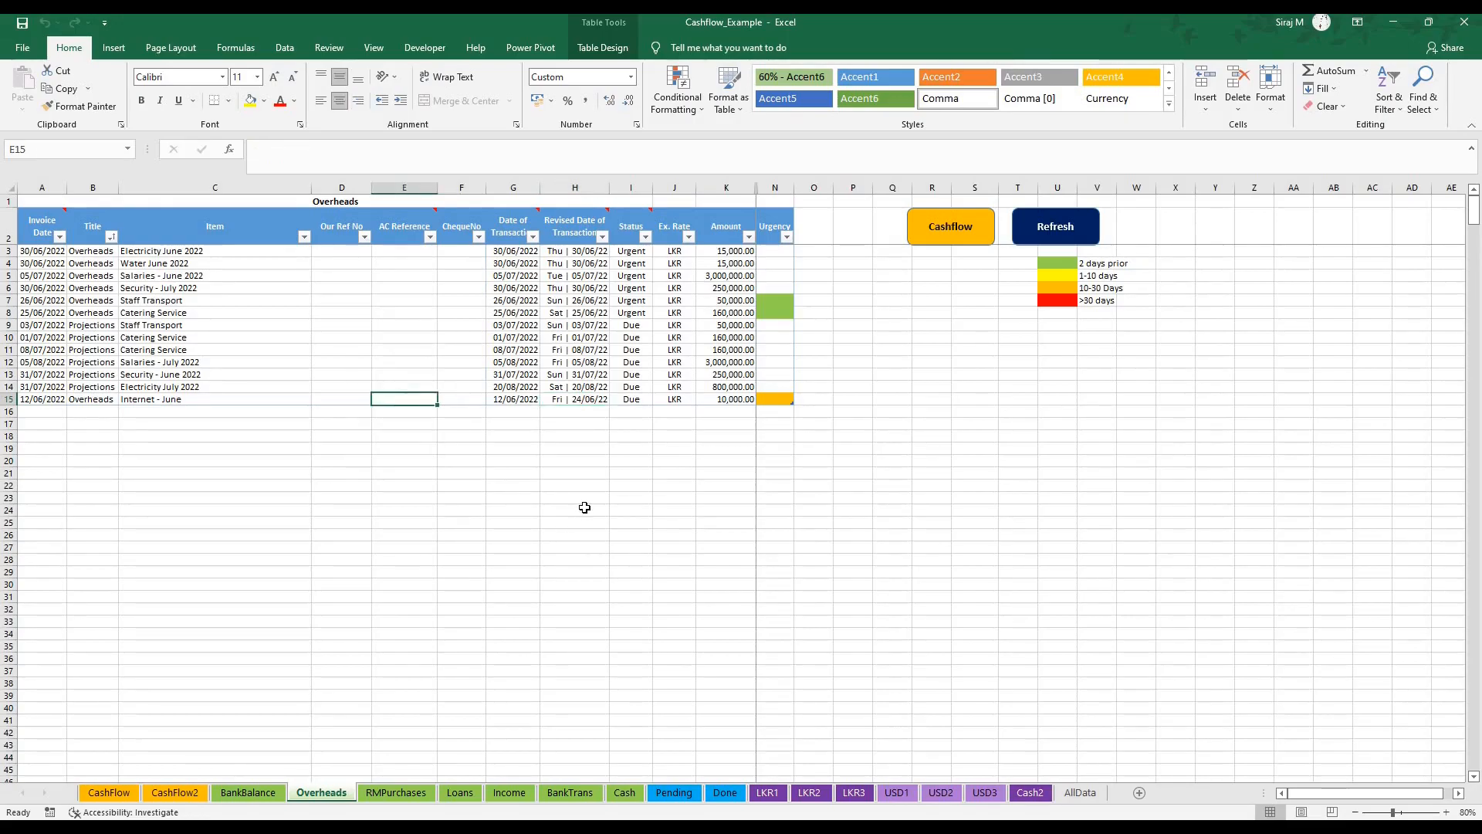
{"action": "type", "text": "LKR"}
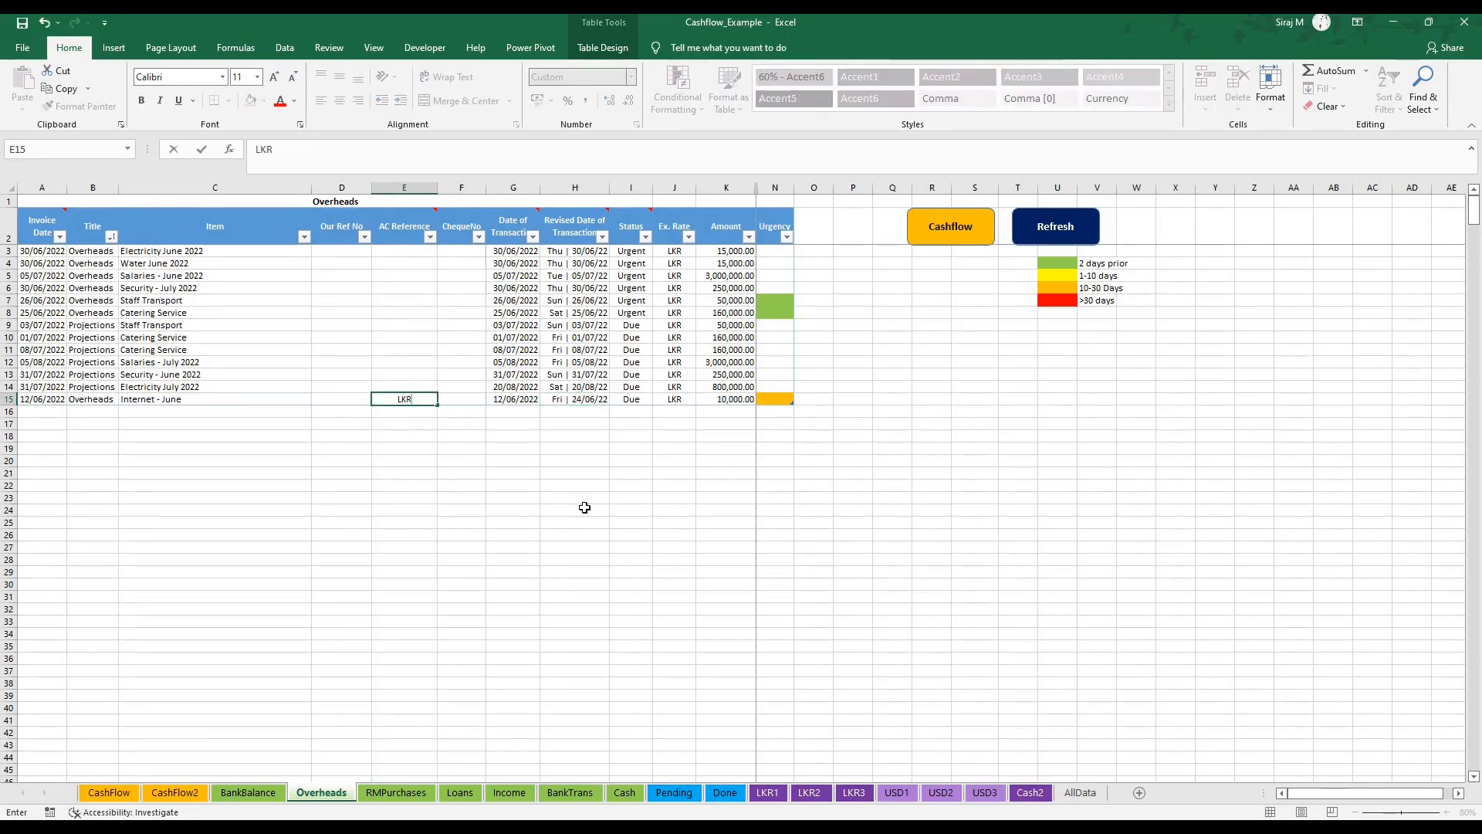
{"action": "left_click", "coordinate": [247, 792]}
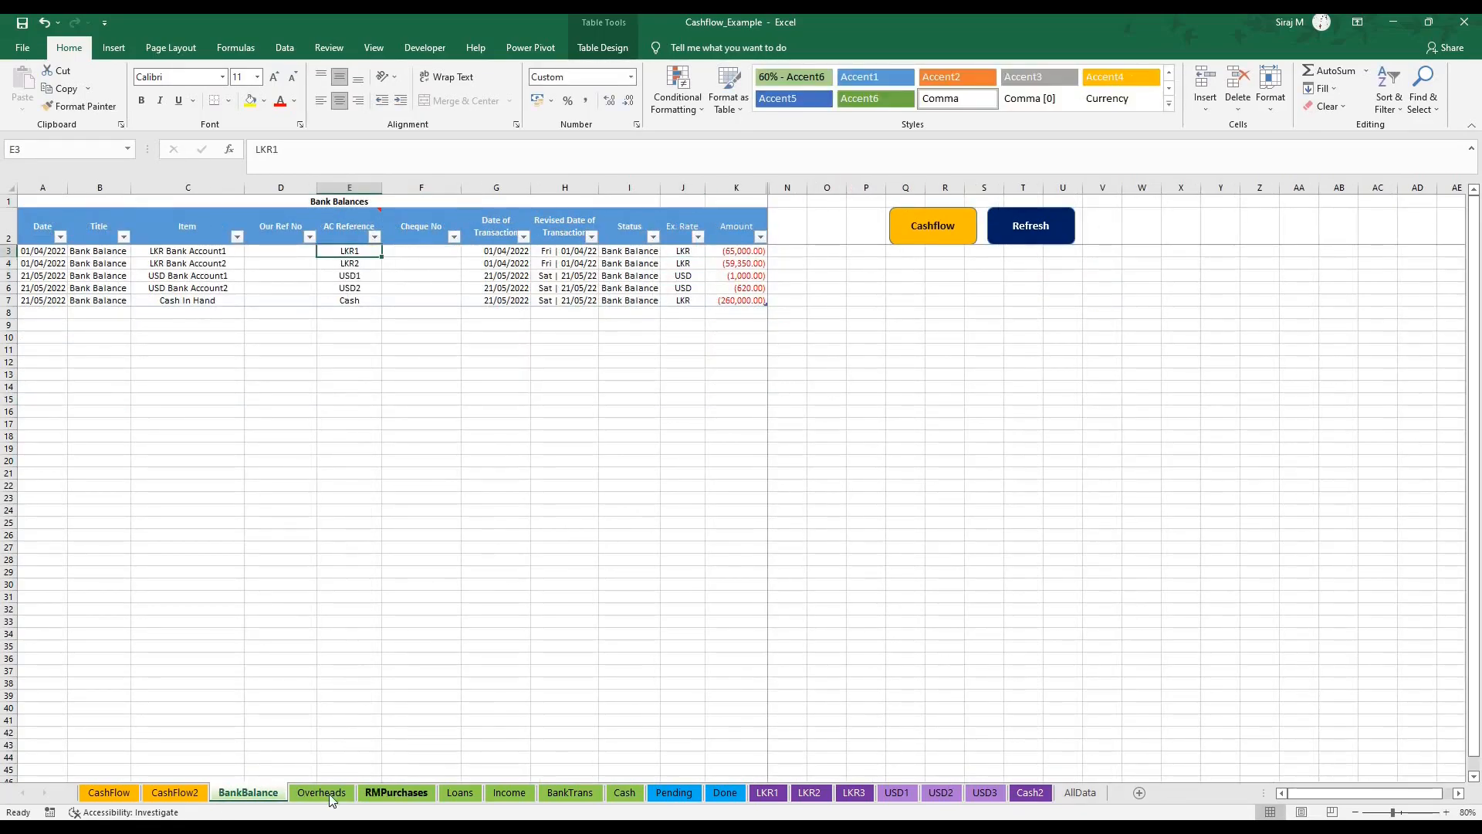
{"action": "left_click", "coordinate": [321, 797]}
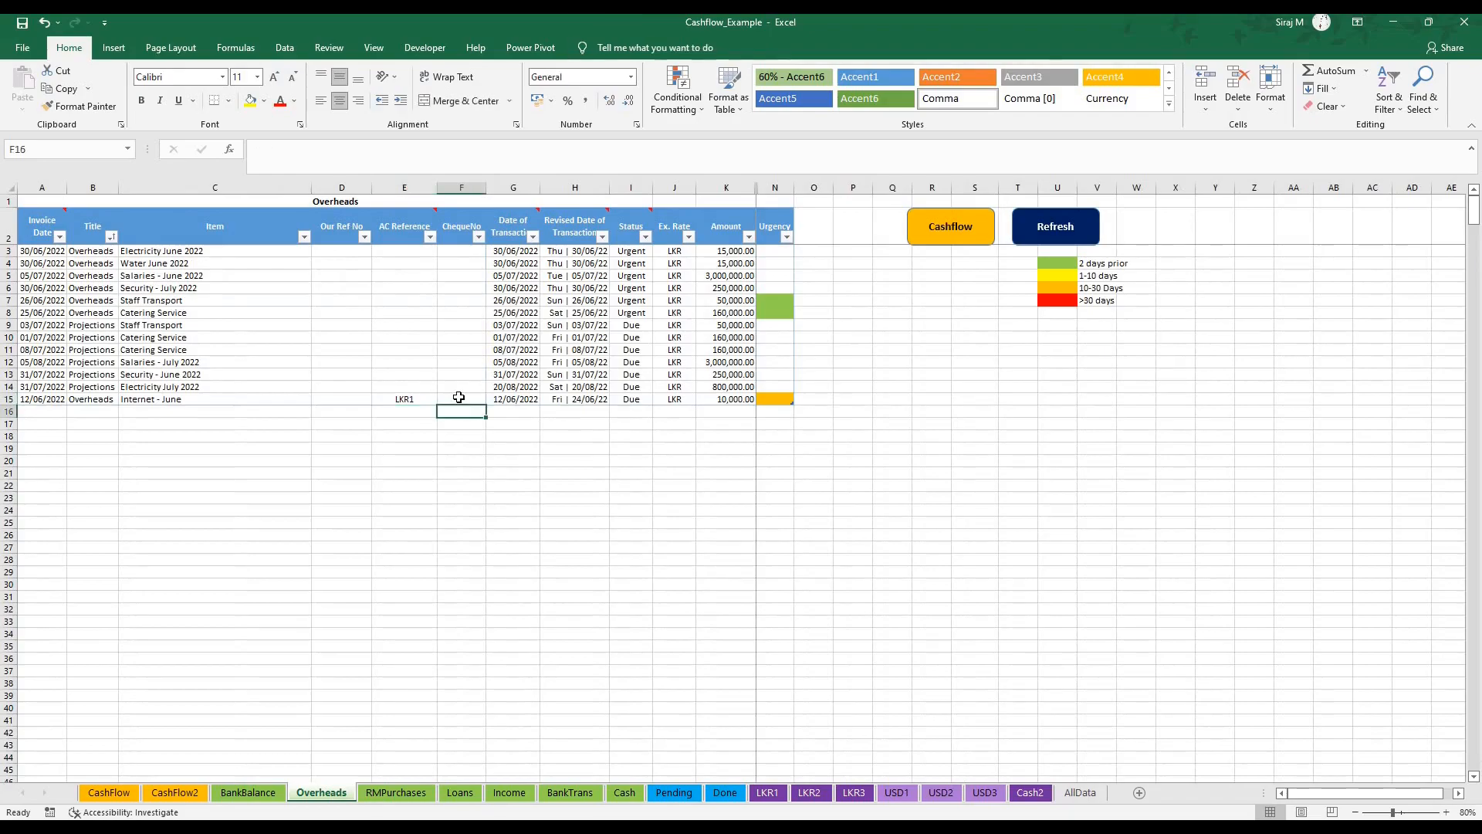
{"action": "left_click", "coordinate": [460, 398]}
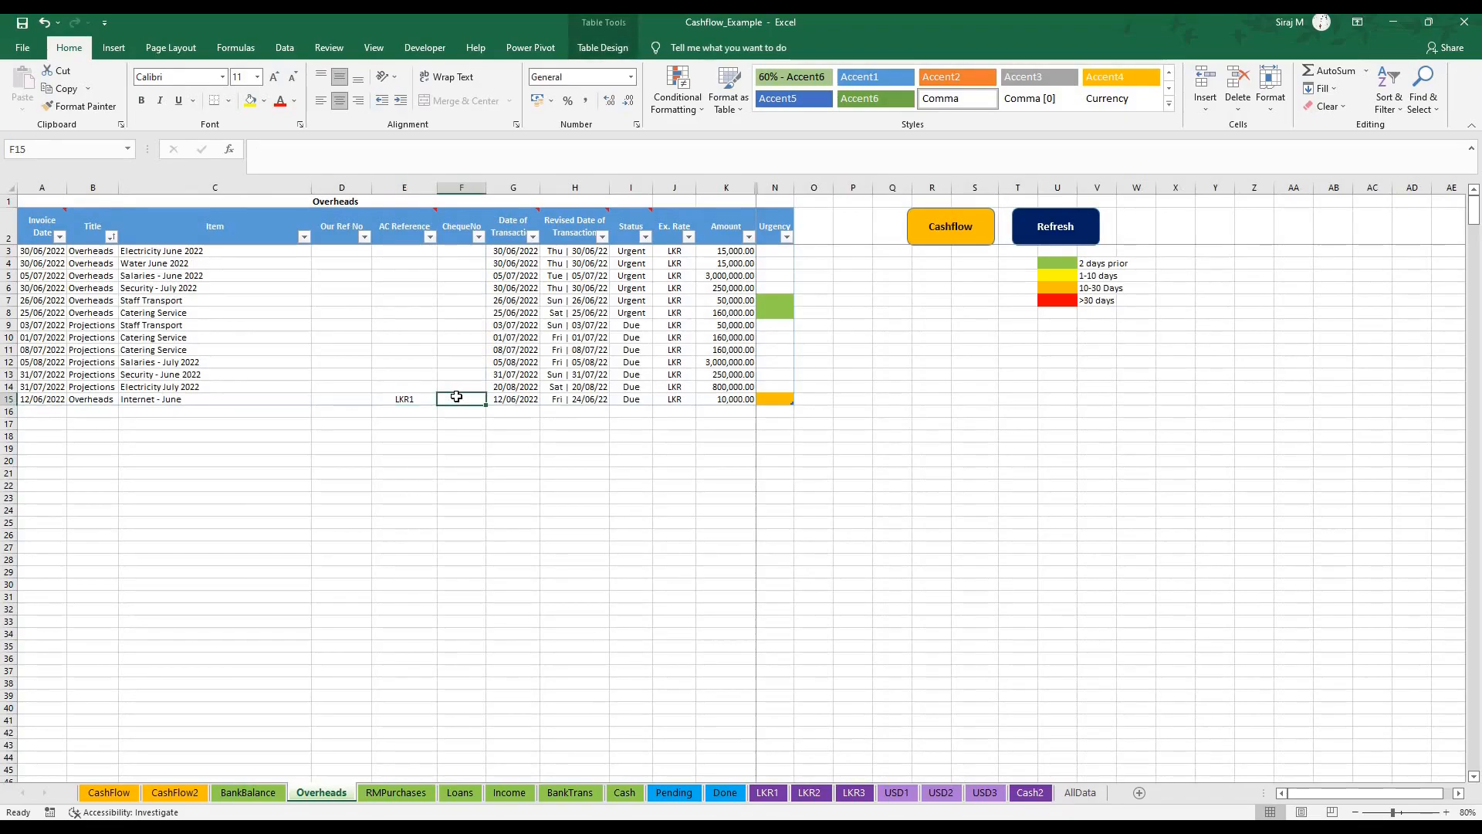
- Record cheque number 1234 and overwrite the Due status with Pending
{"action": "type", "text": "1234"}
{"action": "left_click", "coordinate": [631, 398]}
{"action": "type", "text": "Due"}
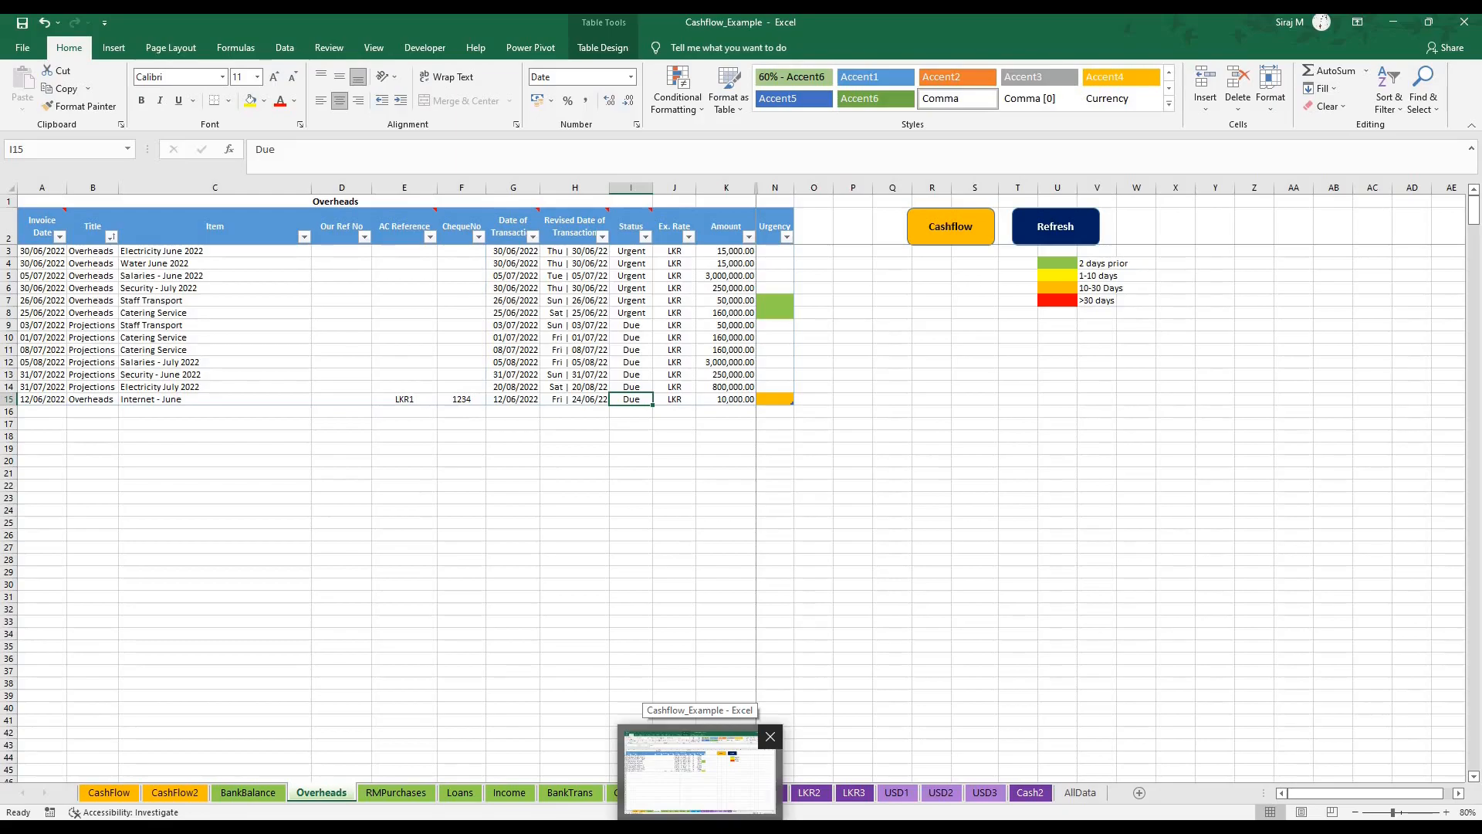
{"action": "mouse_move", "coordinate": [940, 530]}
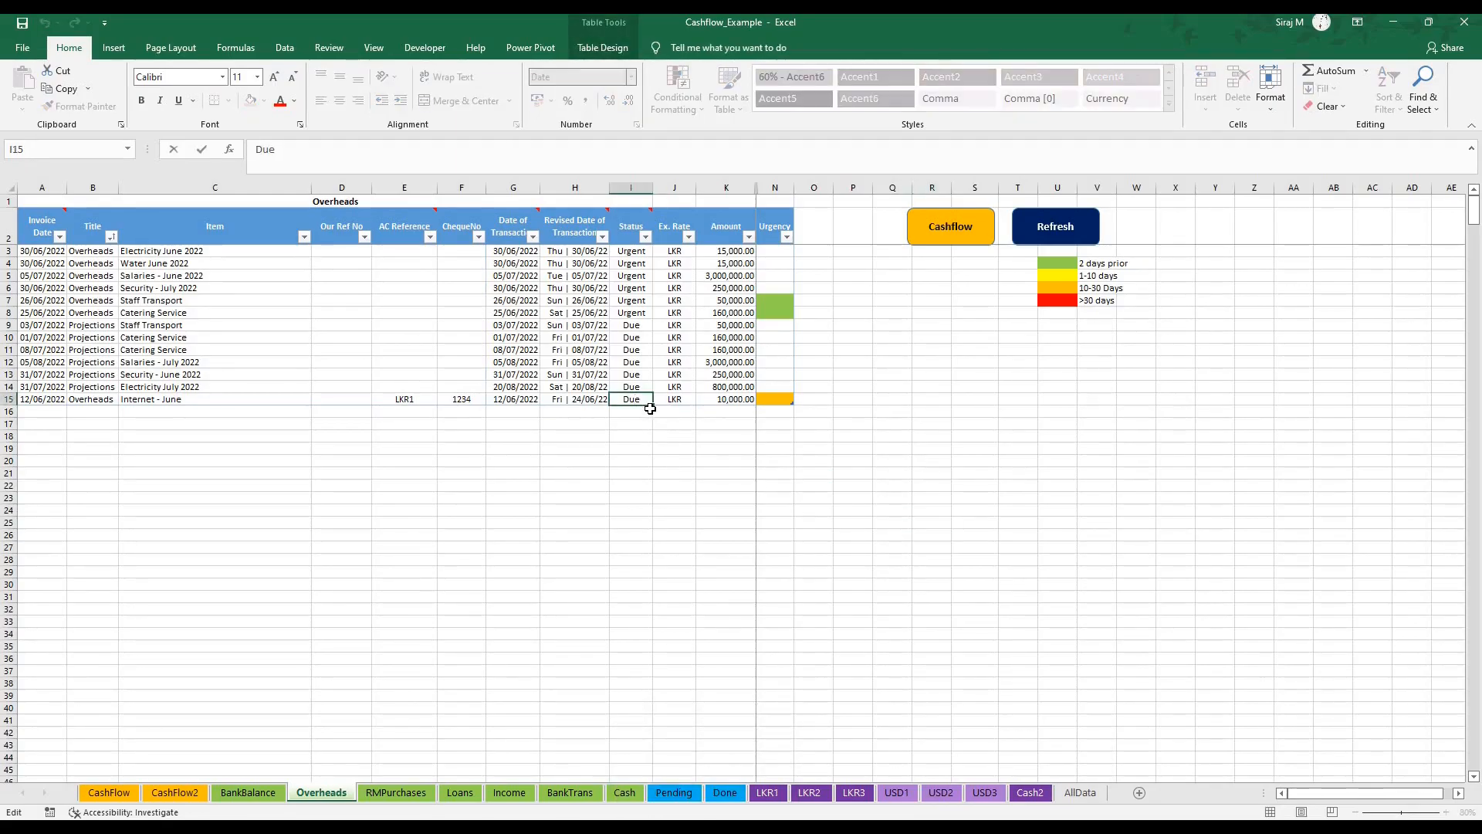
{"action": "type", "text": "Pending"}
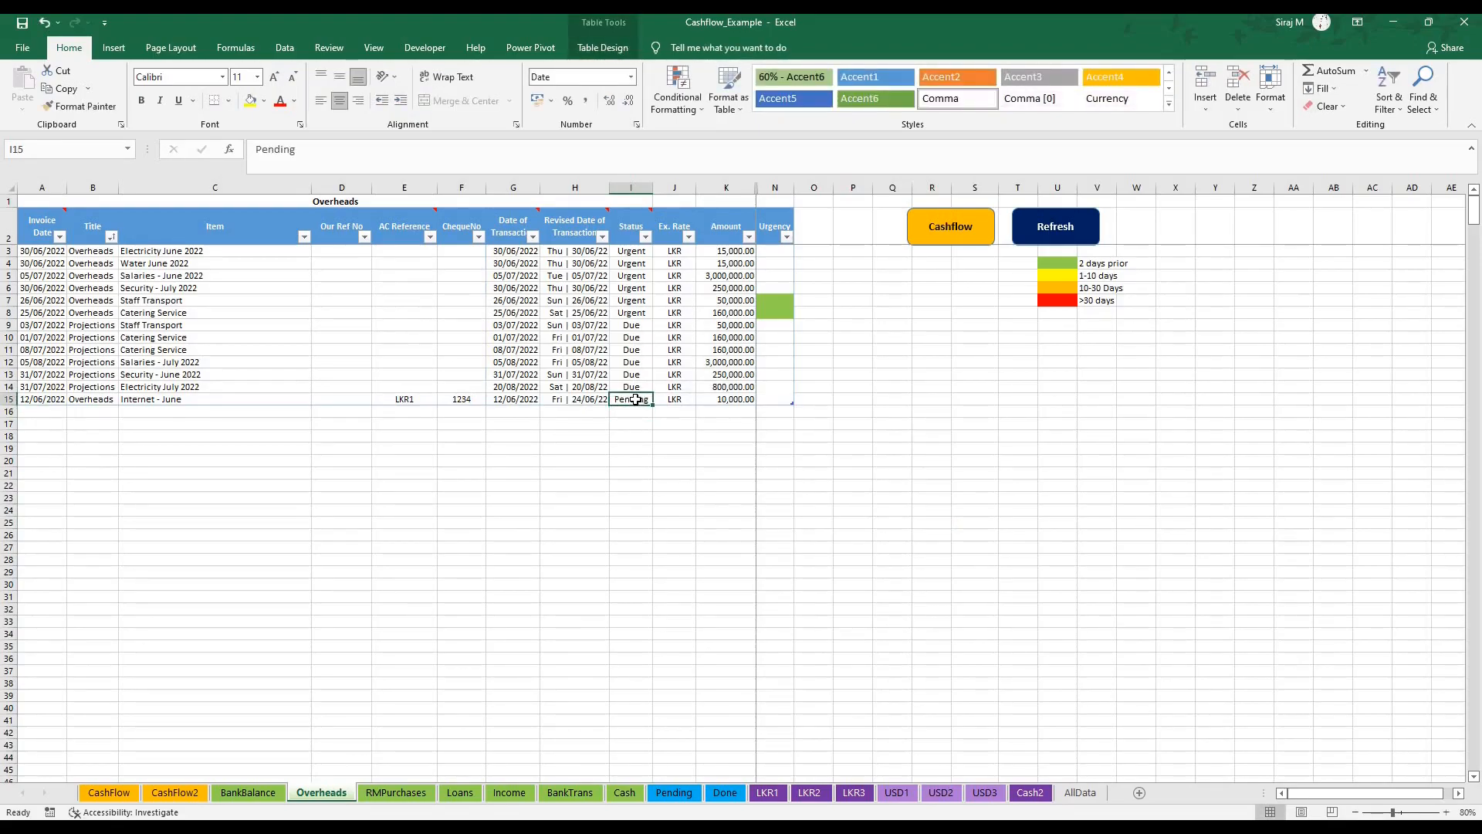
{"action": "type", "text": "Done"}
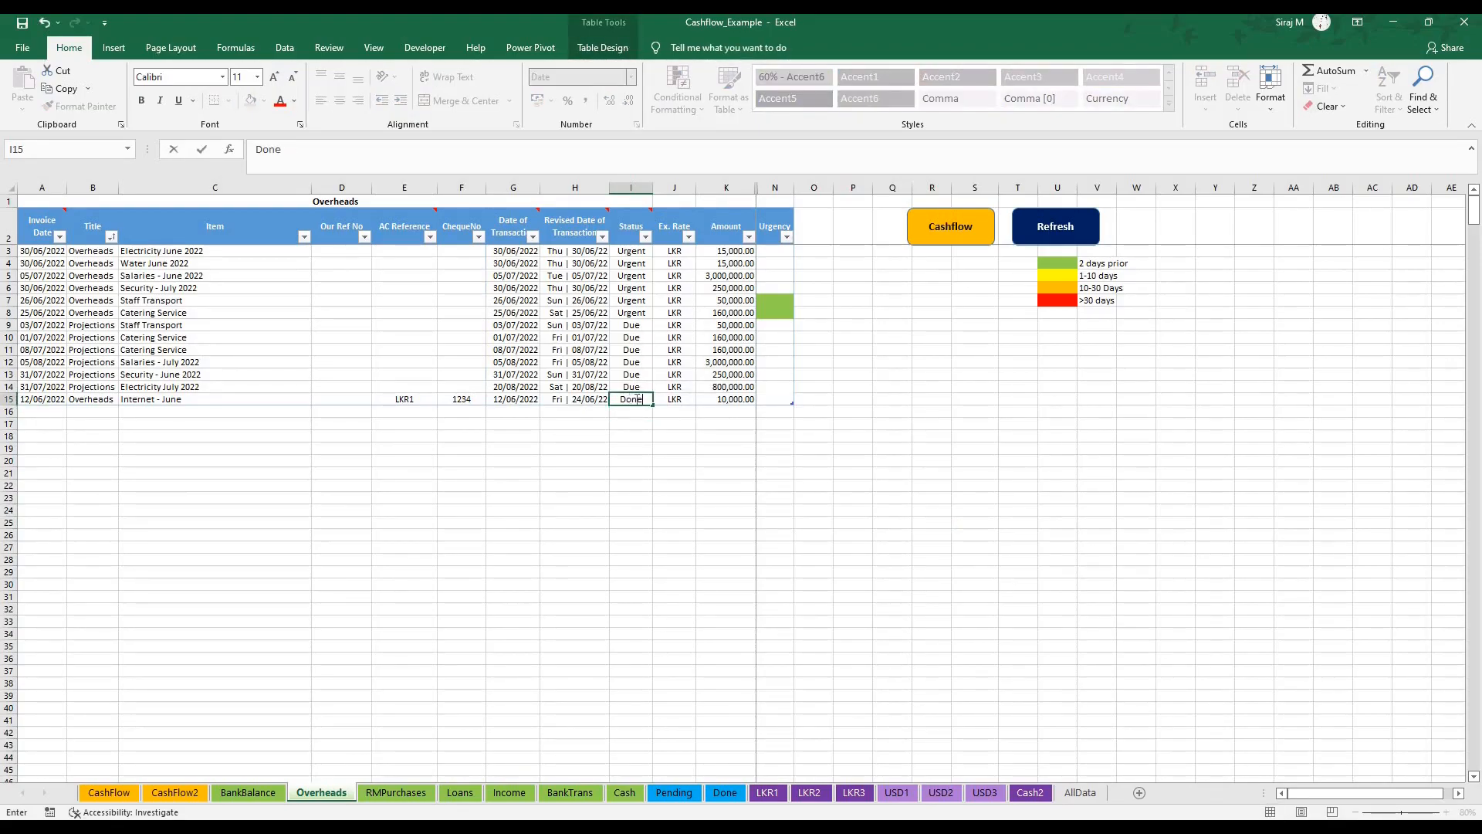
{"action": "type", "text": "Pending"}
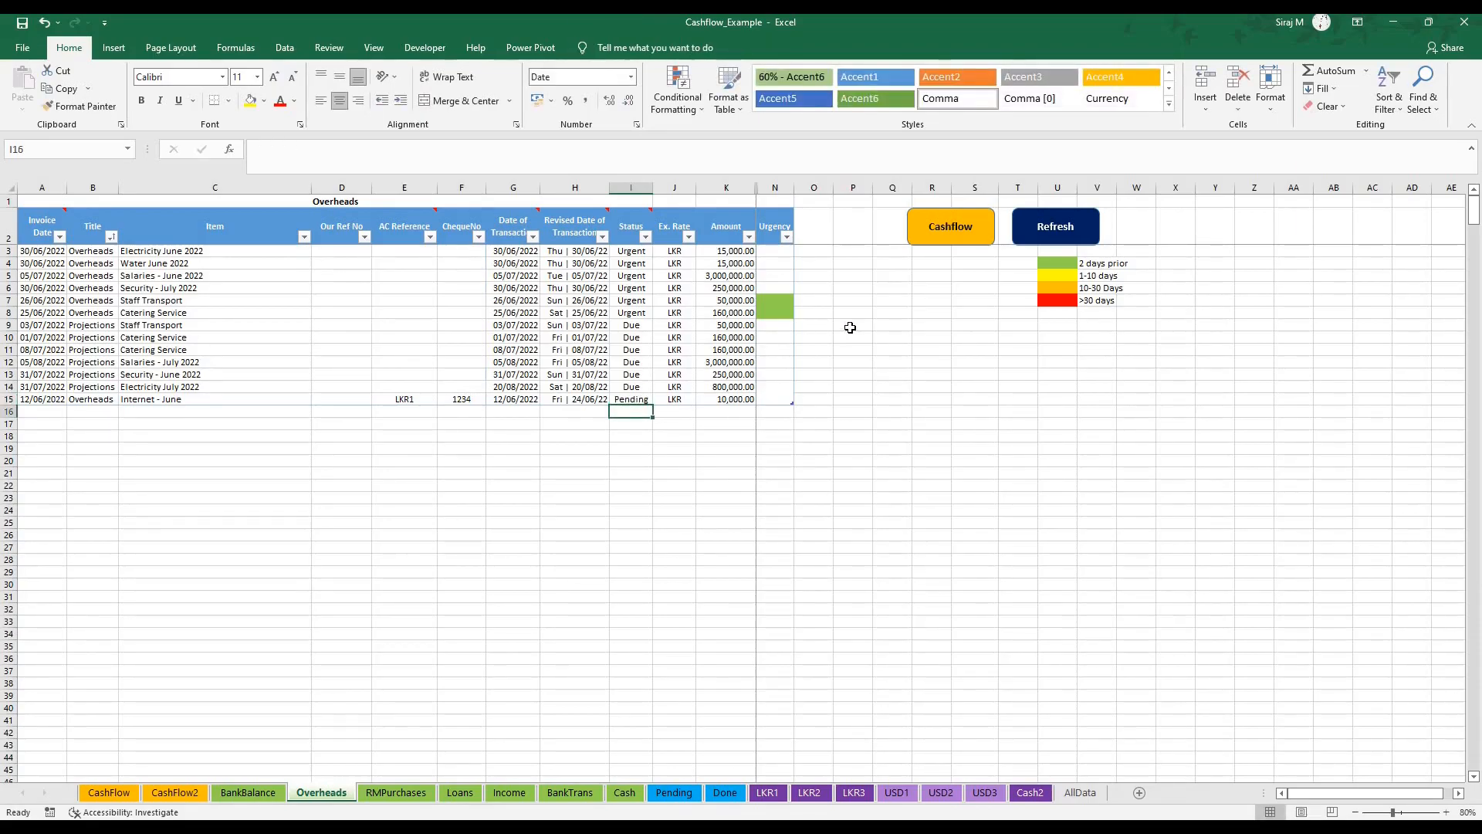
{"action": "mouse_move", "coordinate": [1026, 233]}
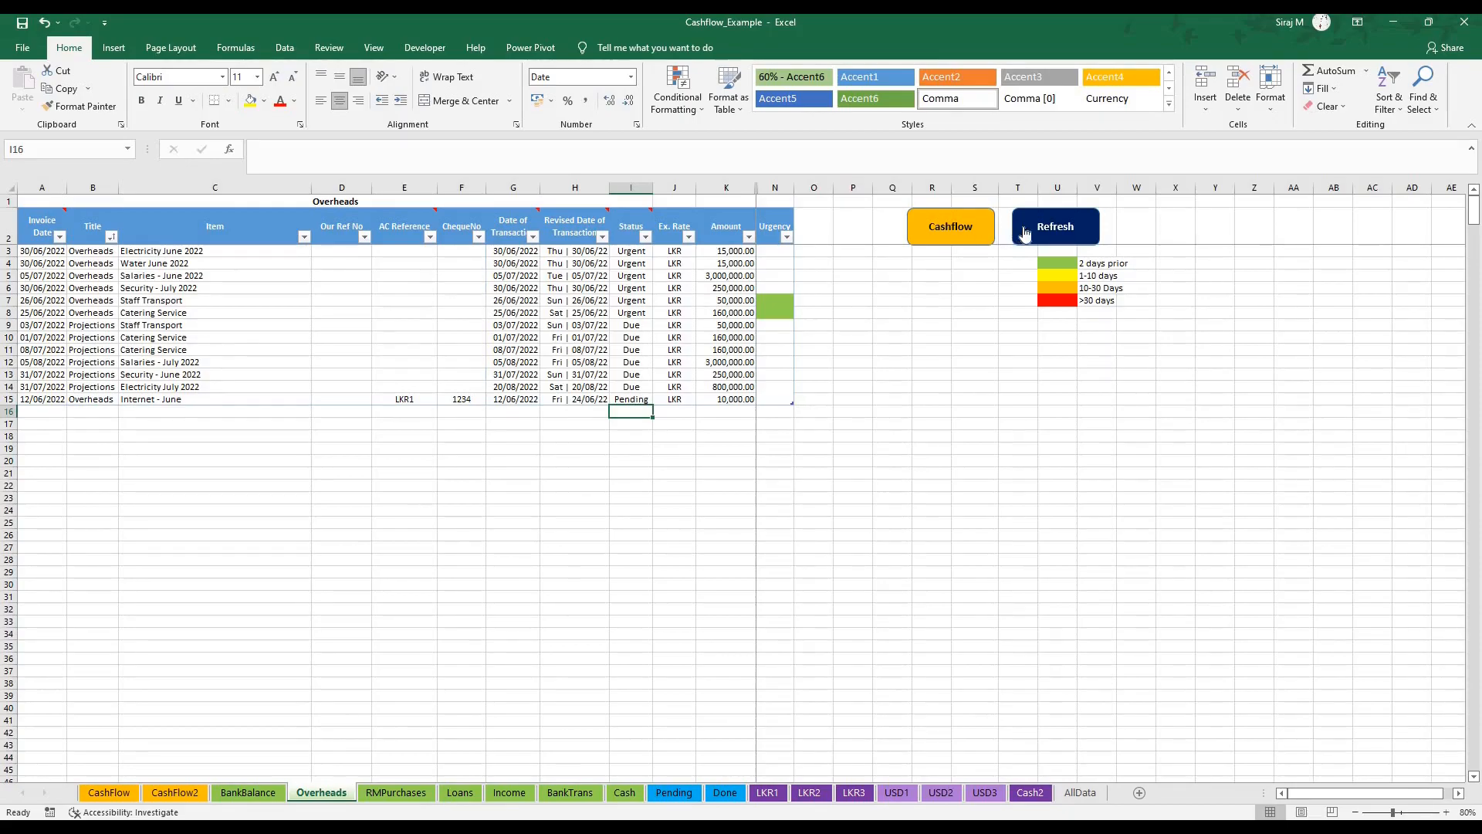
- Refresh, confirm Internet - June moved to Pending Transactions, and return to Overheads
{"action": "left_click", "coordinate": [1055, 226]}
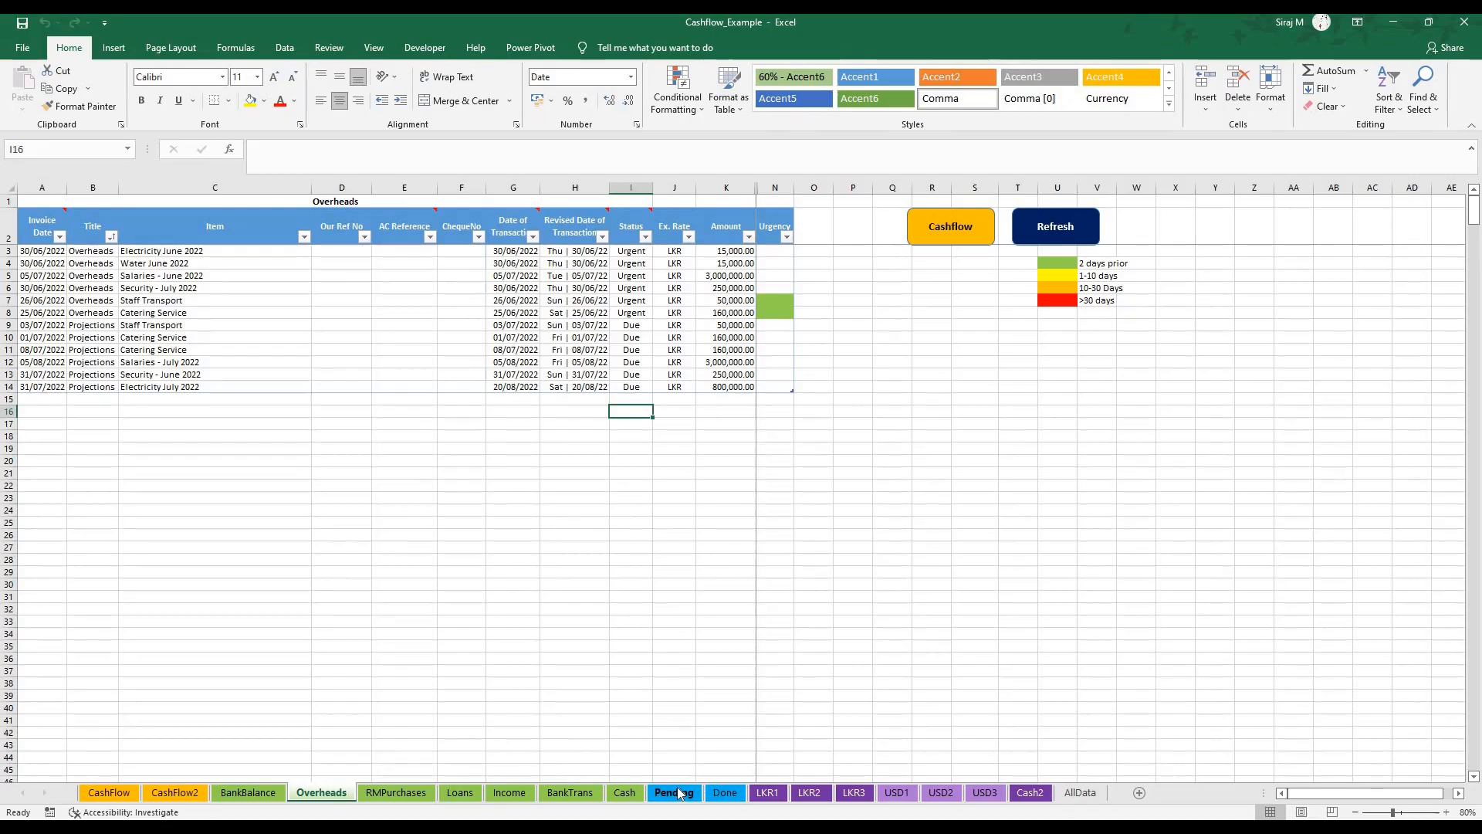
{"action": "left_click", "coordinate": [673, 792]}
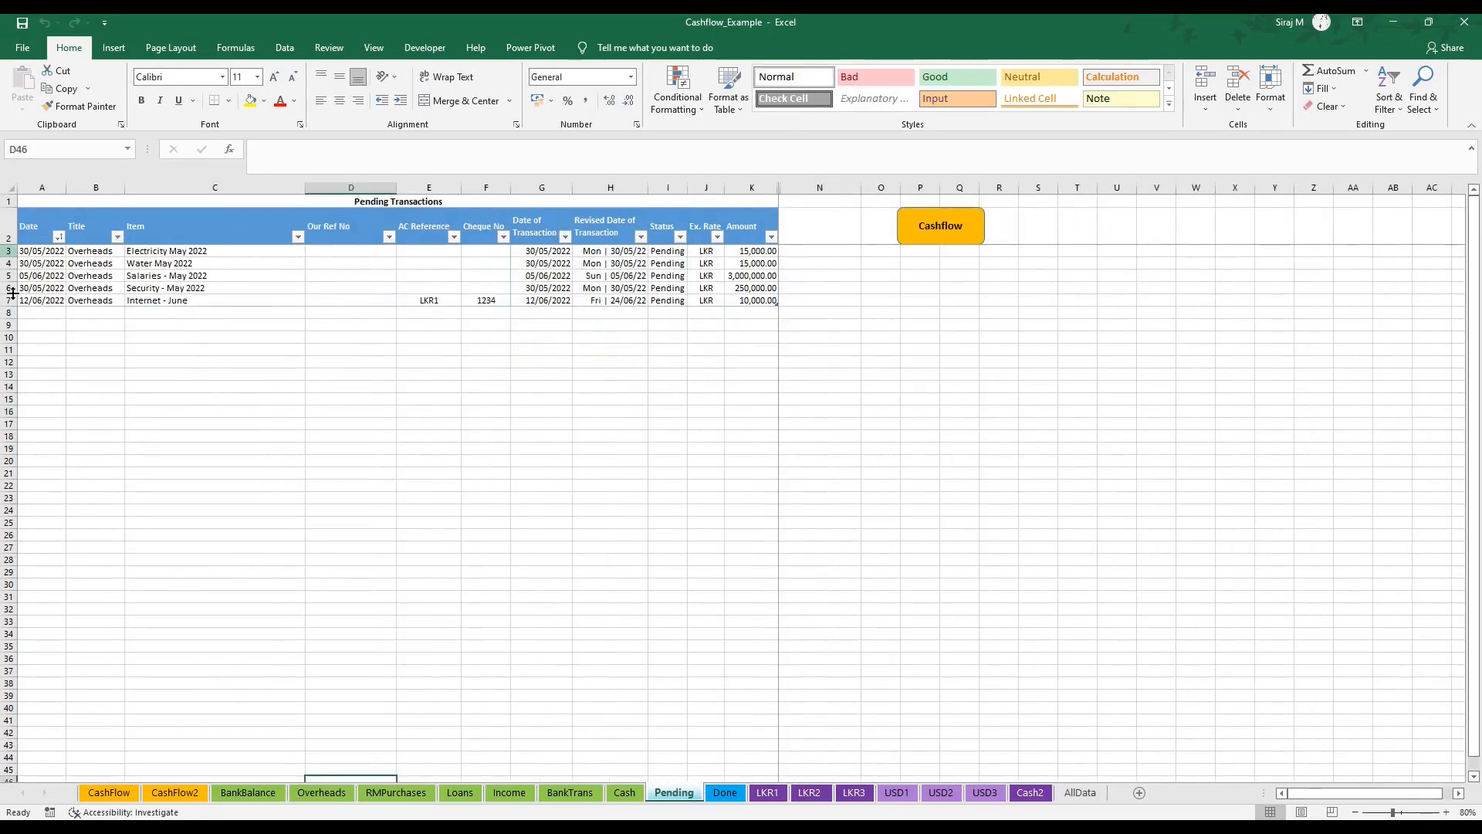
{"action": "left_click", "coordinate": [8, 299]}
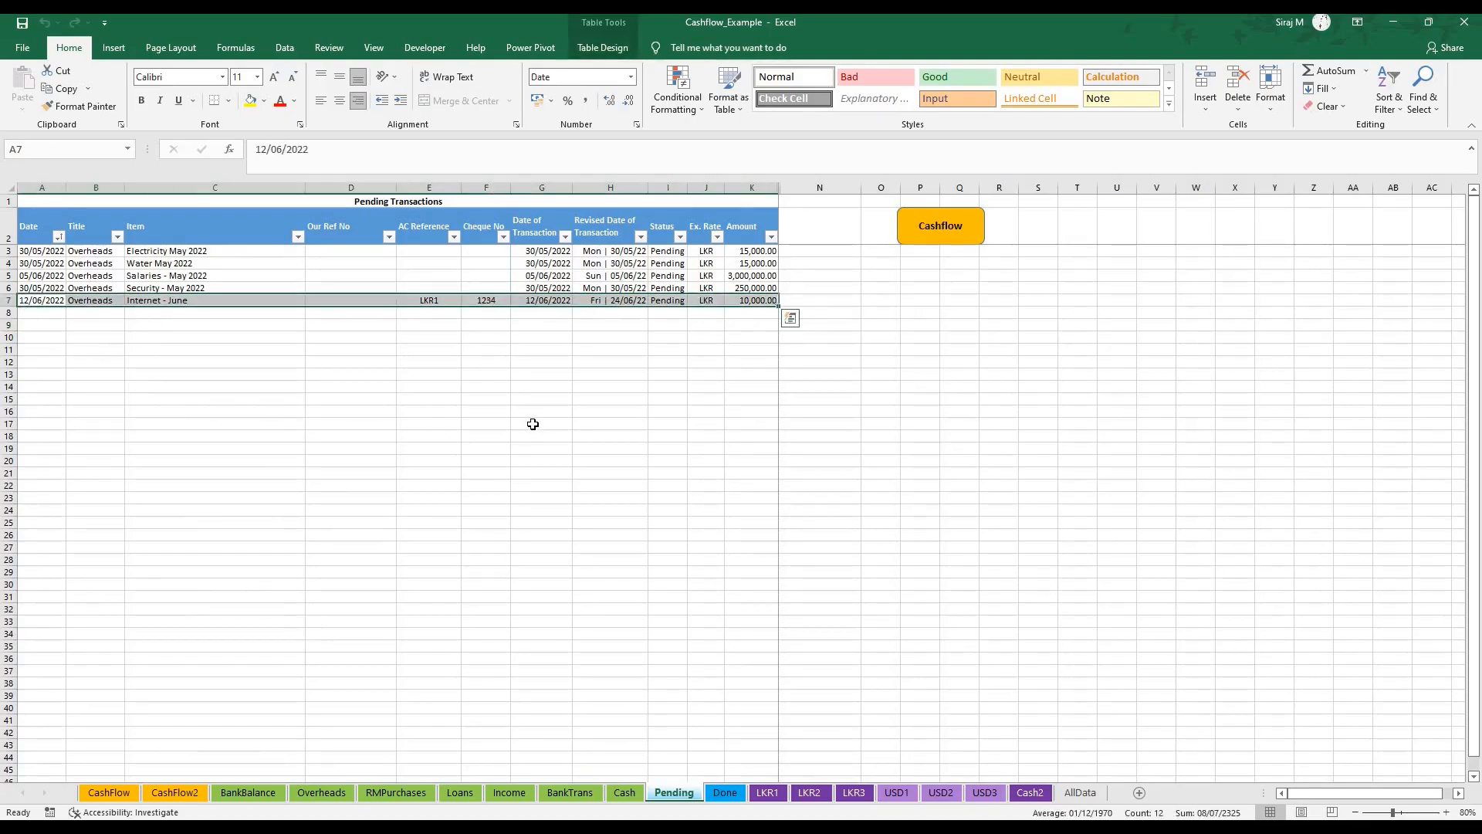
{"action": "left_click", "coordinate": [542, 422]}
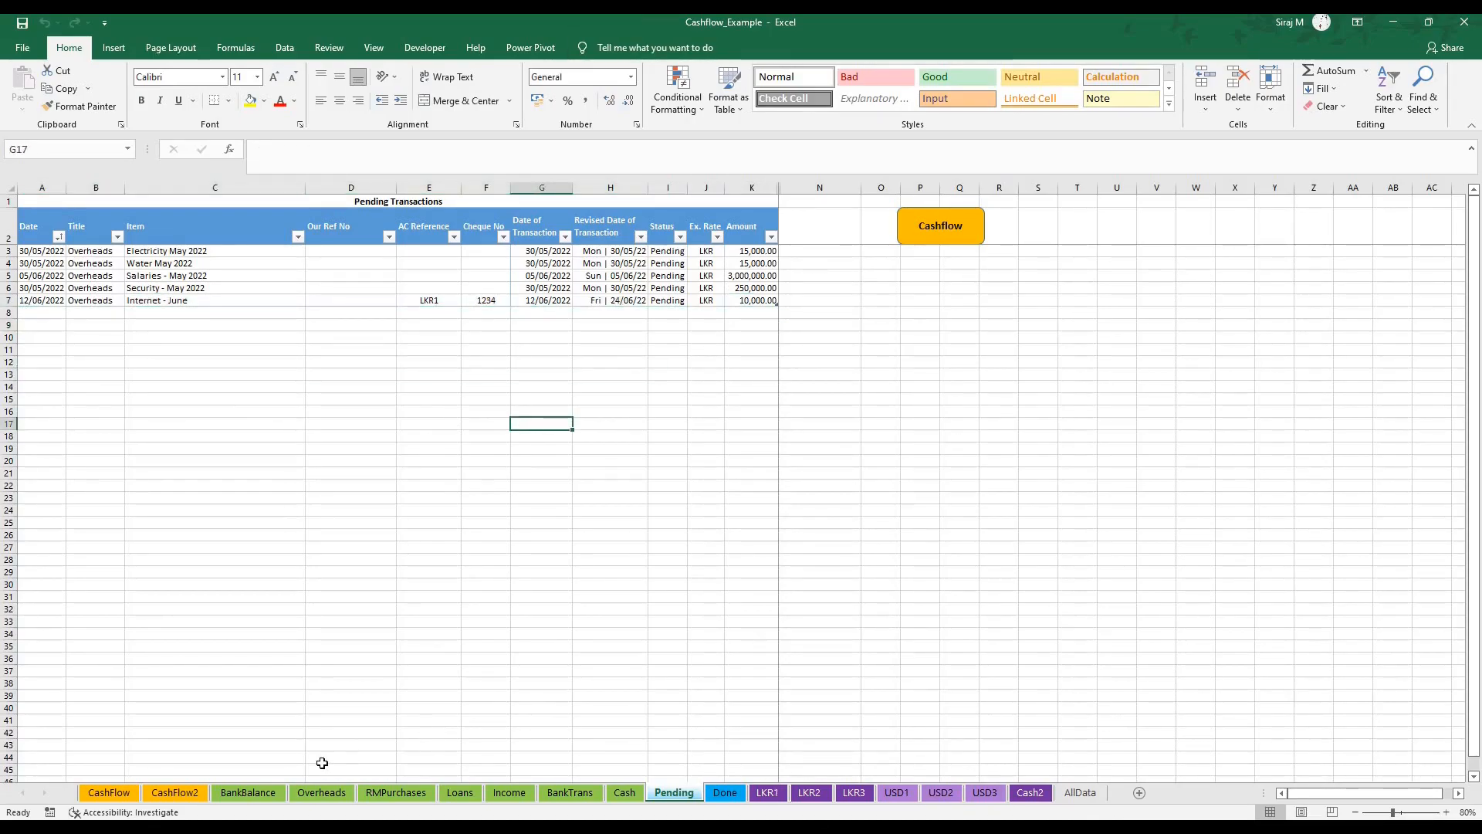
{"action": "left_click", "coordinate": [322, 791]}
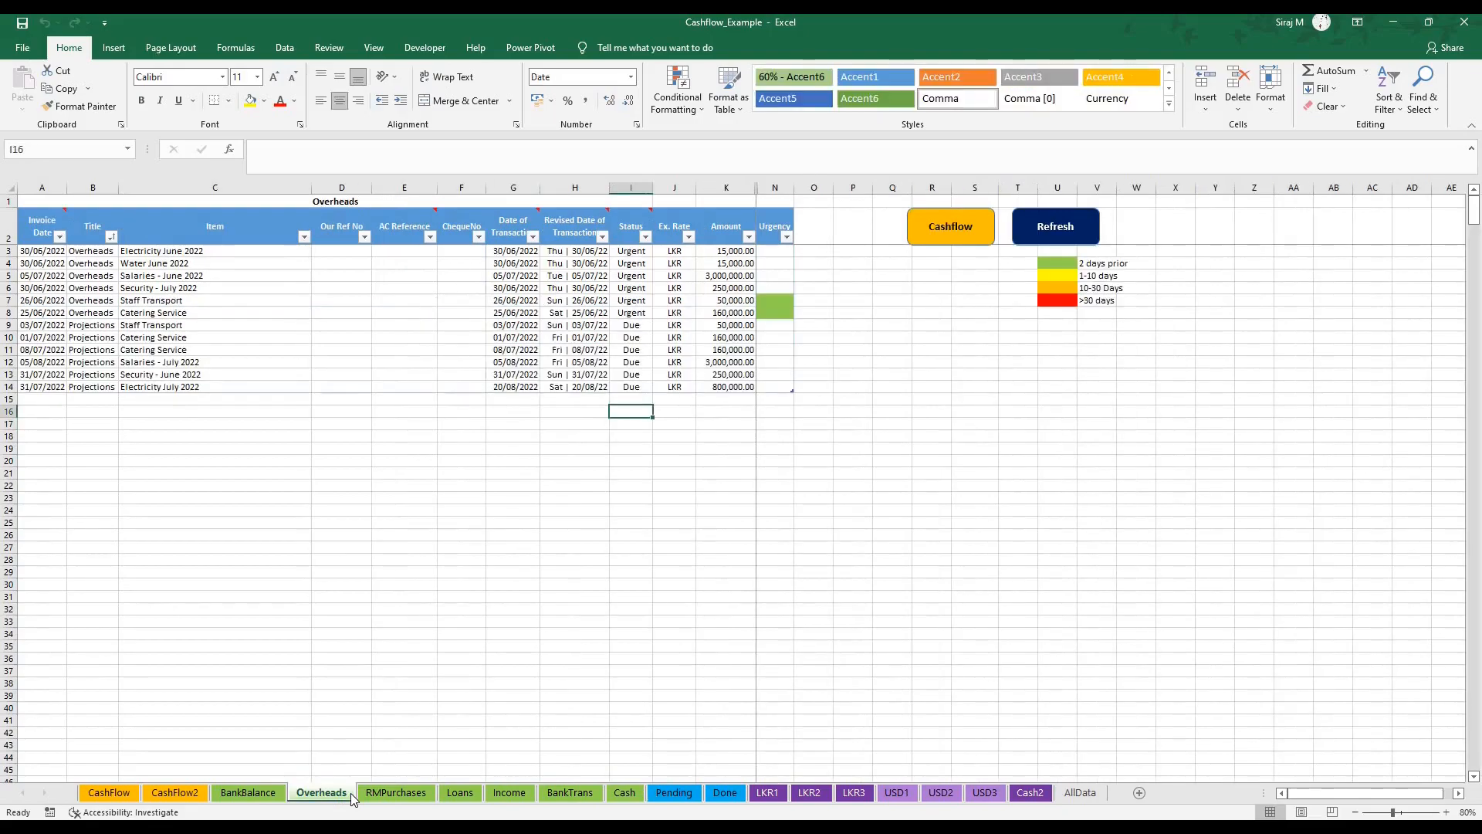
{"action": "mouse_move", "coordinate": [357, 799]}
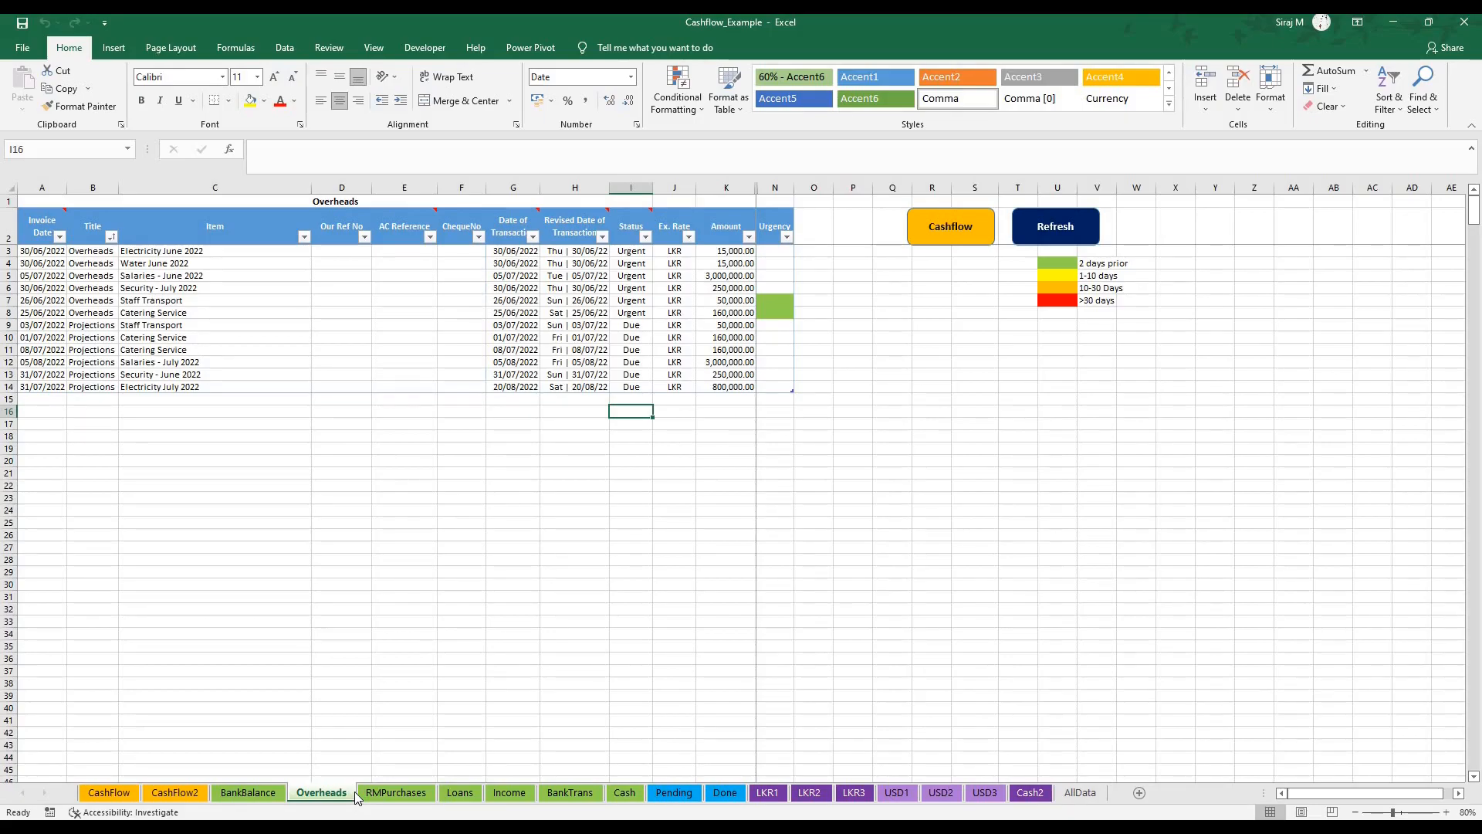
{"action": "mouse_move", "coordinate": [444, 742]}
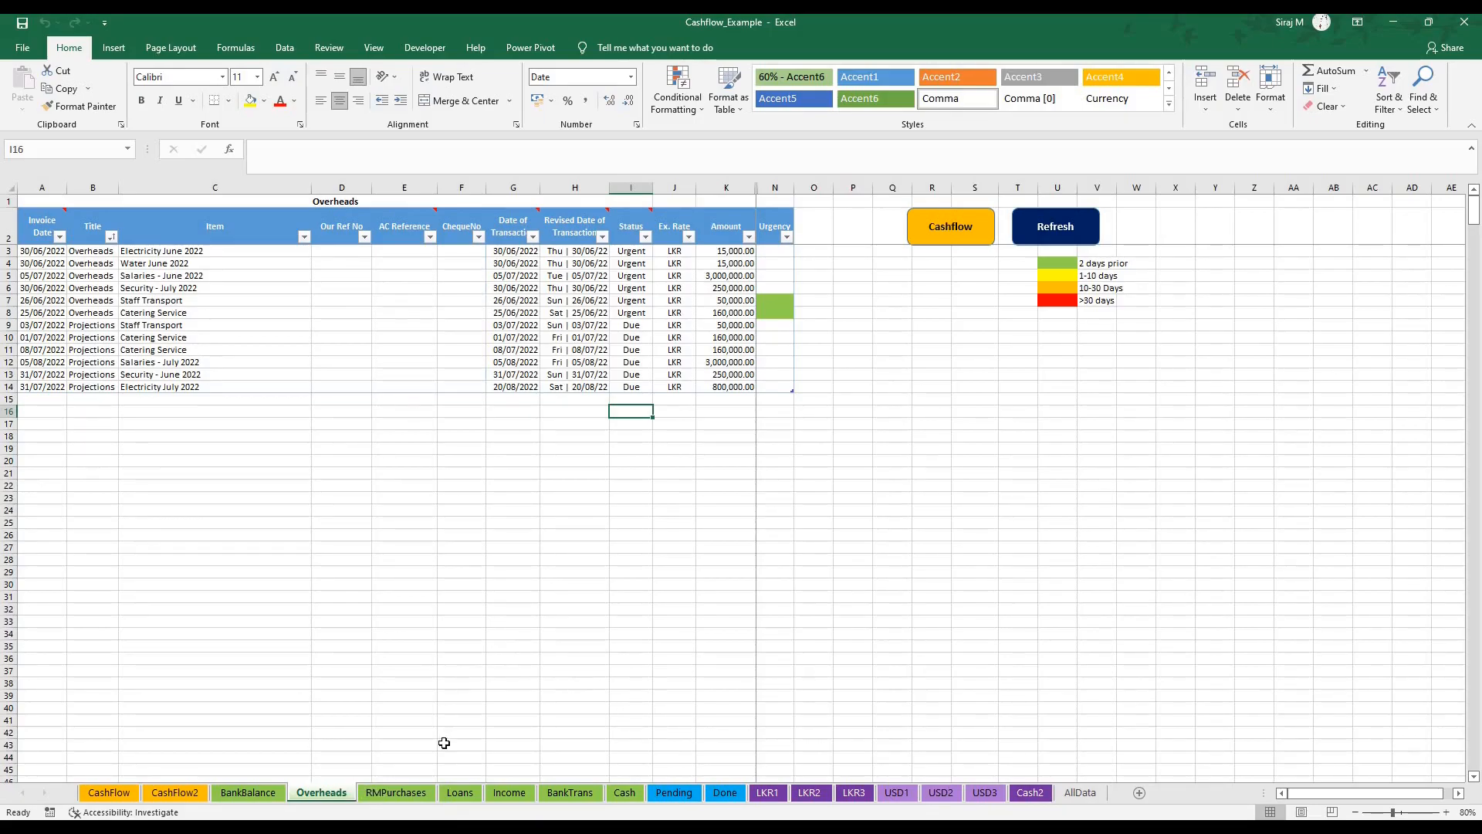
- View the RMPurchases sheet, then switch to the Loans sheet
{"action": "left_click", "coordinate": [395, 792]}
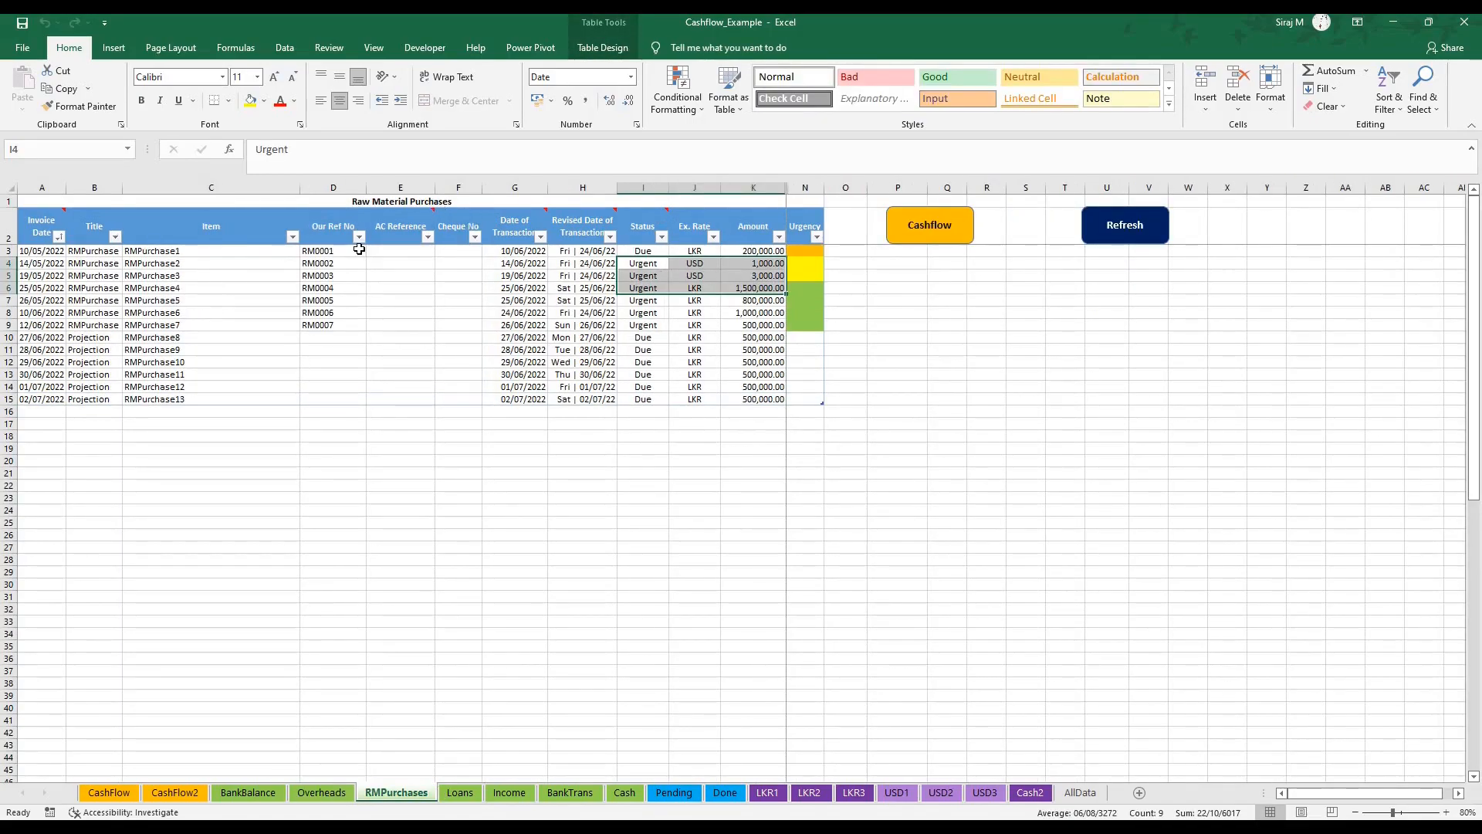
{"action": "mouse_move", "coordinate": [94, 281]}
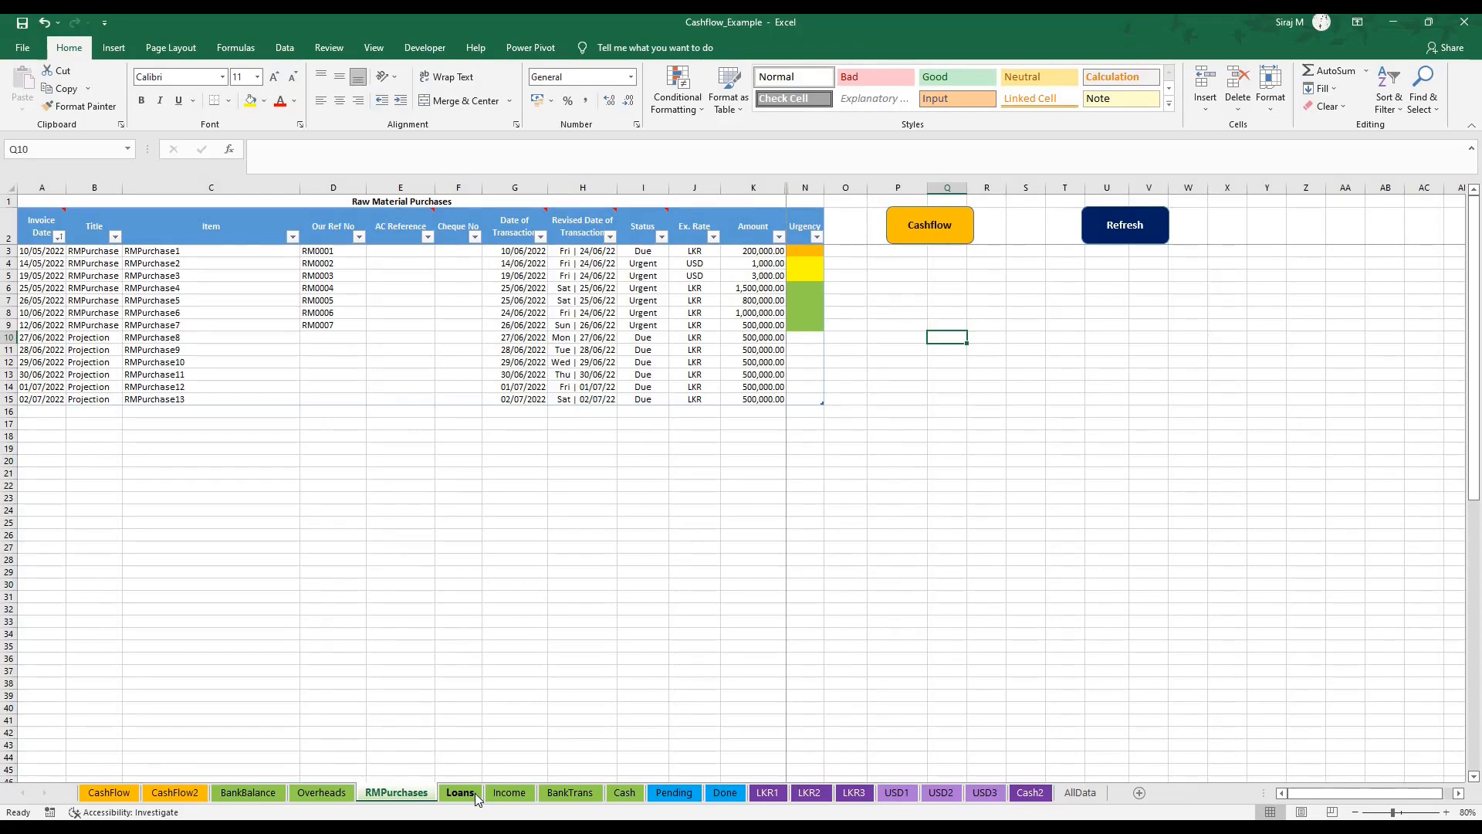
{"action": "left_click", "coordinate": [460, 792]}
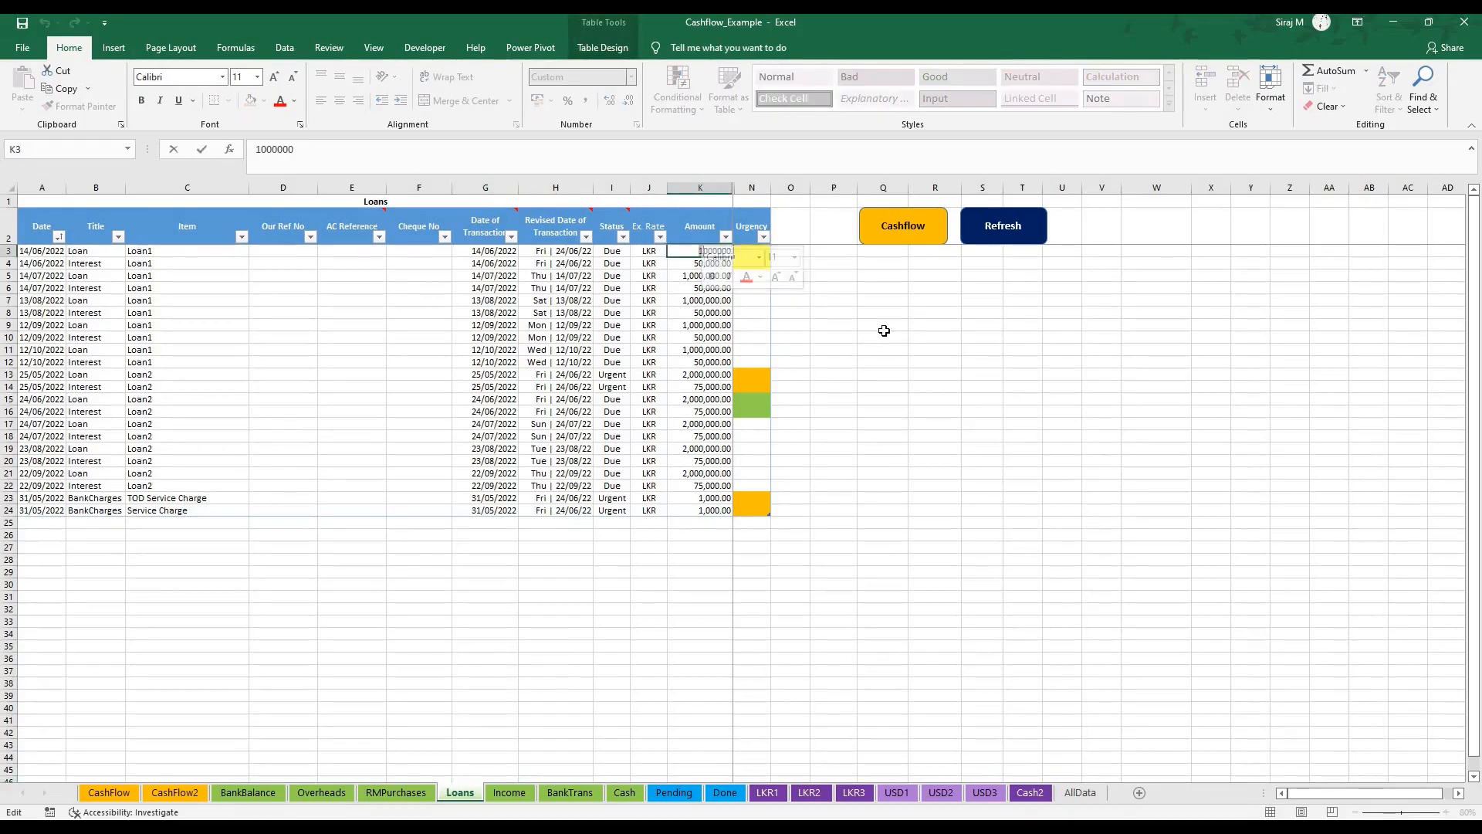
- Leave the loan amount unchanged and view projected sales invoices 17 to 30 on Income
{"action": "left_click", "coordinate": [833, 299]}
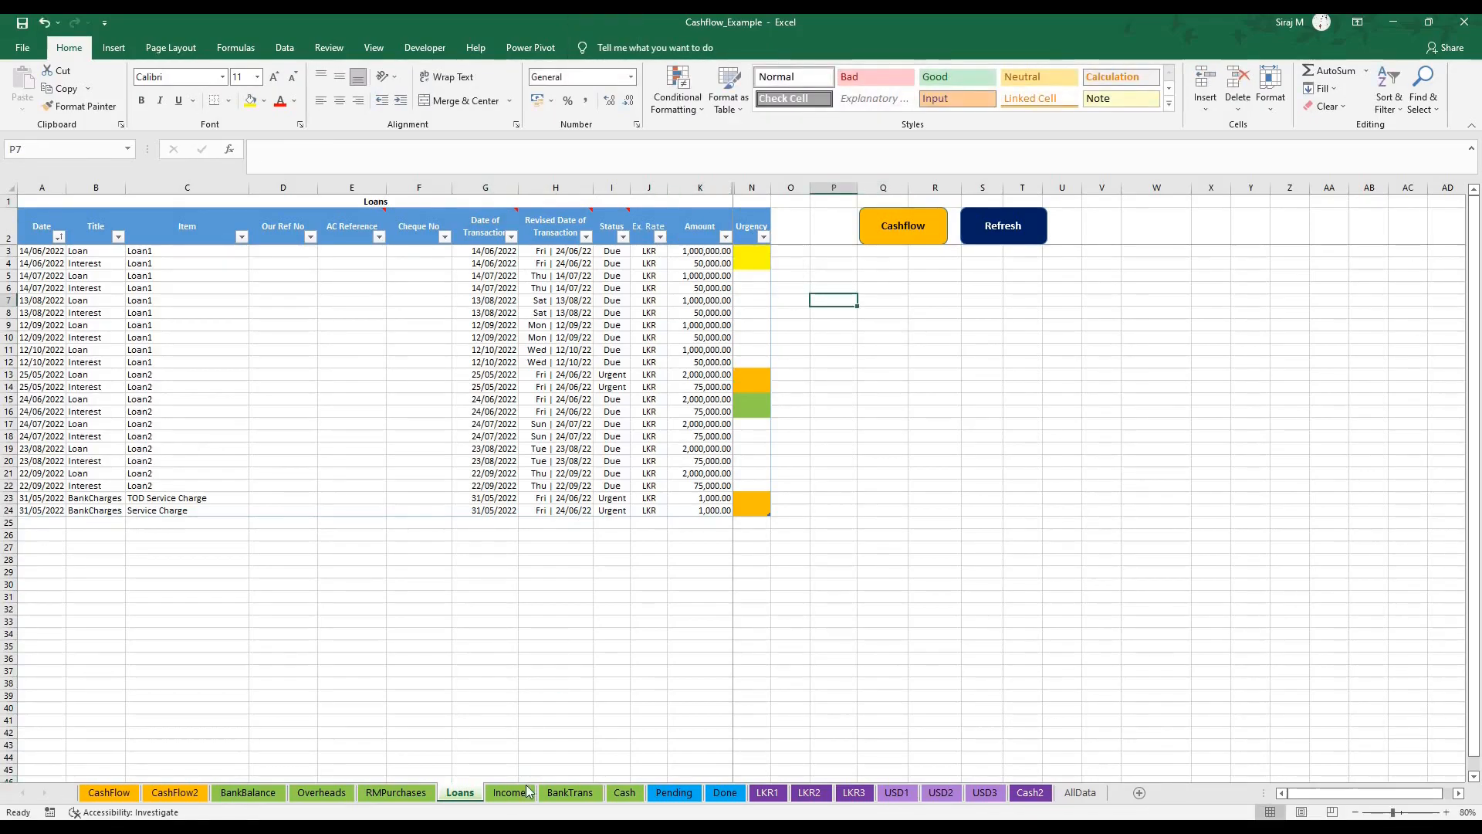
{"action": "left_click", "coordinate": [509, 798]}
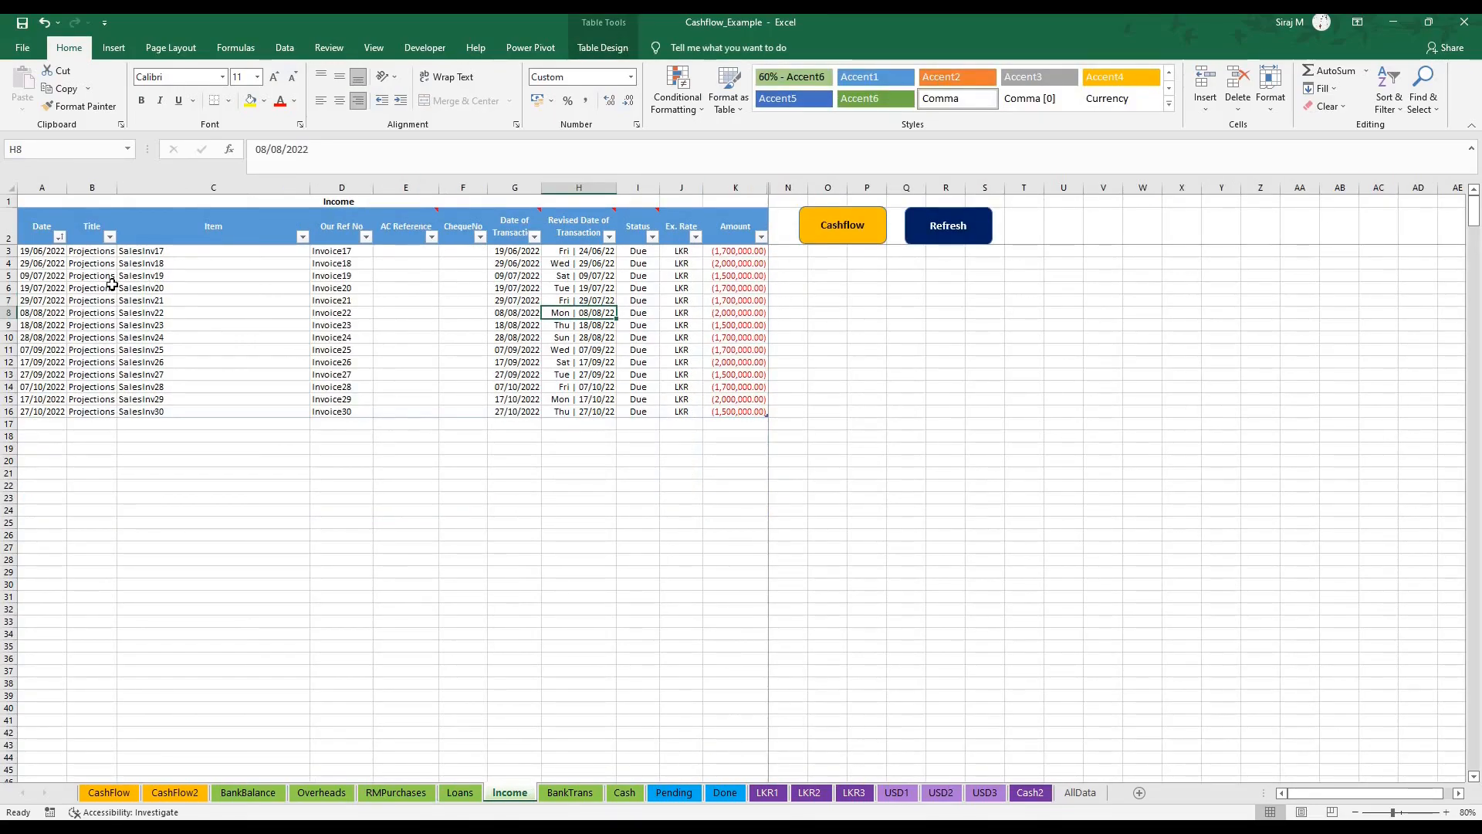
{"action": "mouse_move", "coordinate": [638, 288]}
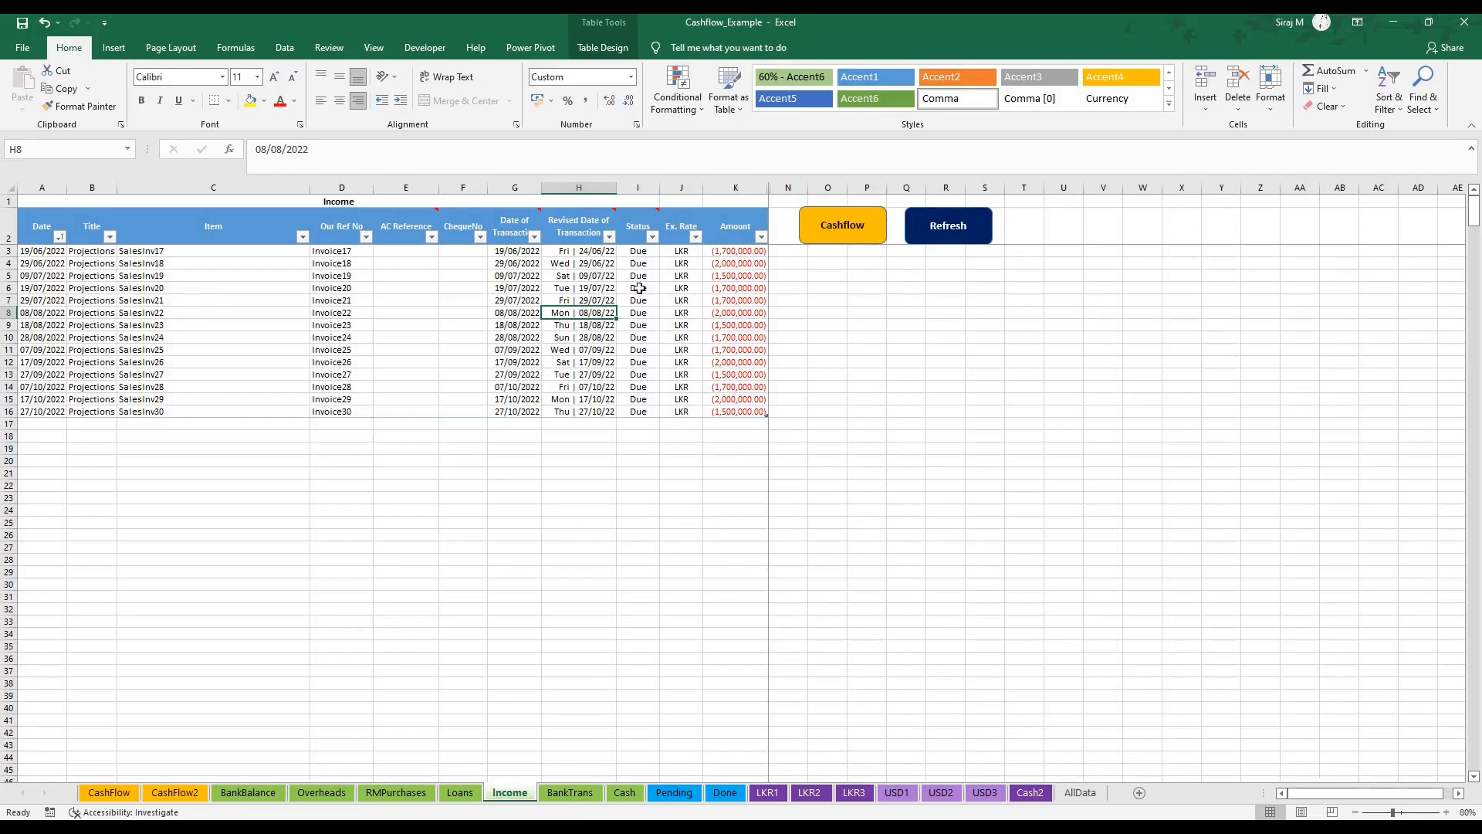
{"action": "left_click", "coordinate": [734, 250]}
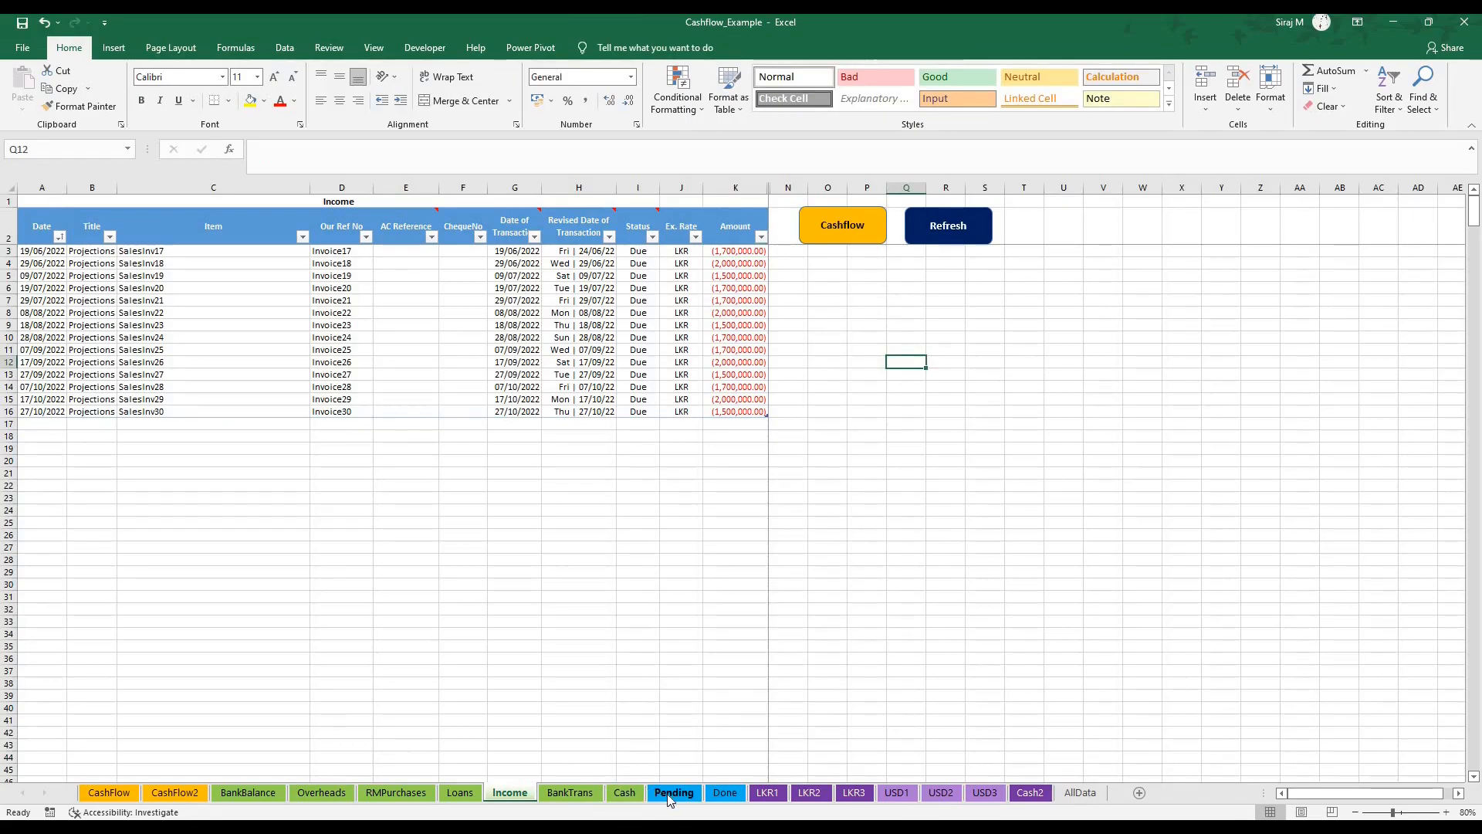
{"action": "mouse_move", "coordinate": [666, 808]}
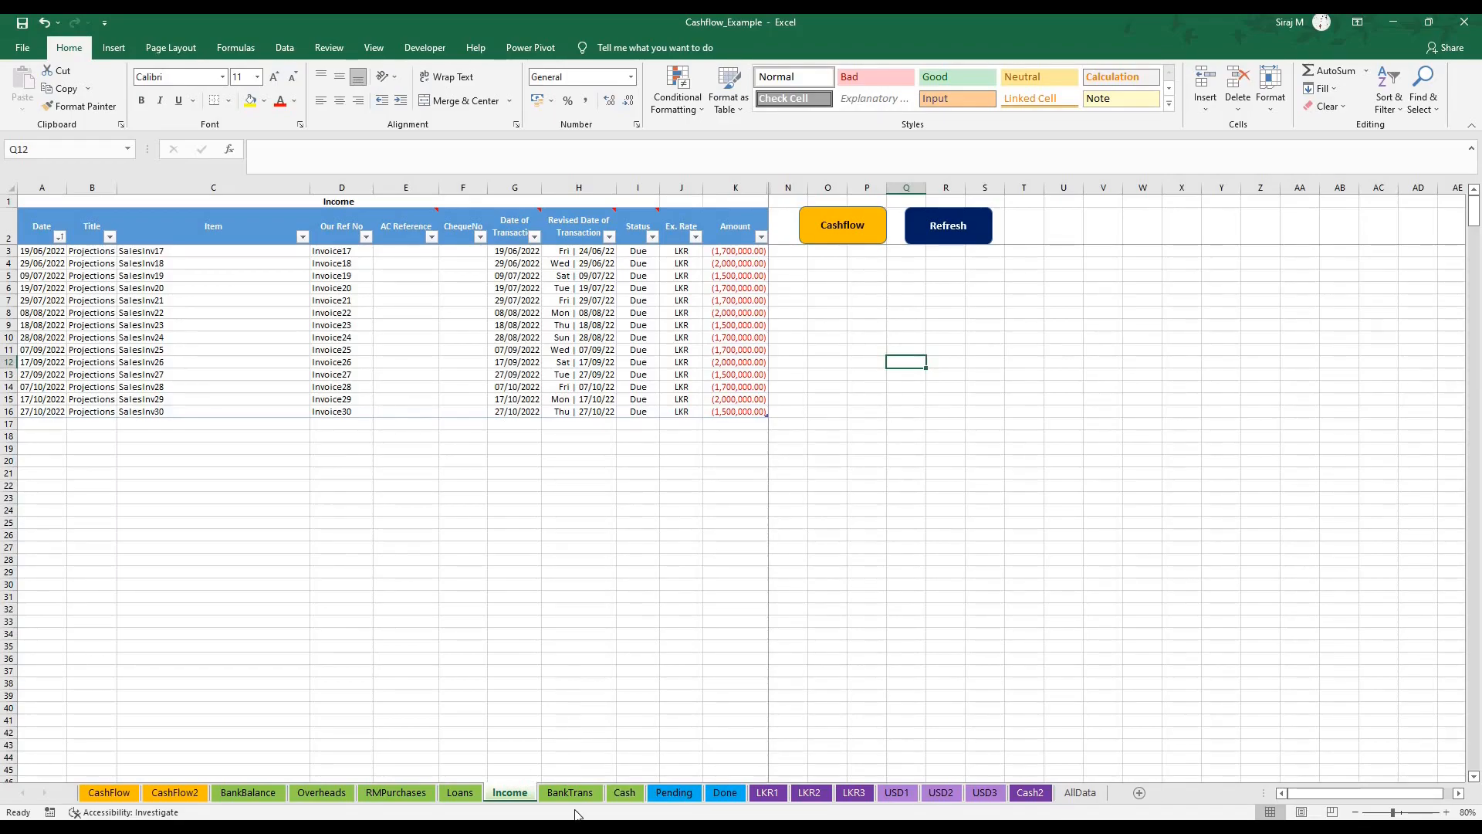
- Review the 50,000.00 LKR1-to-LKR2 transfer dated 20/06/2022 on the BankTrans sheet
{"action": "left_click", "coordinate": [569, 792]}
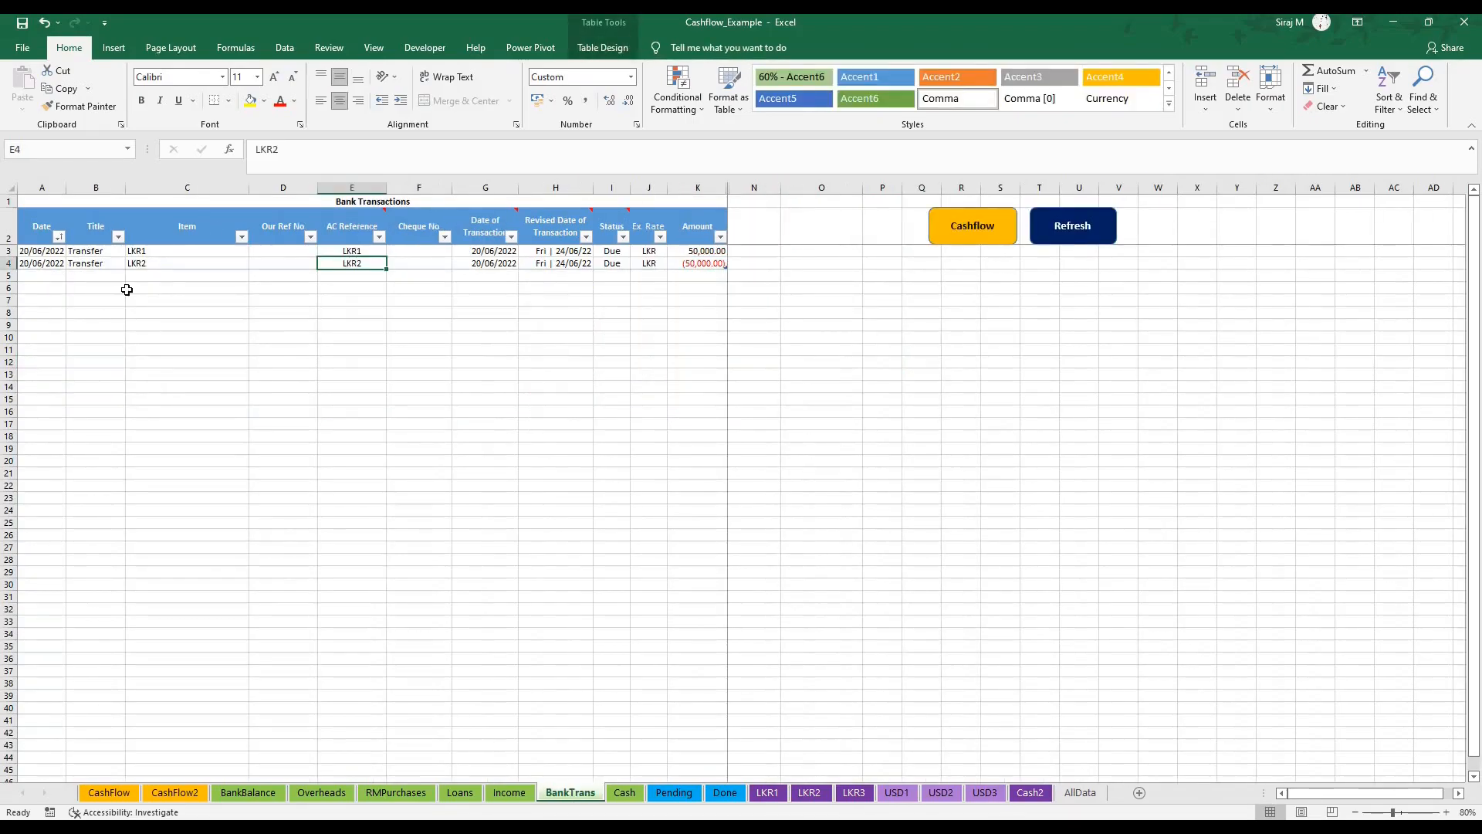
{"action": "mouse_move", "coordinate": [770, 254]}
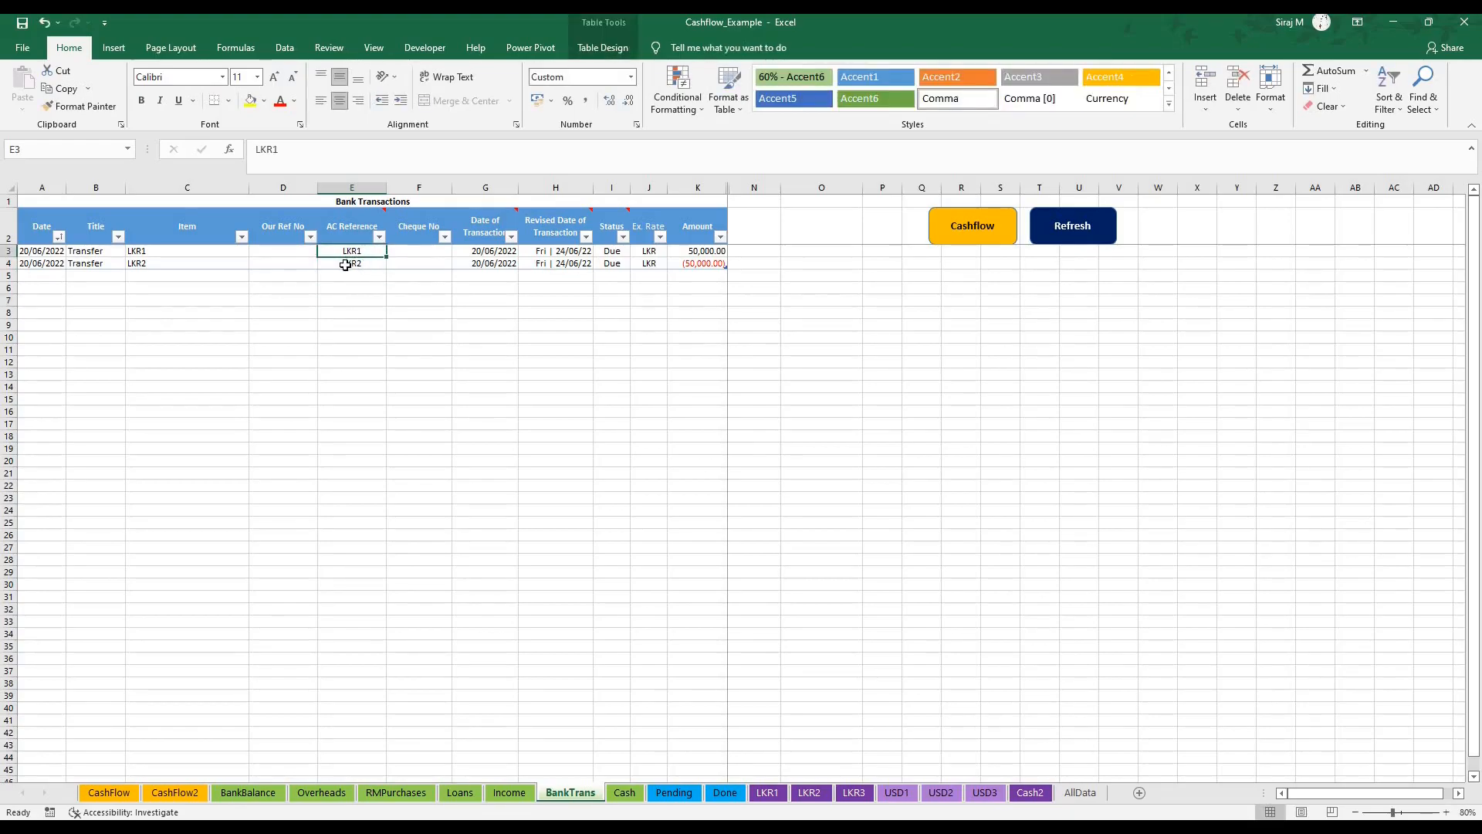
{"action": "left_click", "coordinate": [352, 262]}
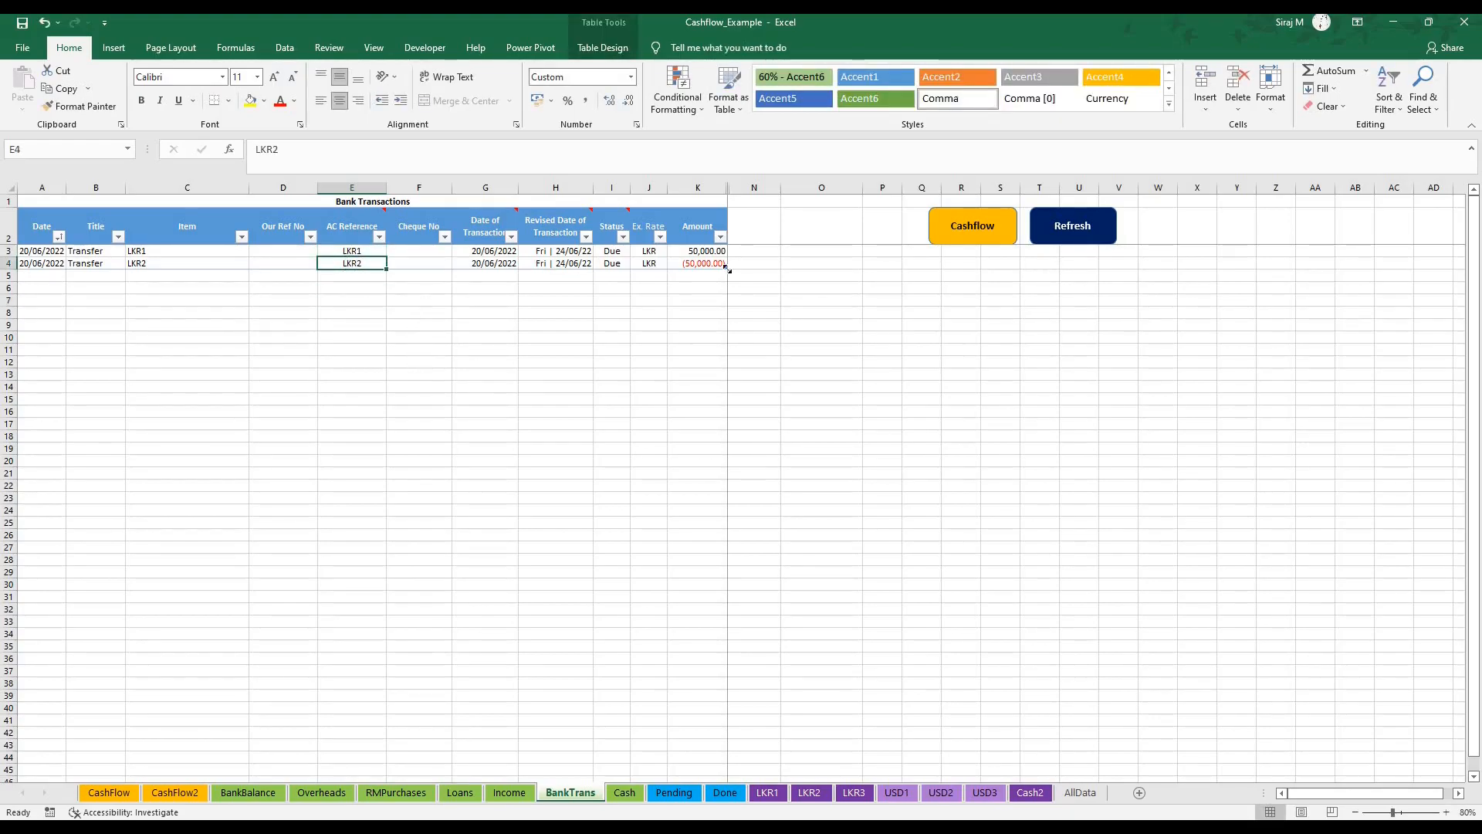
{"action": "mouse_move", "coordinate": [459, 316]}
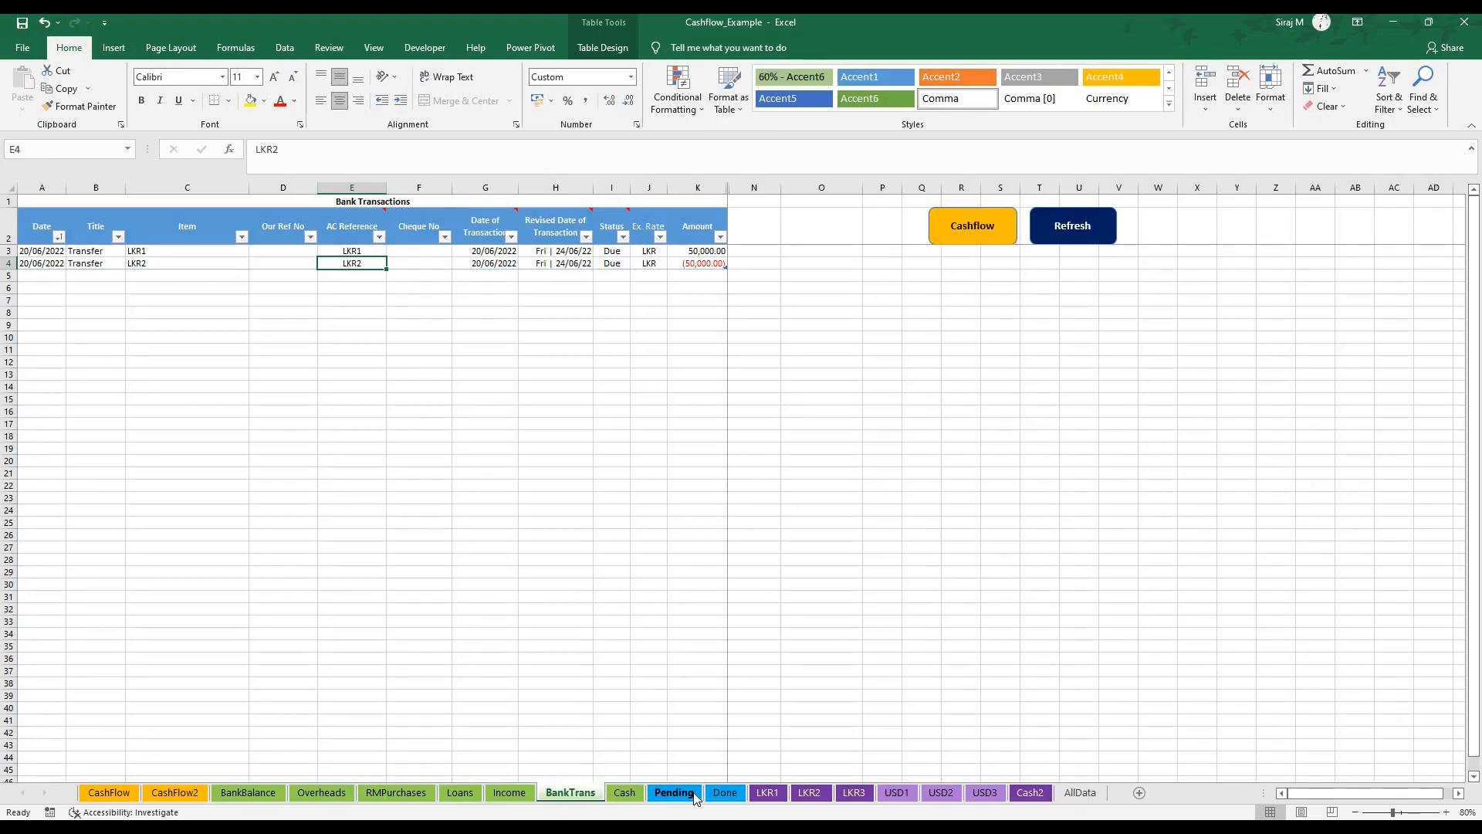
- Set the Electricity May 2022 payment's status to Done on the Pending sheet
{"action": "left_click", "coordinate": [673, 792]}
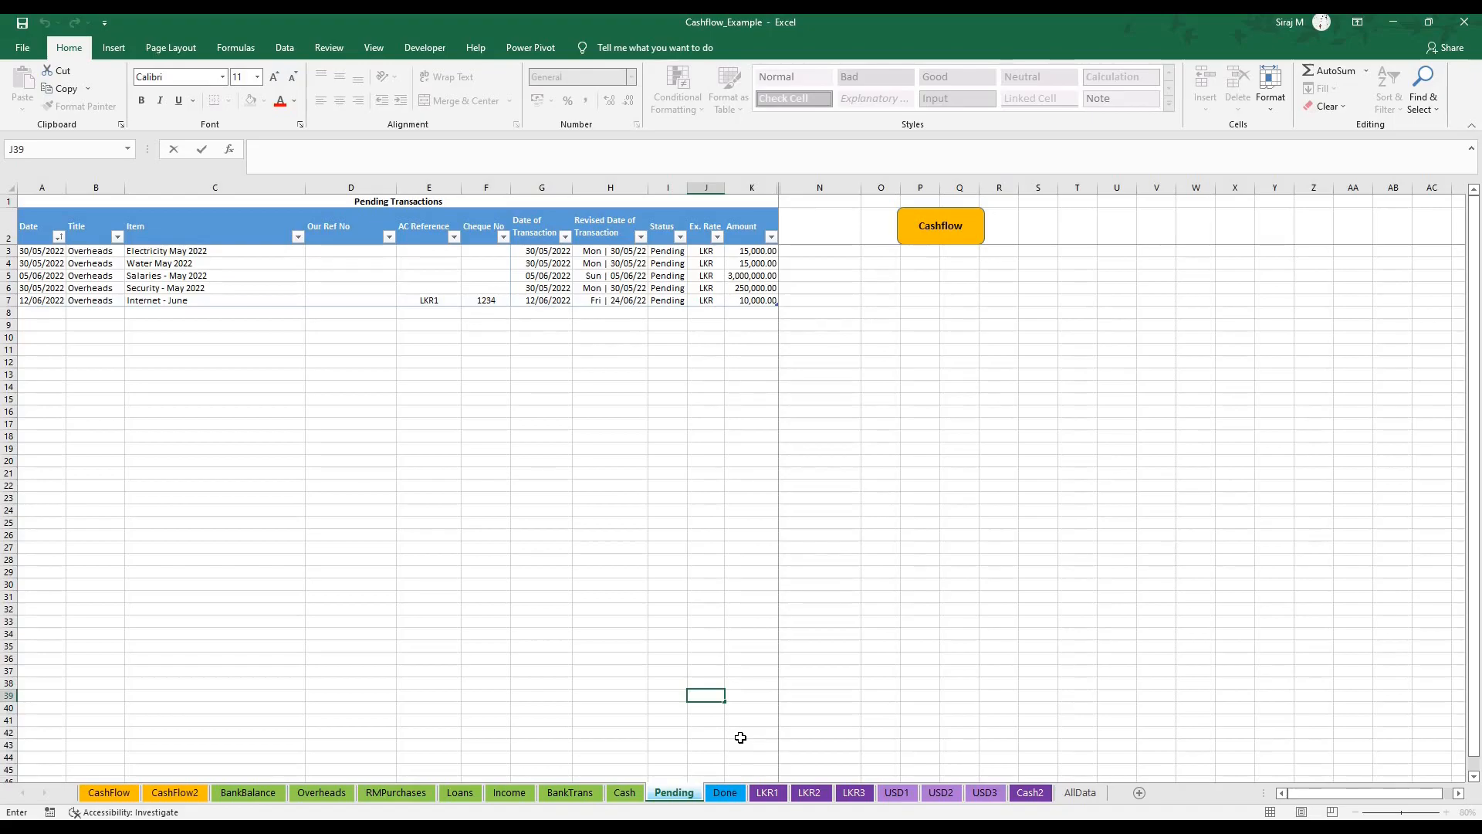
{"action": "mouse_move", "coordinate": [682, 255]}
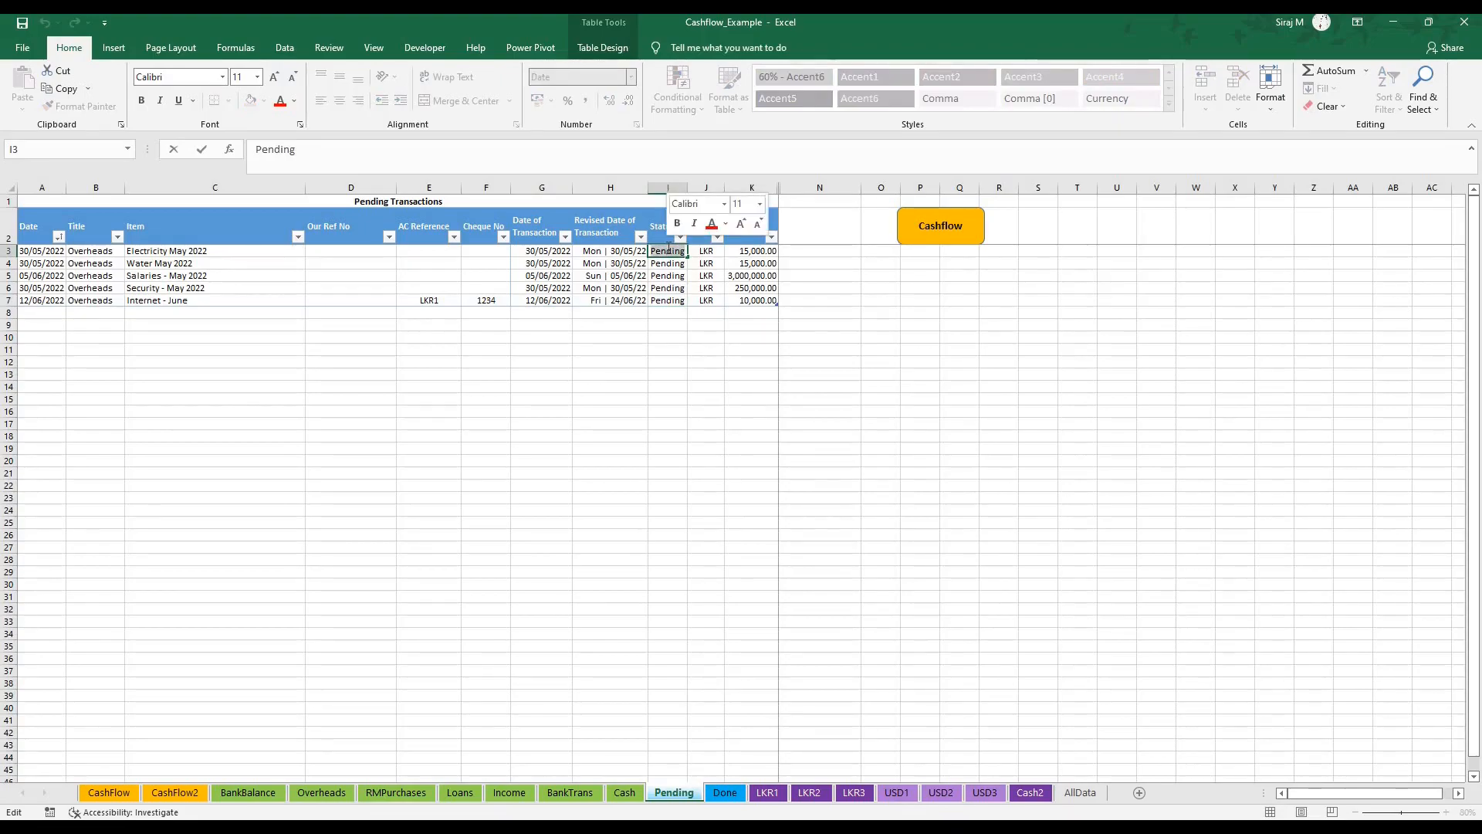
{"action": "type", "text": "Done"}
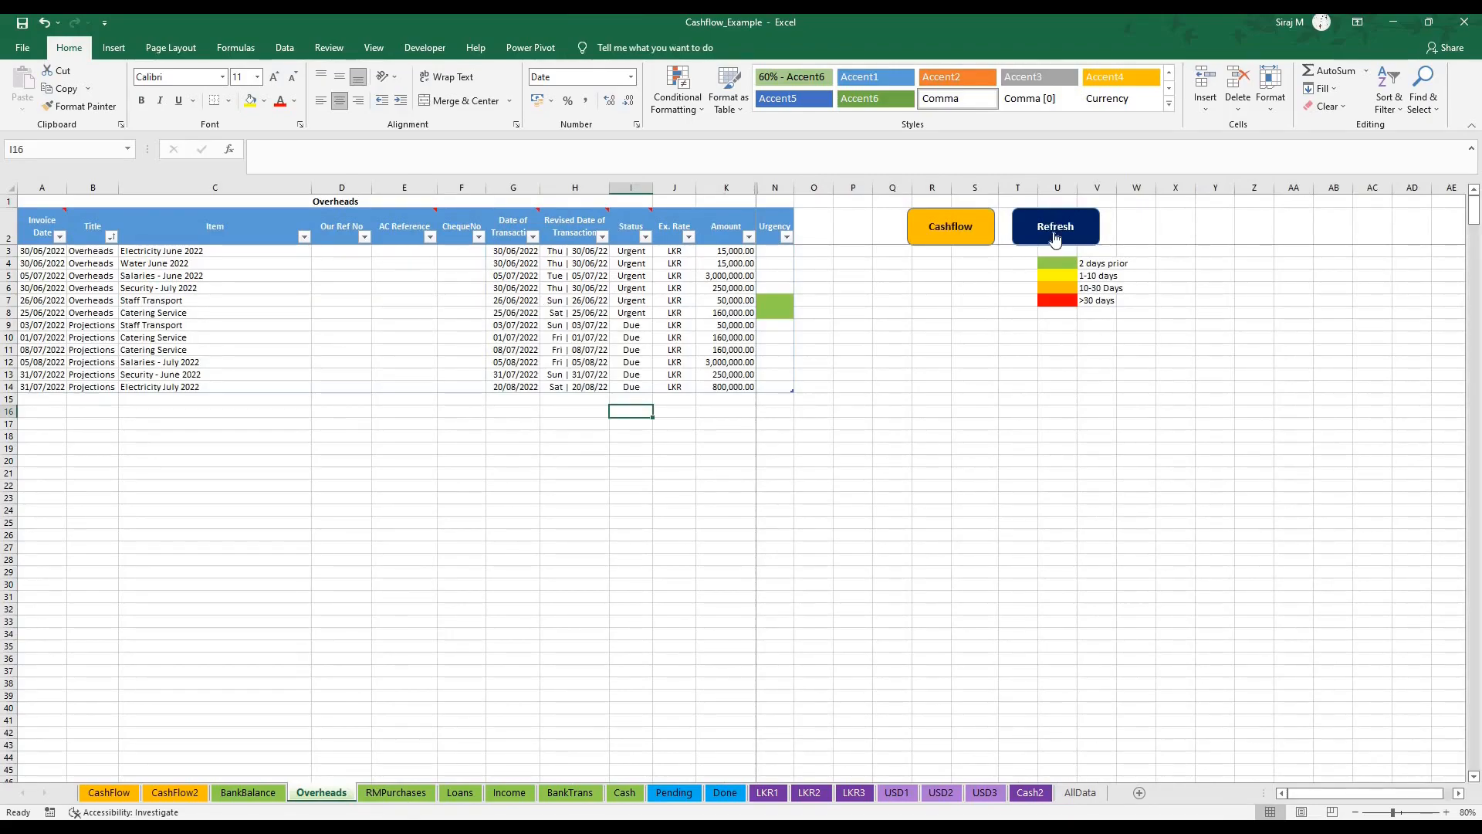
- Refresh the lists and confirm Electricity May 2022 is listed Done at 15,000.00
{"action": "left_click", "coordinate": [673, 792]}
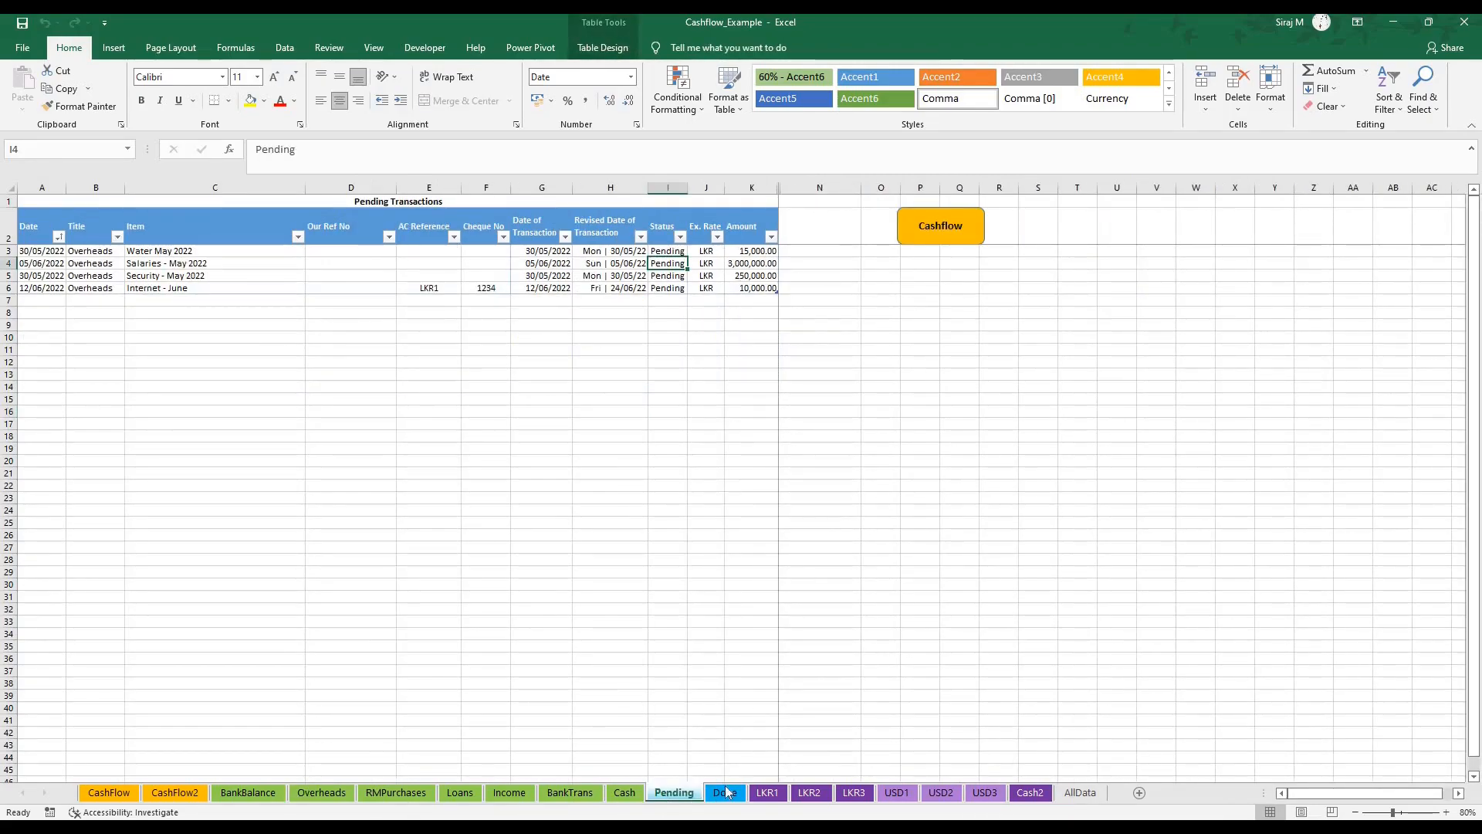
{"action": "left_click", "coordinate": [725, 791]}
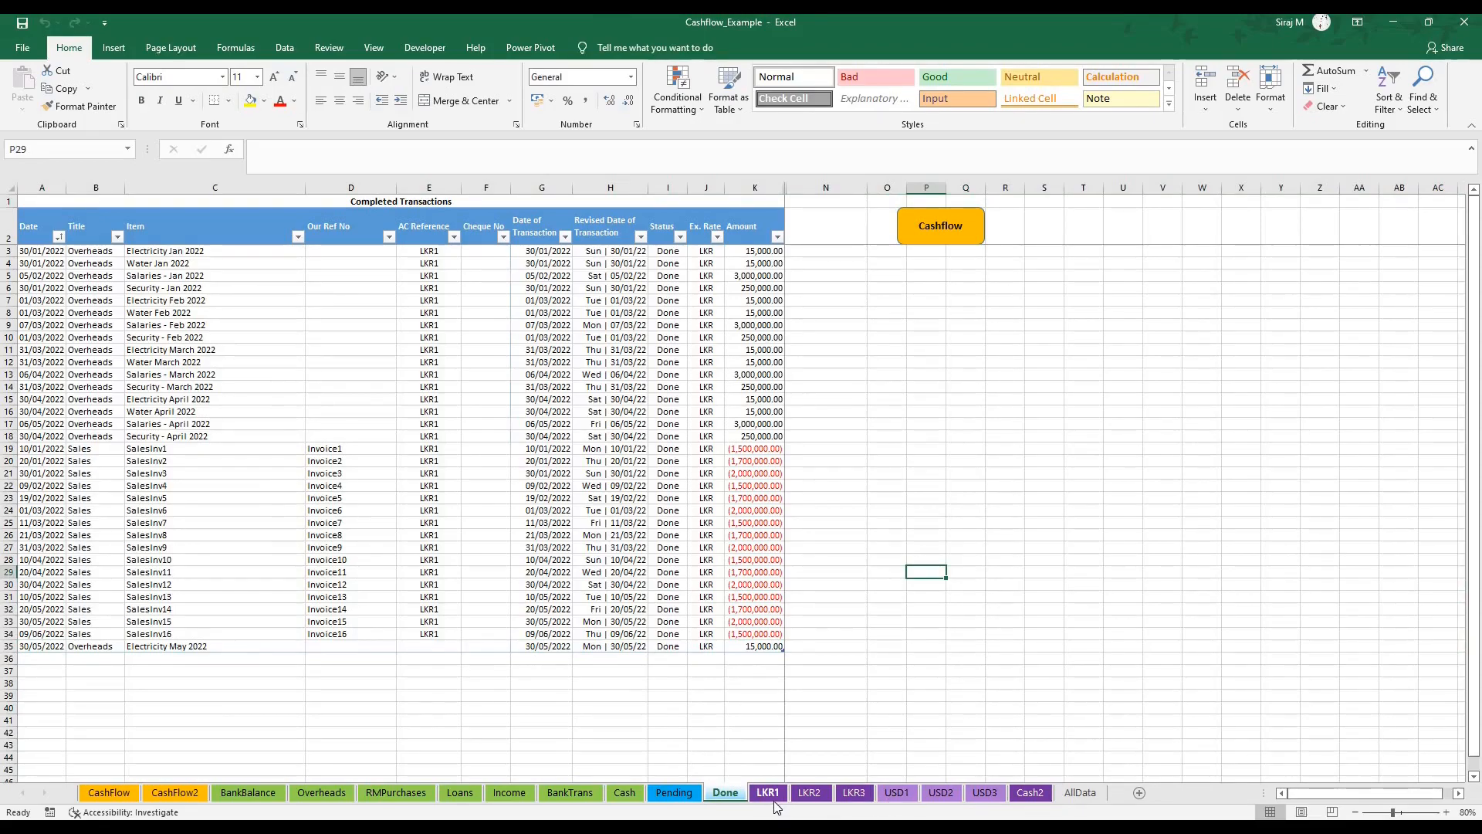
- Review the LKR1 pivot: Internet - June pending 10,000.00 and a 50,000.00 due transfer
{"action": "left_click", "coordinate": [766, 792]}
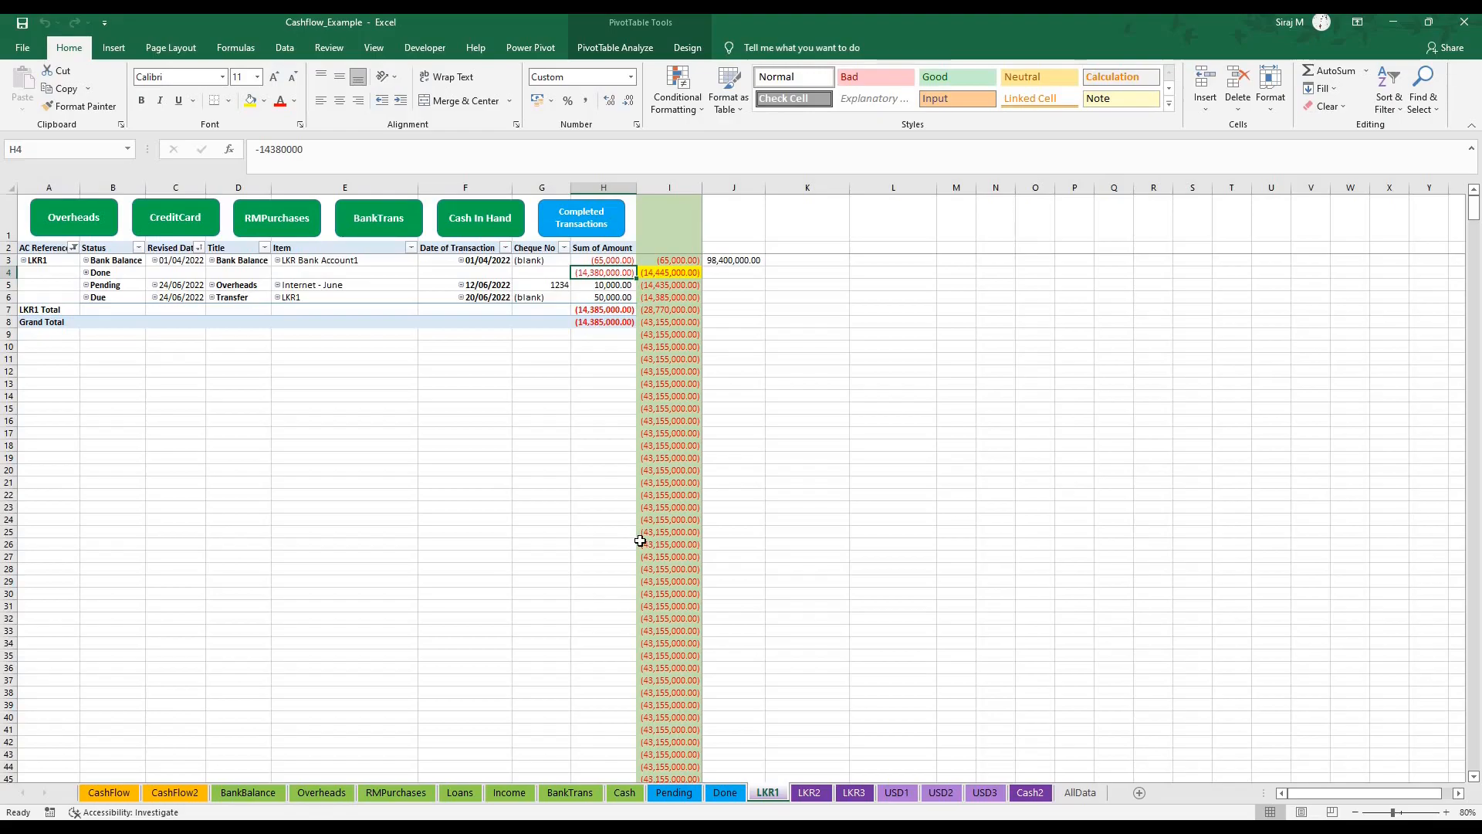
{"action": "mouse_move", "coordinate": [466, 346]}
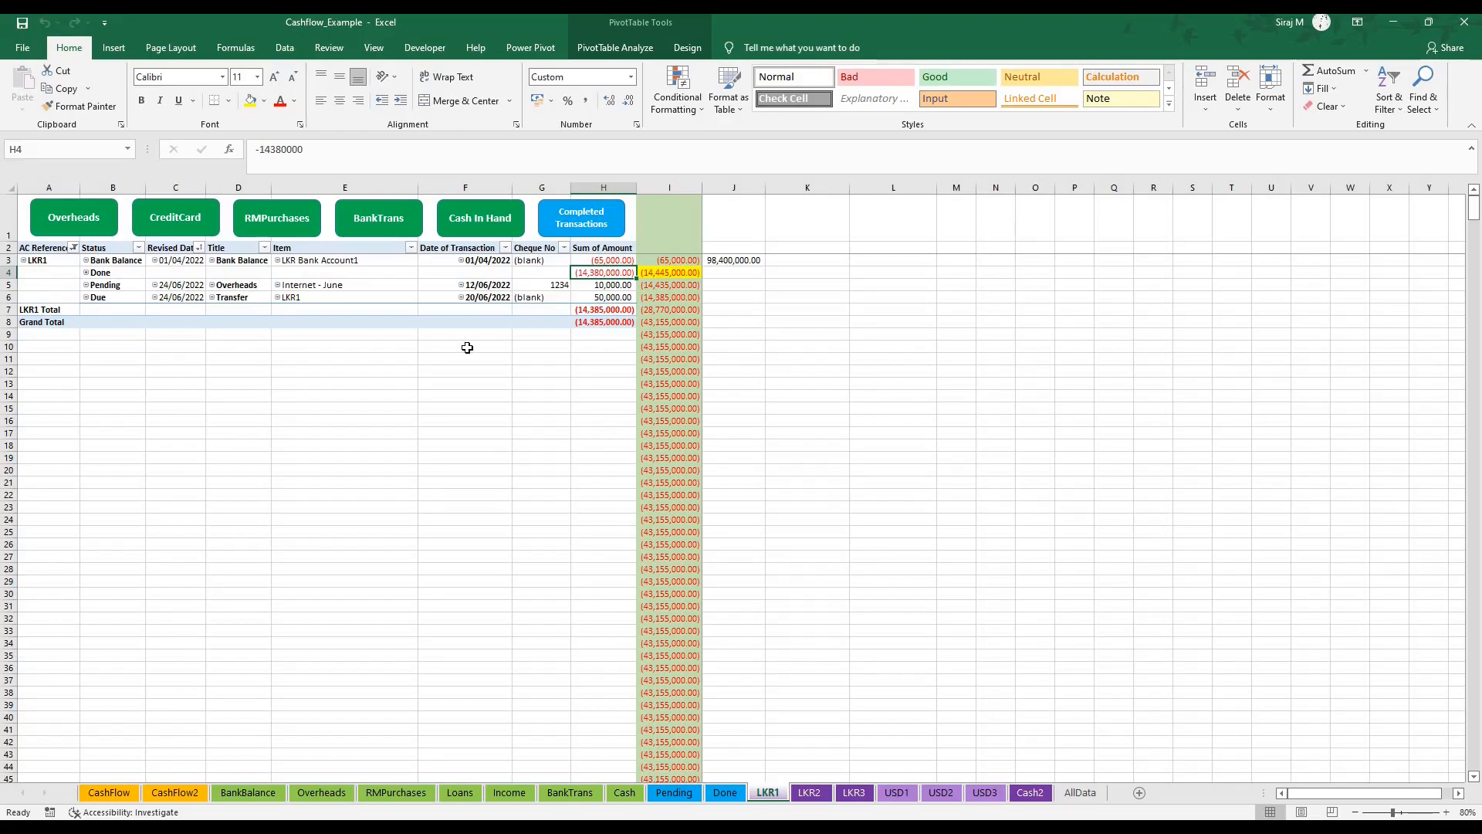
{"action": "mouse_move", "coordinate": [289, 311]}
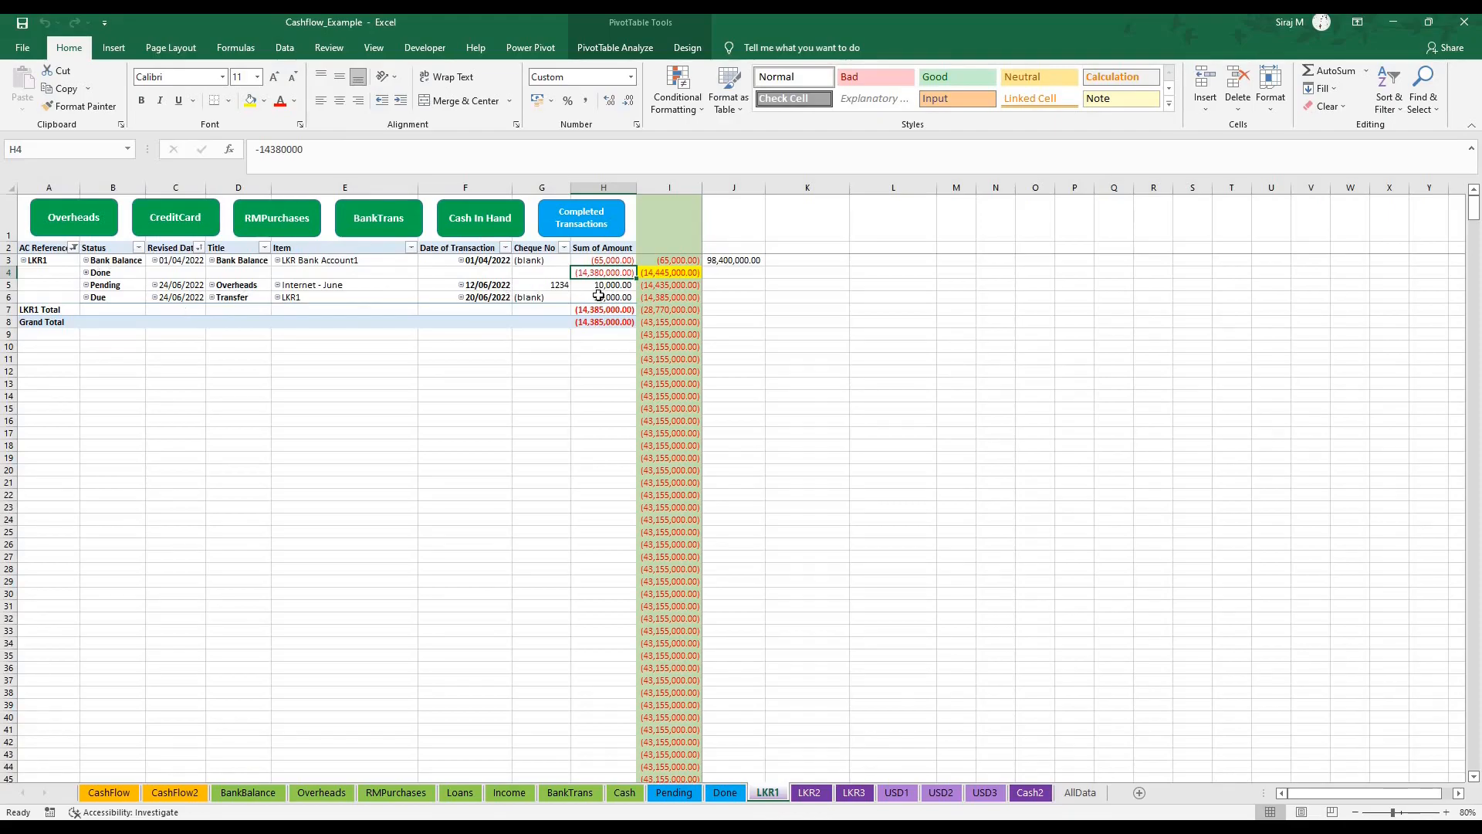
{"action": "left_click", "coordinate": [602, 296]}
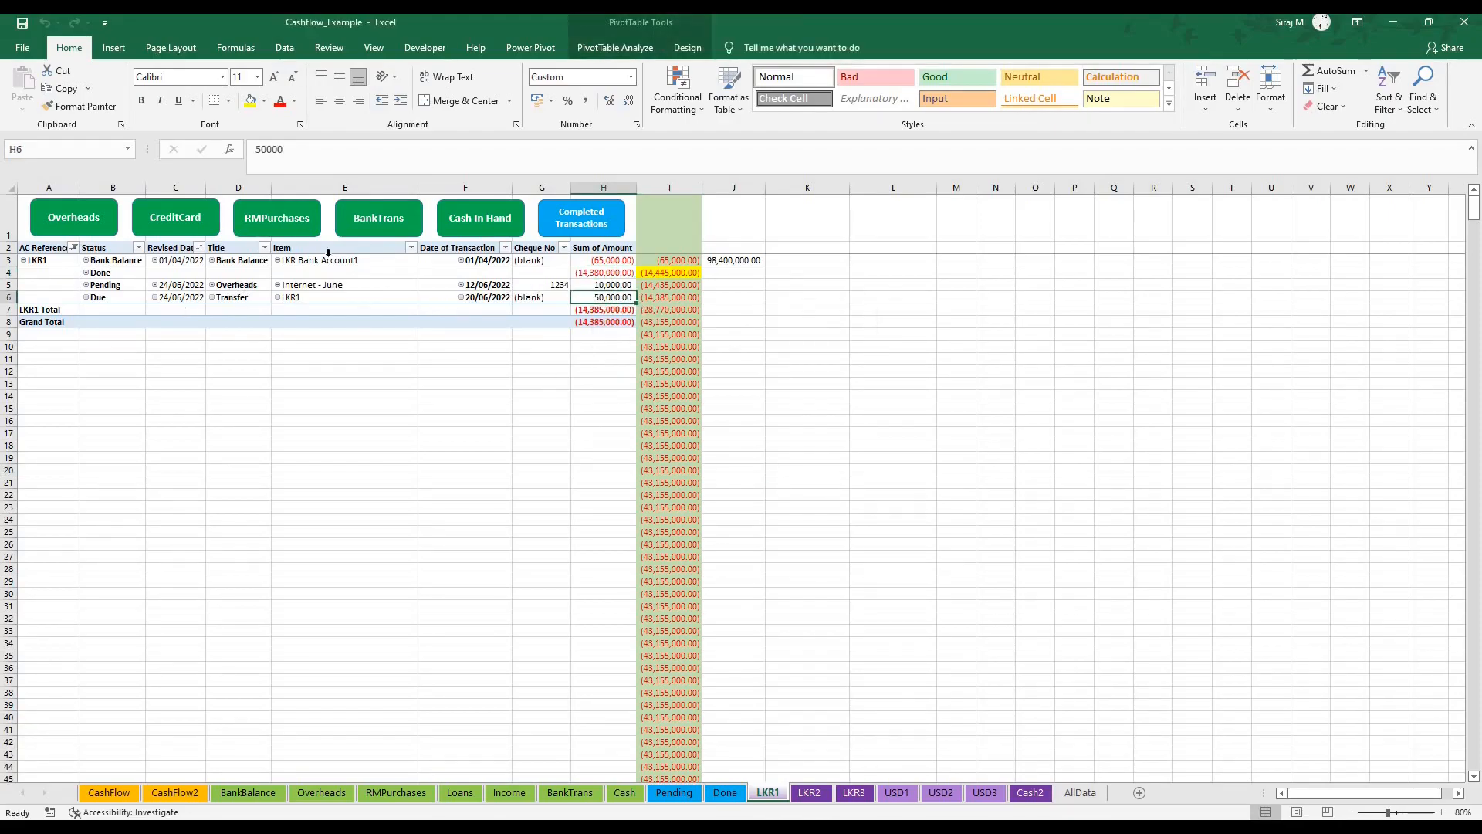
{"action": "left_click", "coordinate": [602, 285]}
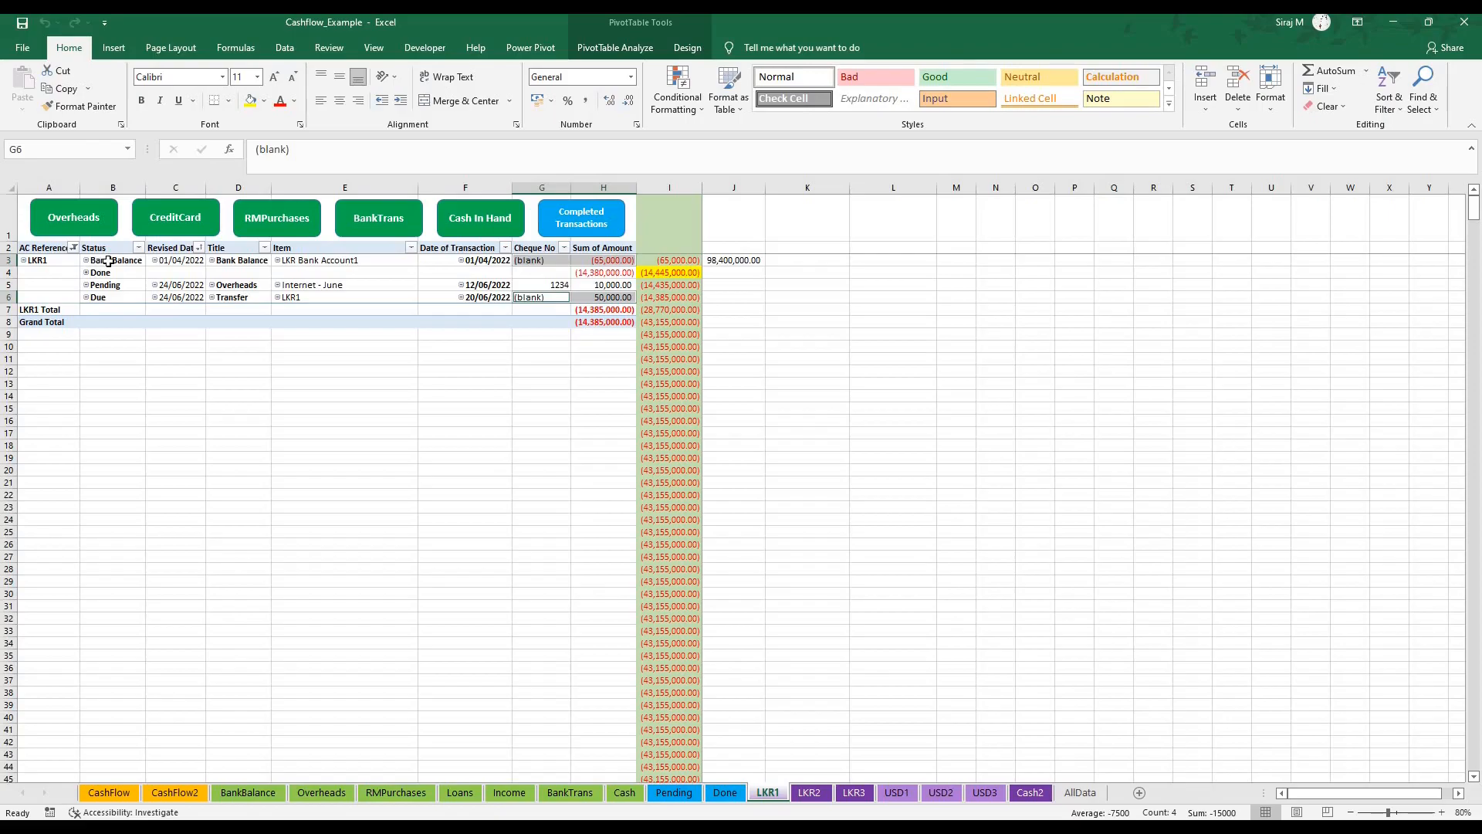
{"action": "left_click", "coordinate": [111, 260]}
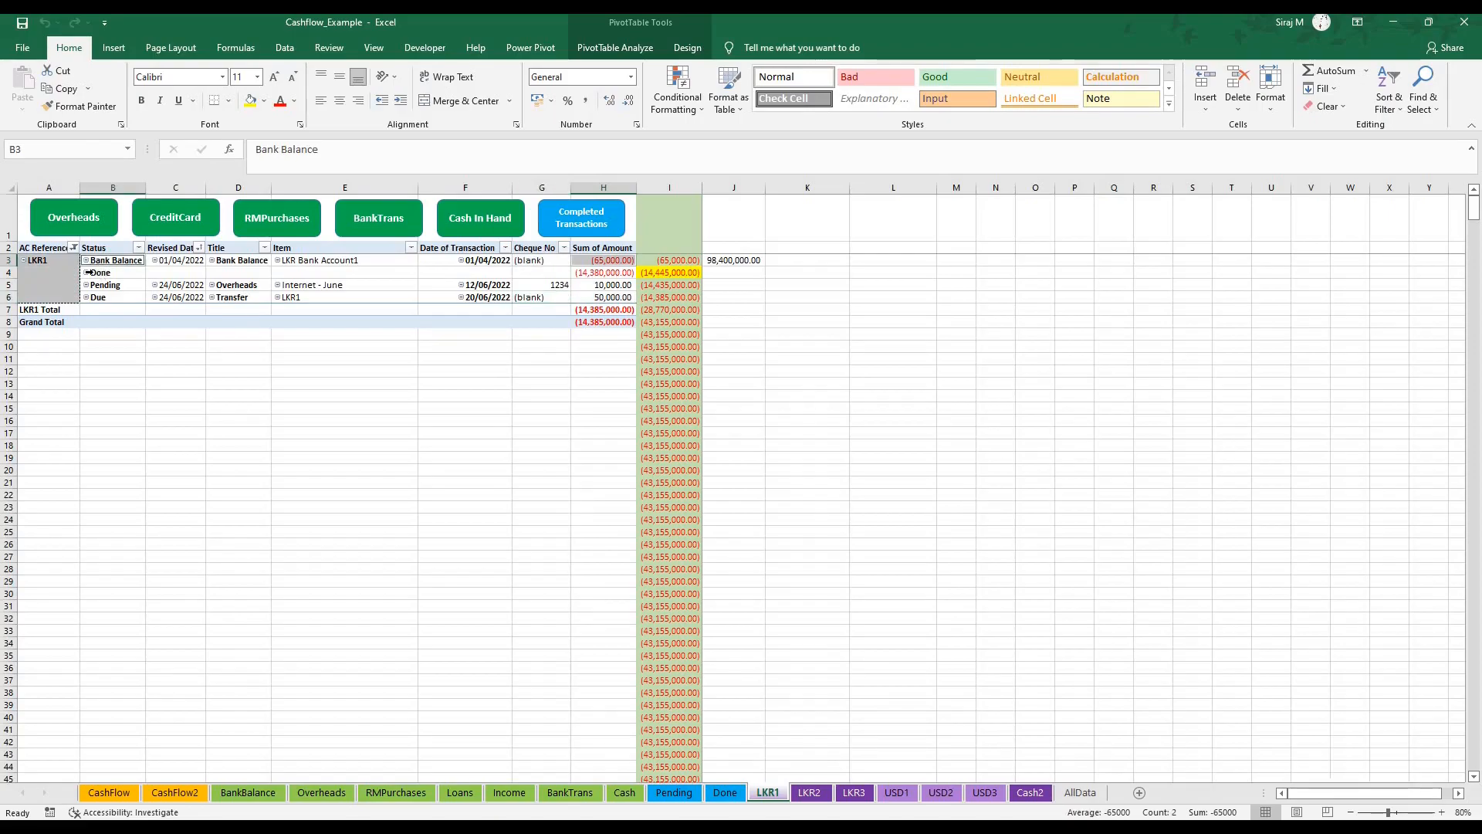
{"action": "left_click", "coordinate": [99, 273]}
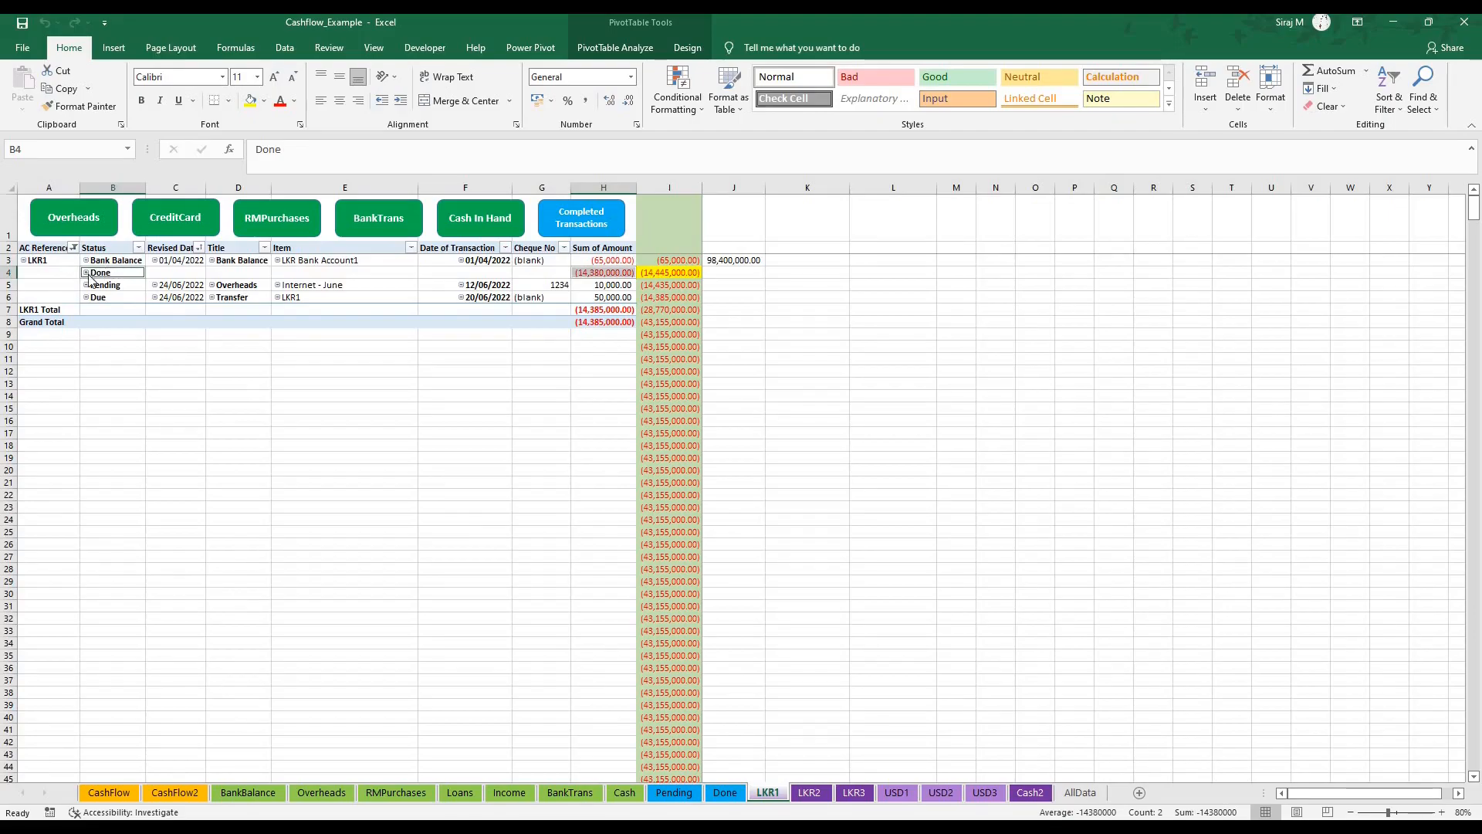
{"action": "left_click", "coordinate": [113, 261]}
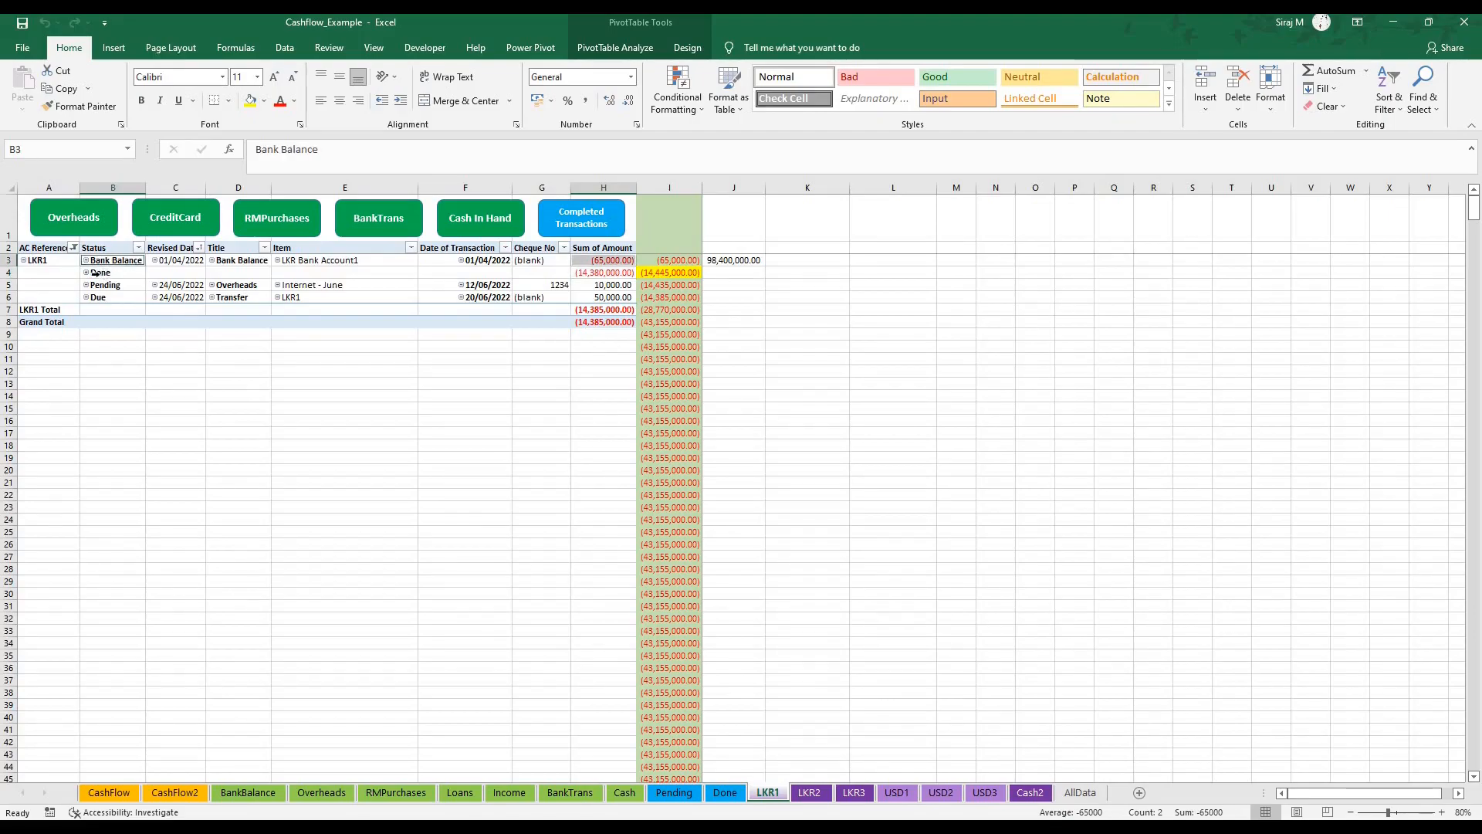
{"action": "left_click", "coordinate": [101, 272]}
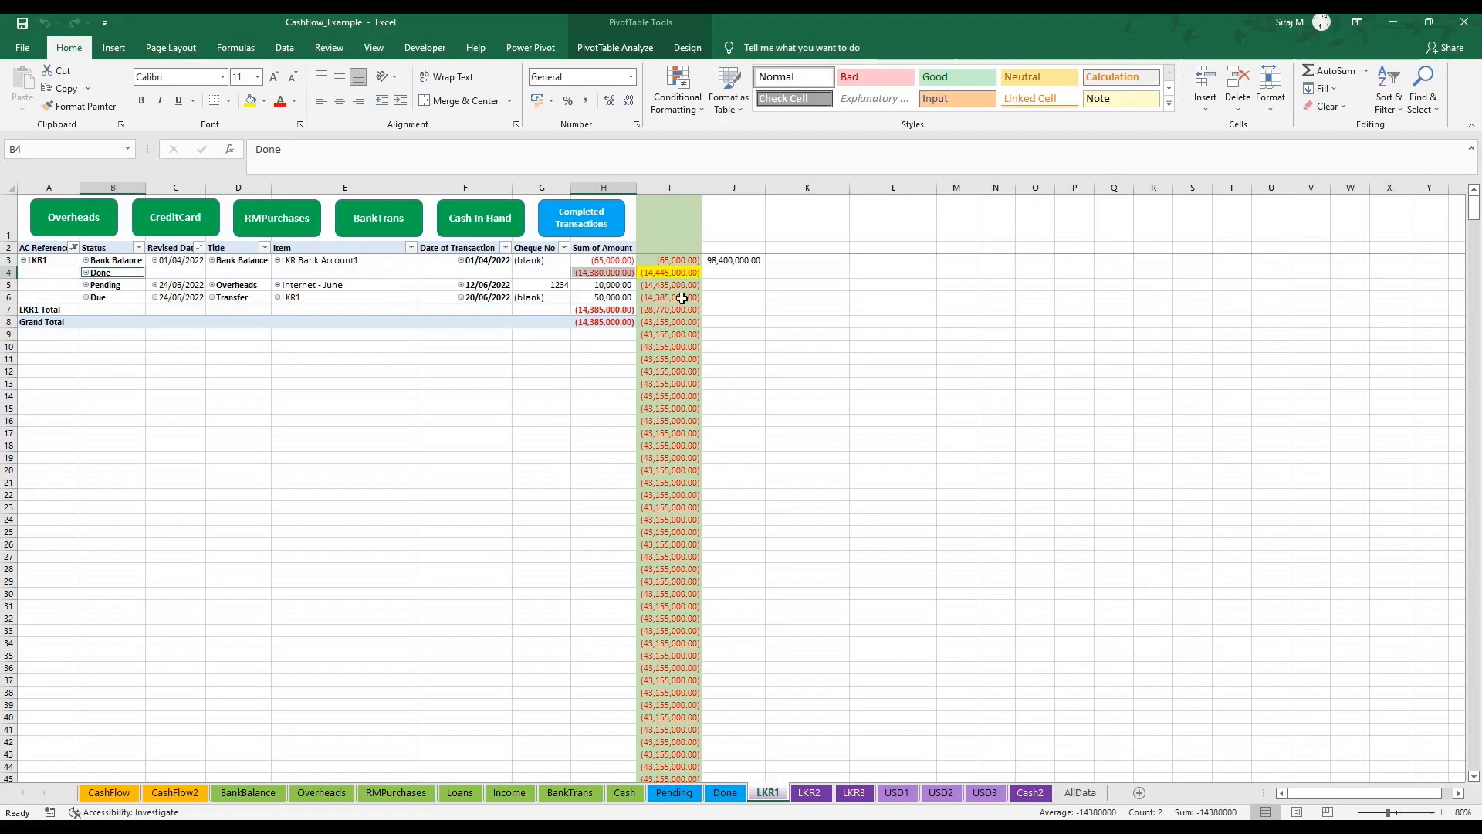
{"action": "left_click", "coordinate": [669, 273]}
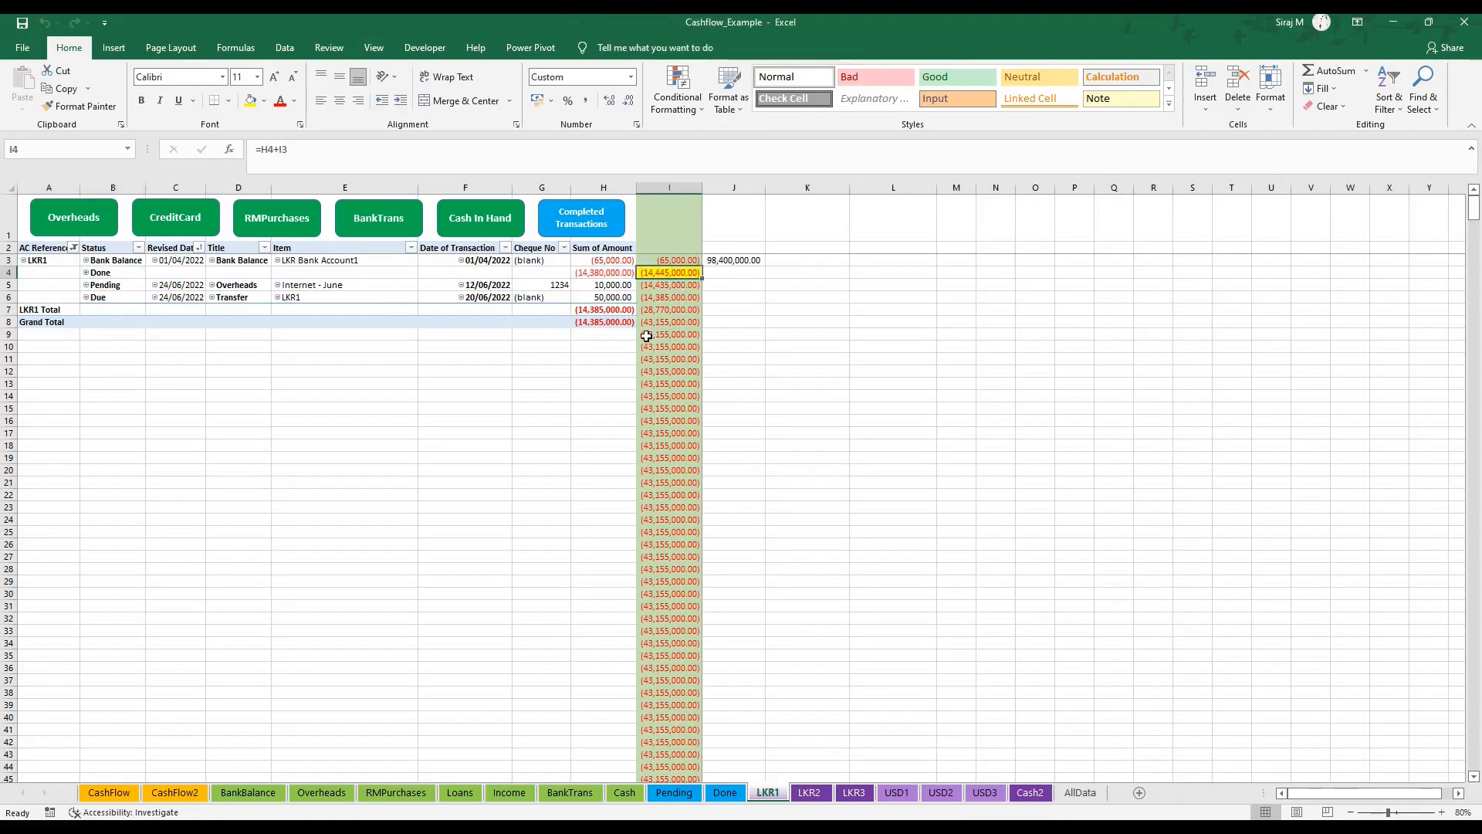
{"action": "mouse_move", "coordinate": [582, 408]}
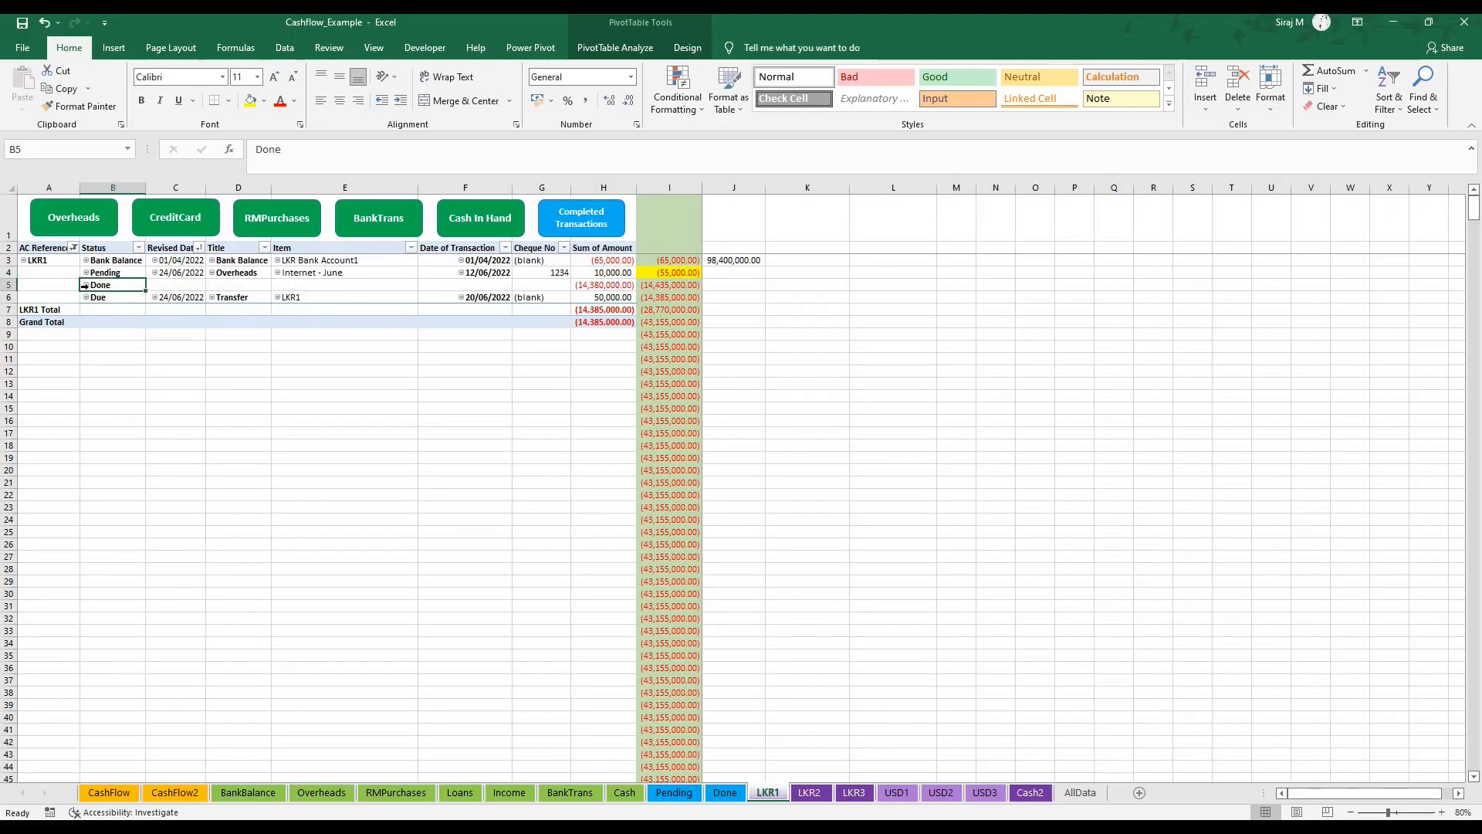
{"action": "left_click", "coordinate": [86, 285]}
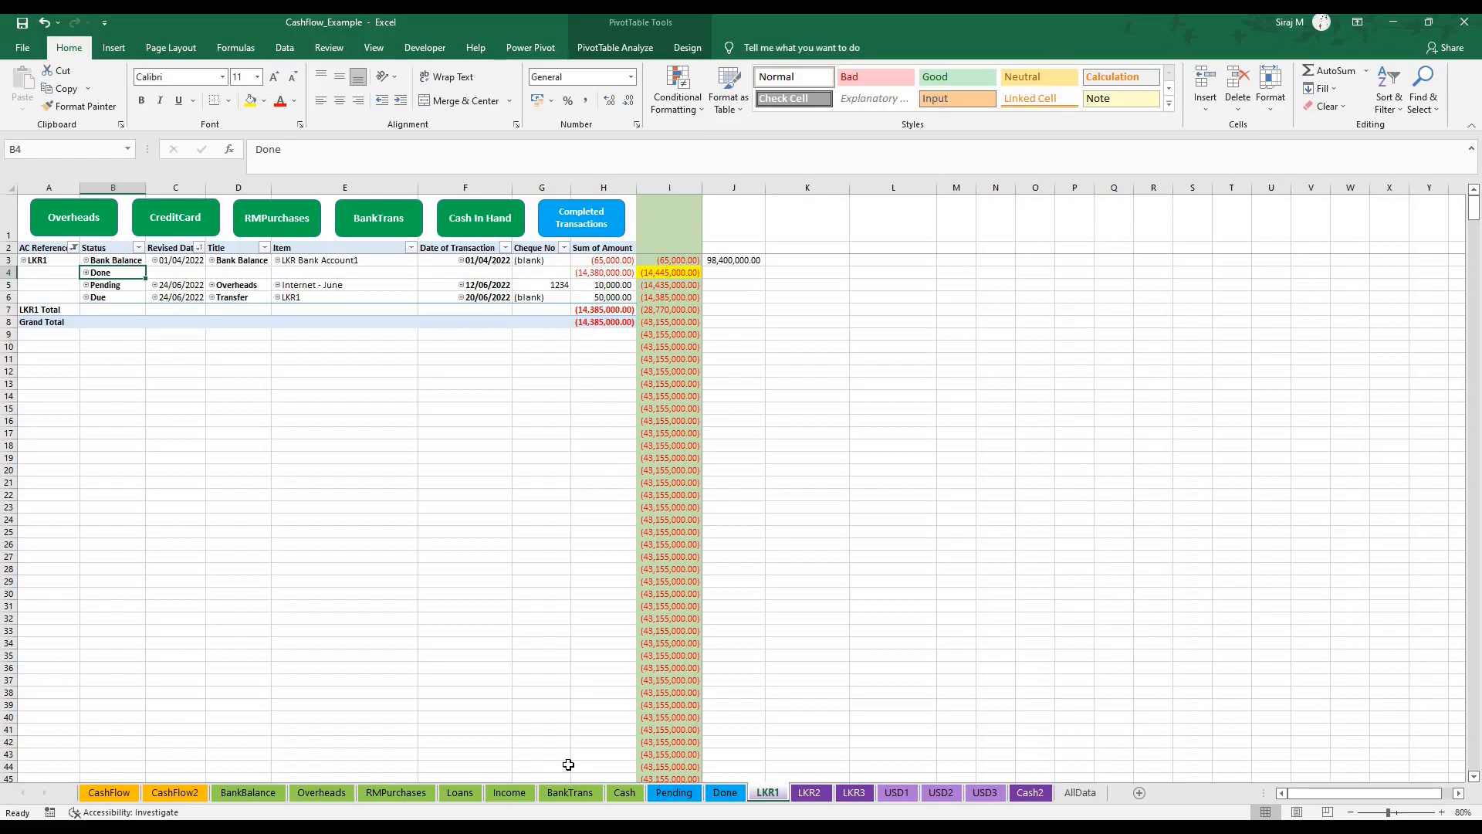
{"action": "mouse_move", "coordinate": [783, 758]}
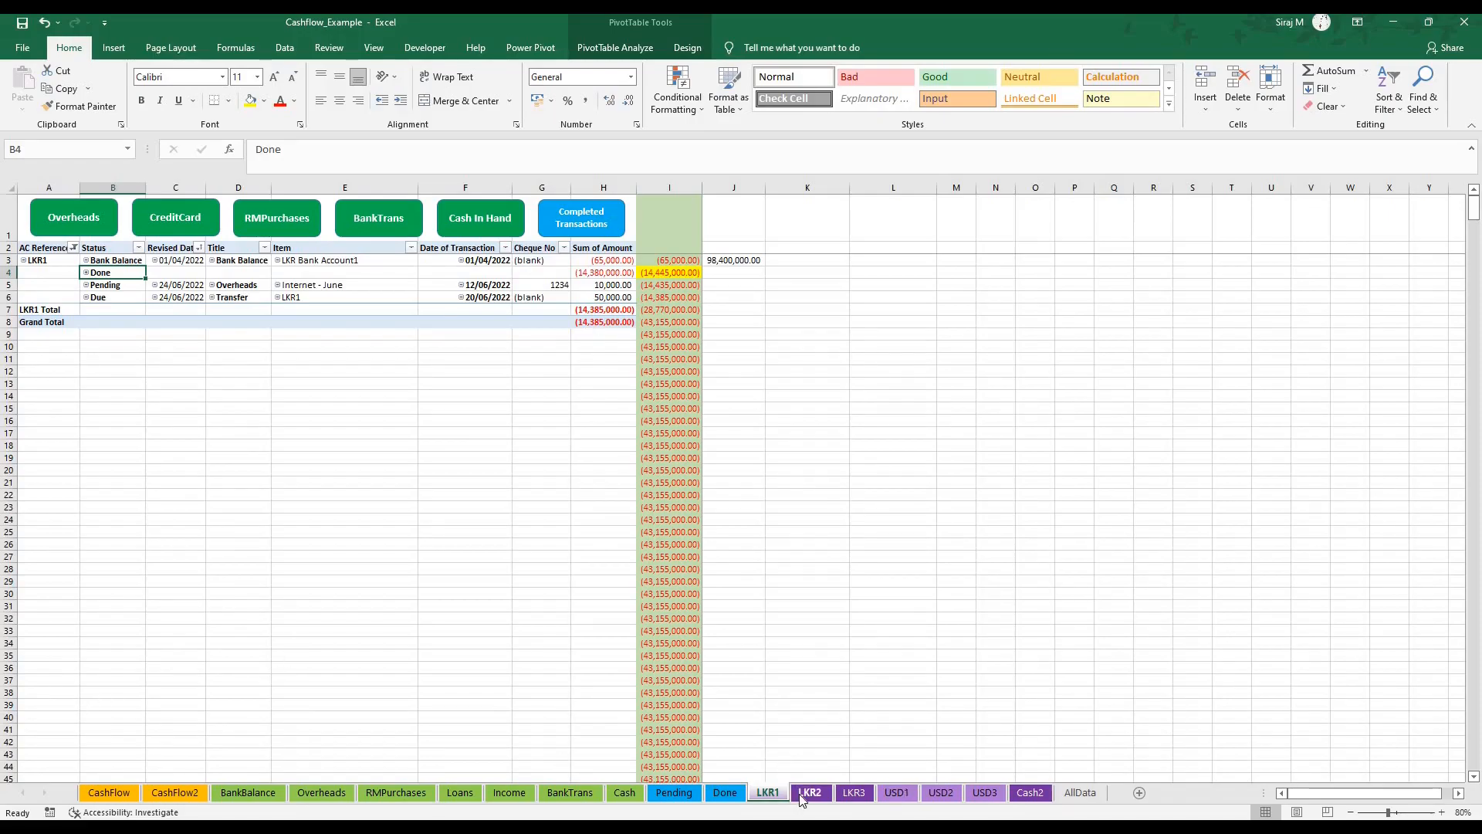
- Browse the LKR2 and USD1 account pivots, then view CashFlow with USD rate 360
{"action": "left_click", "coordinate": [809, 792]}
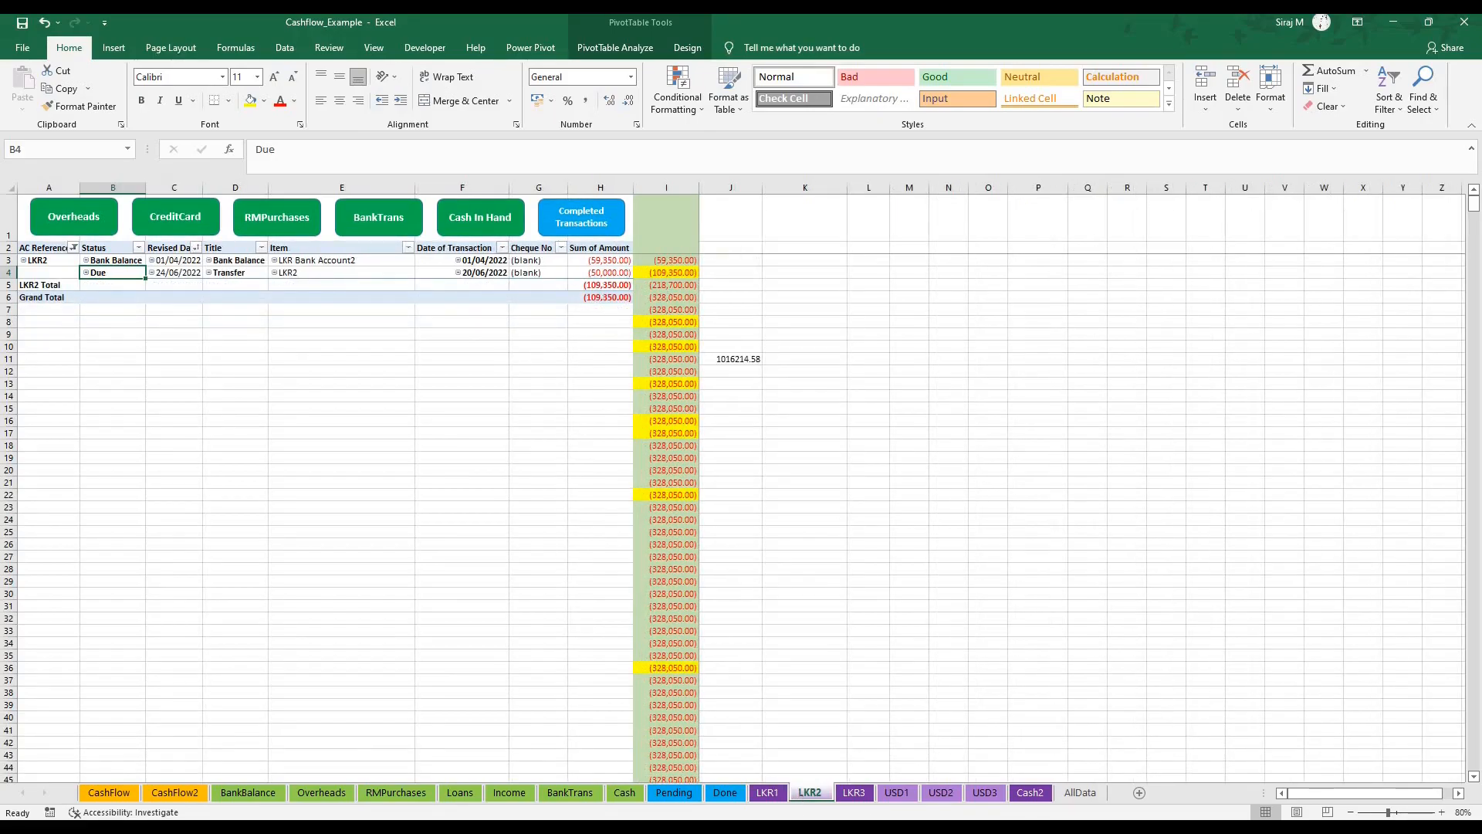
{"action": "left_click", "coordinate": [895, 792]}
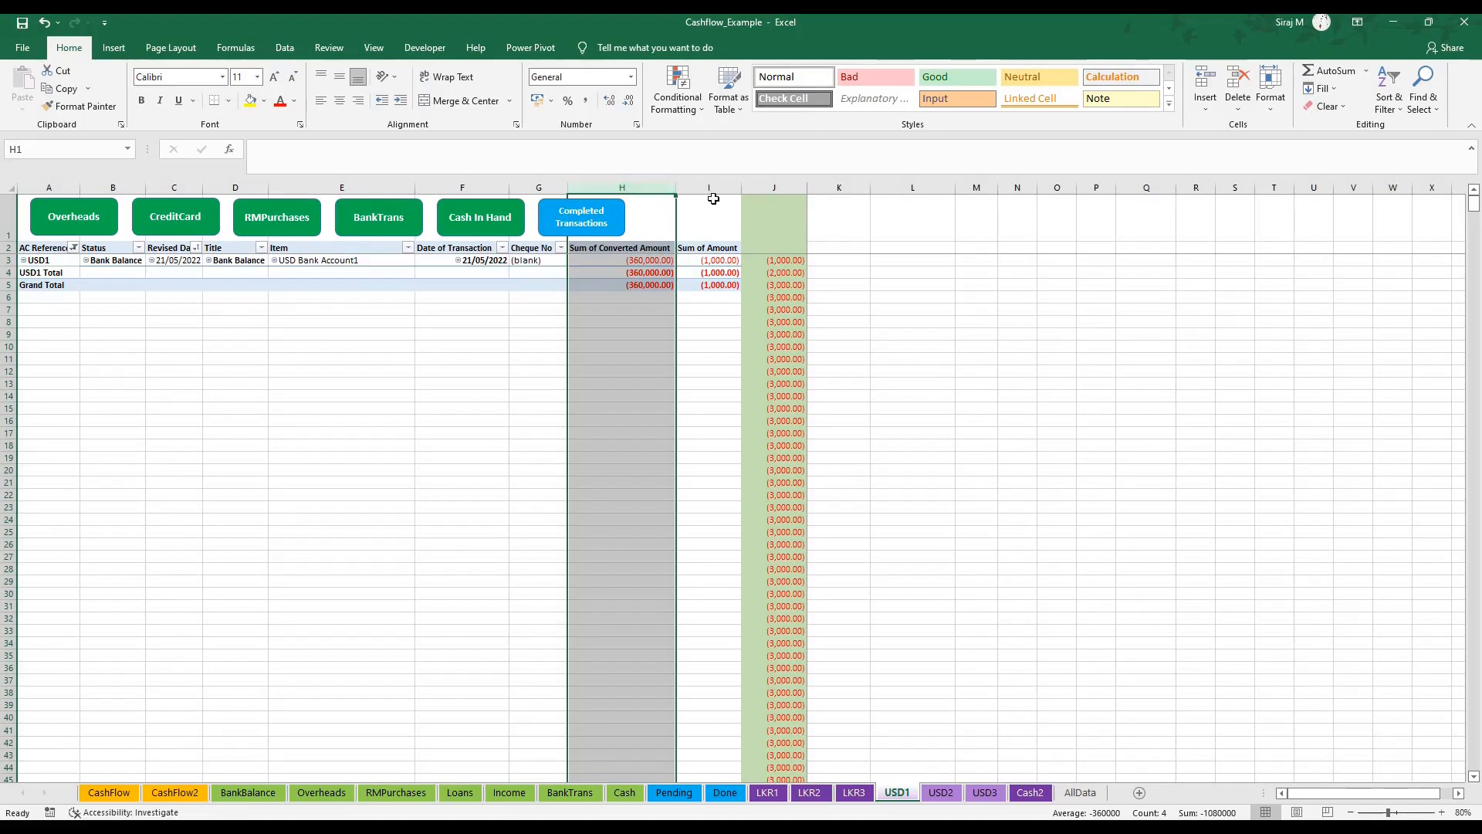
{"action": "left_click", "coordinate": [708, 260]}
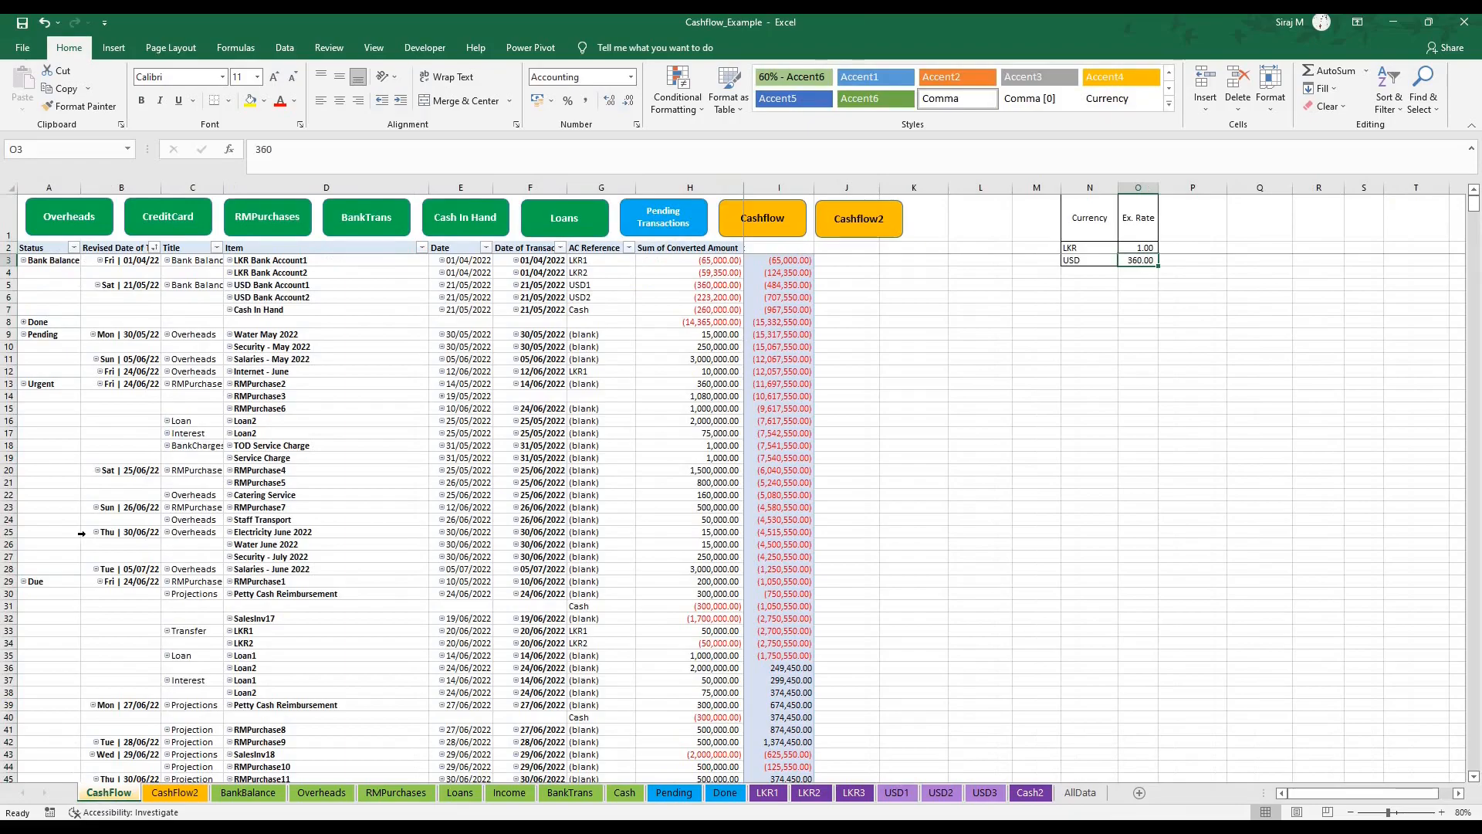
- Collapse the CashFlow Pending group and view the CashFlow2 Past/Future pivot with running balances
{"action": "left_click", "coordinate": [173, 792]}
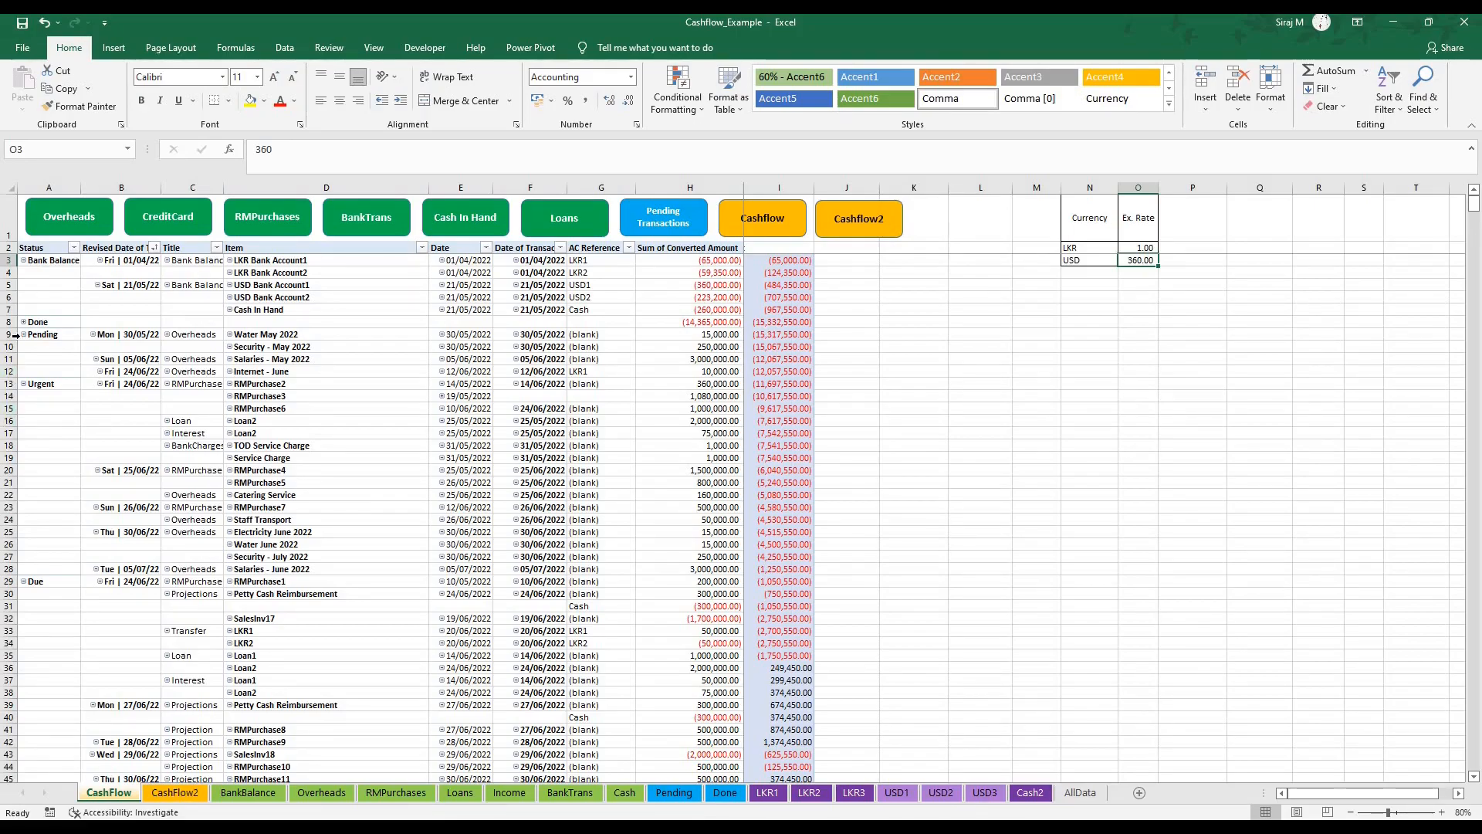
{"action": "left_click", "coordinate": [26, 333]}
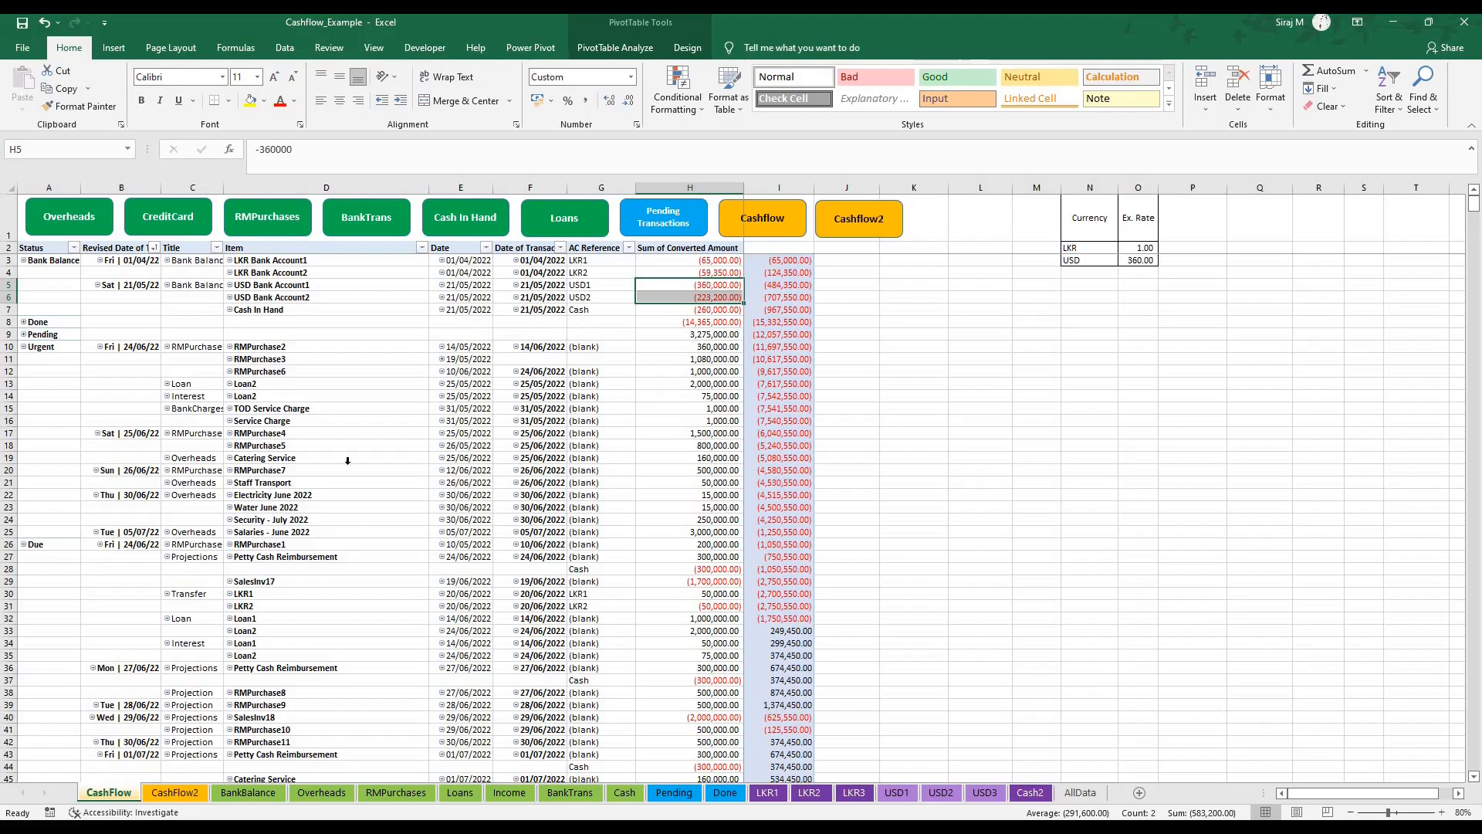
{"action": "left_click", "coordinate": [174, 792]}
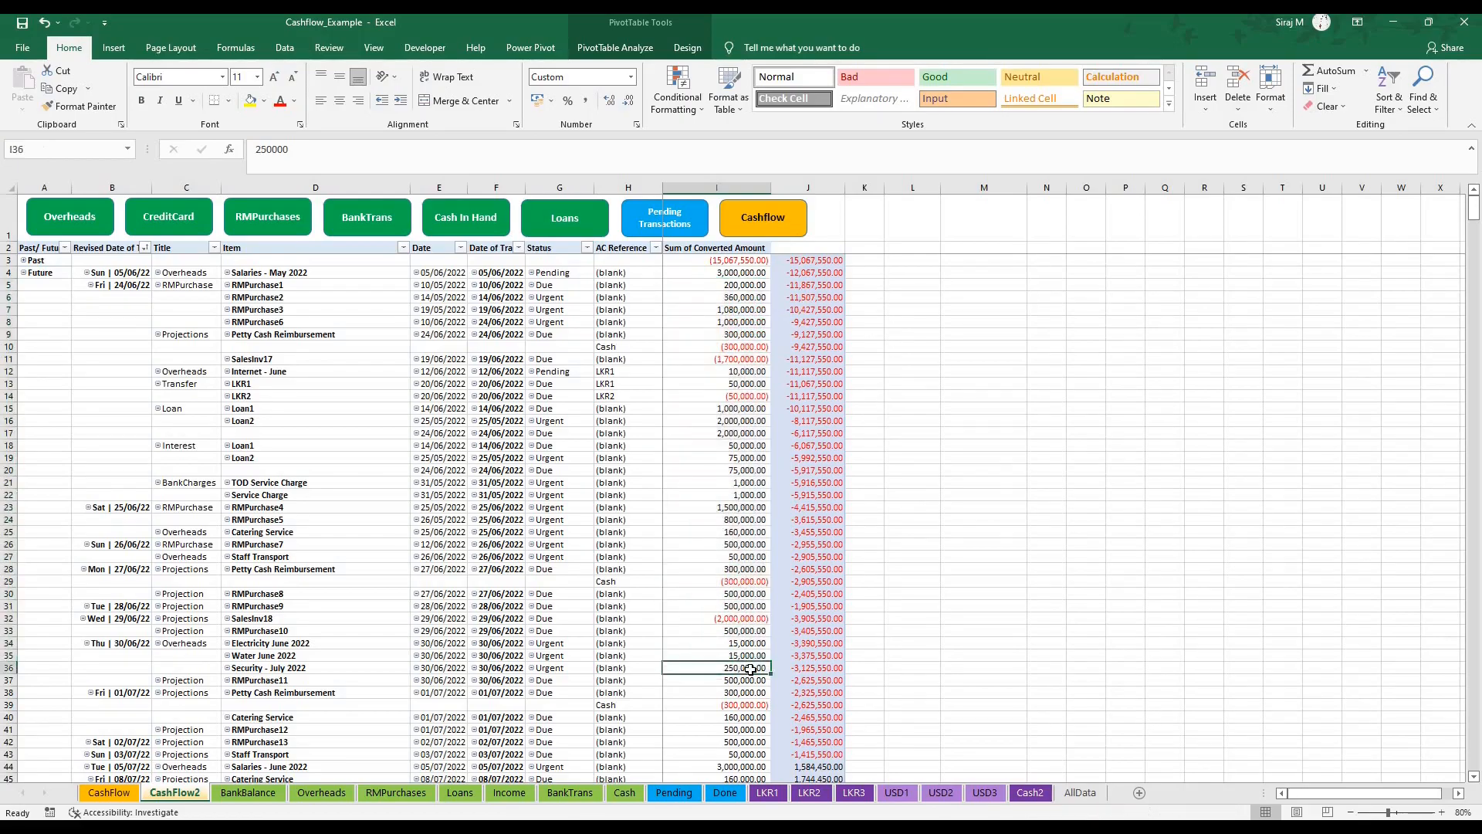
{"action": "left_click", "coordinate": [981, 445]}
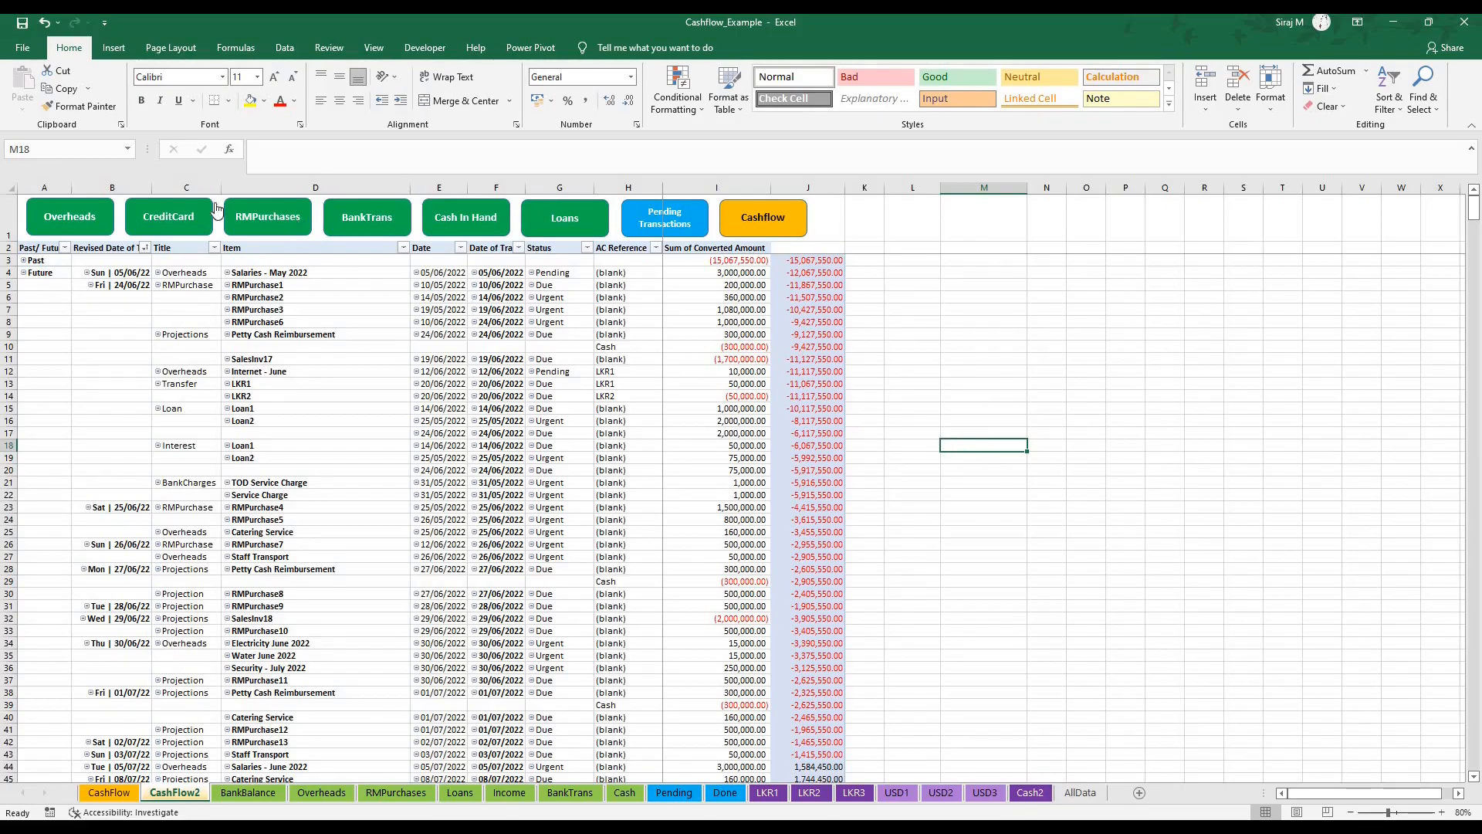
{"action": "mouse_move", "coordinate": [222, 216]}
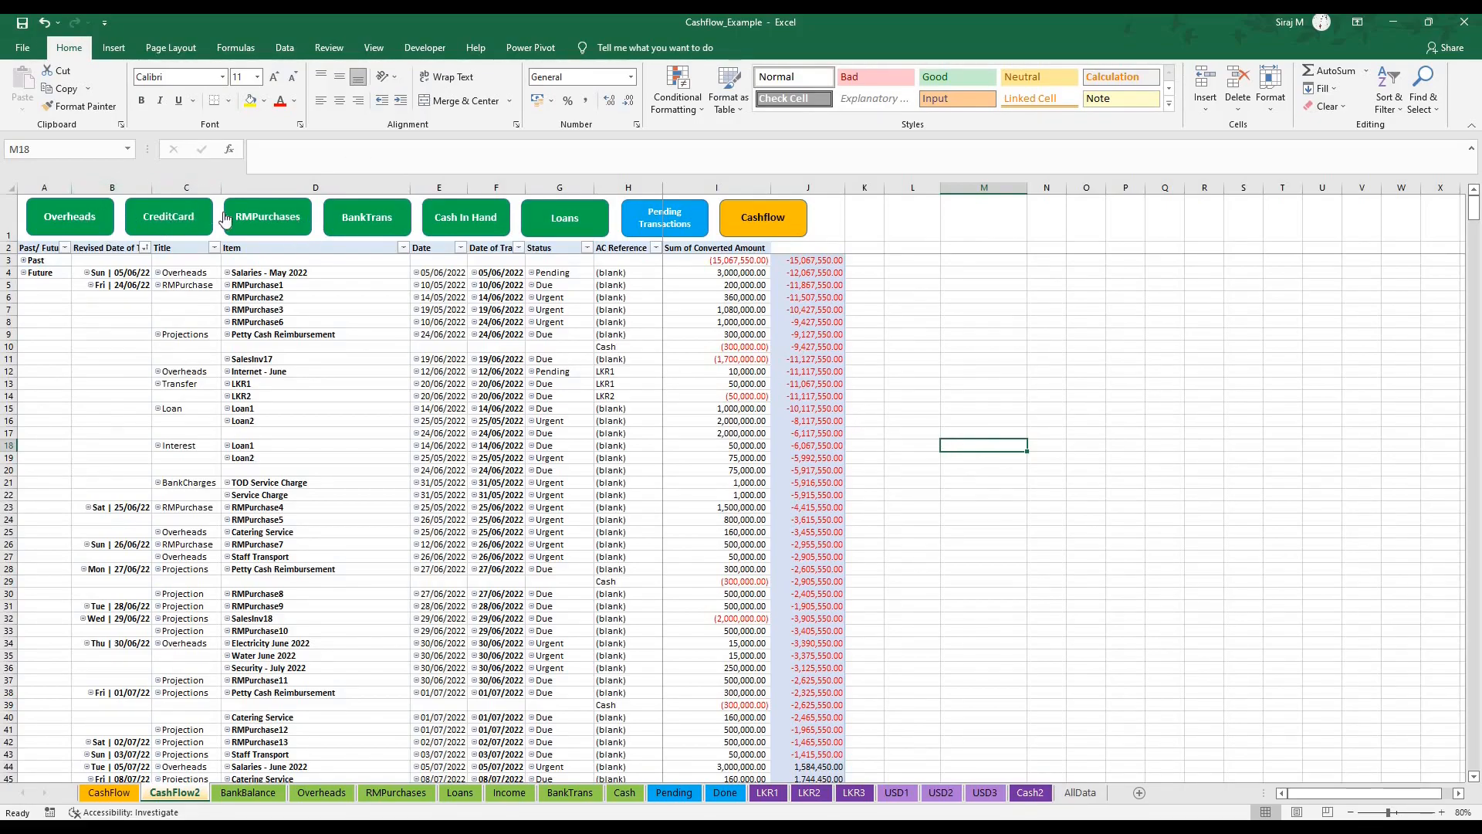
{"action": "mouse_move", "coordinate": [397, 241]}
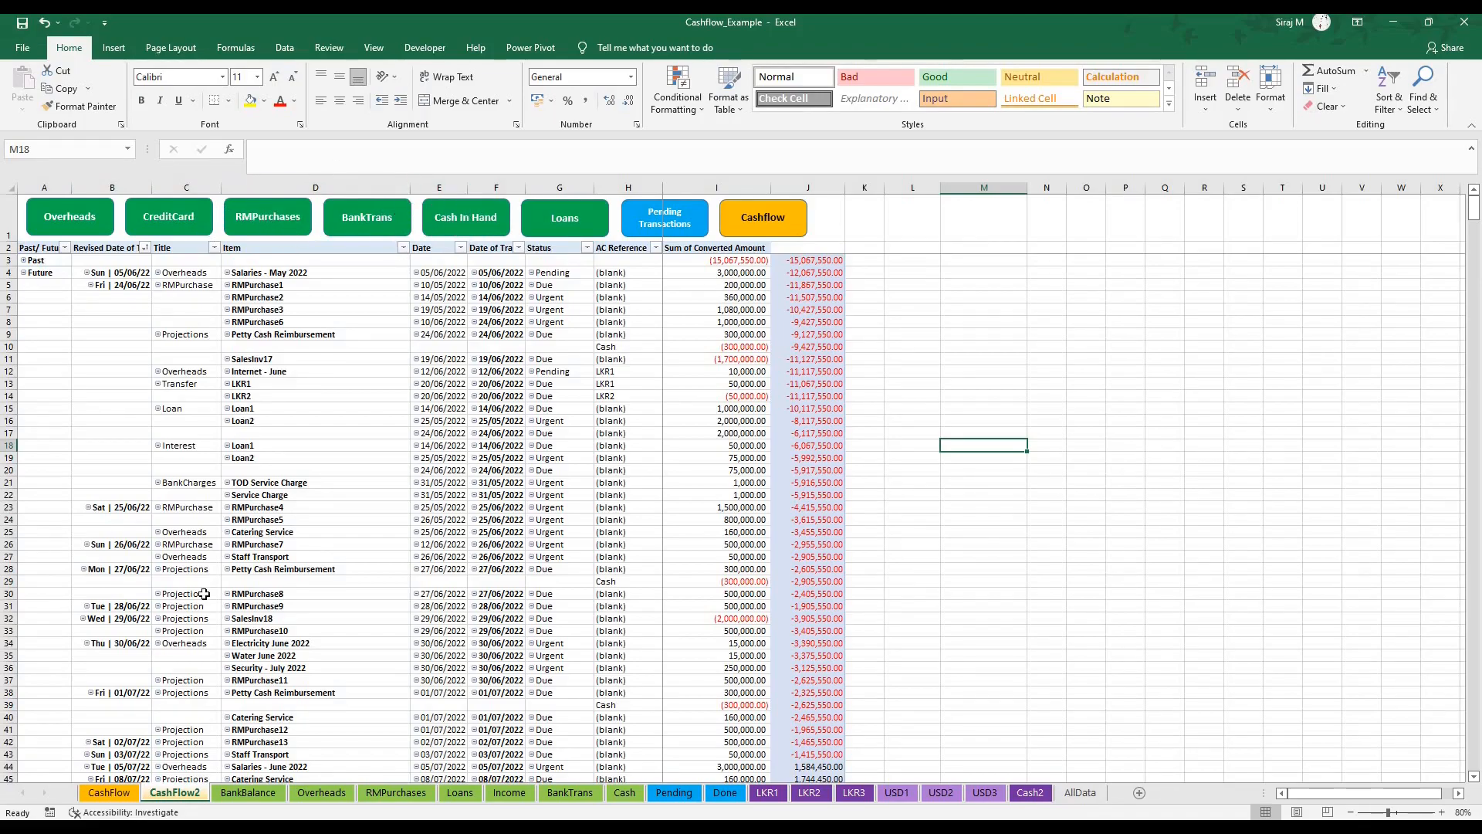
{"action": "left_click", "coordinate": [569, 792]}
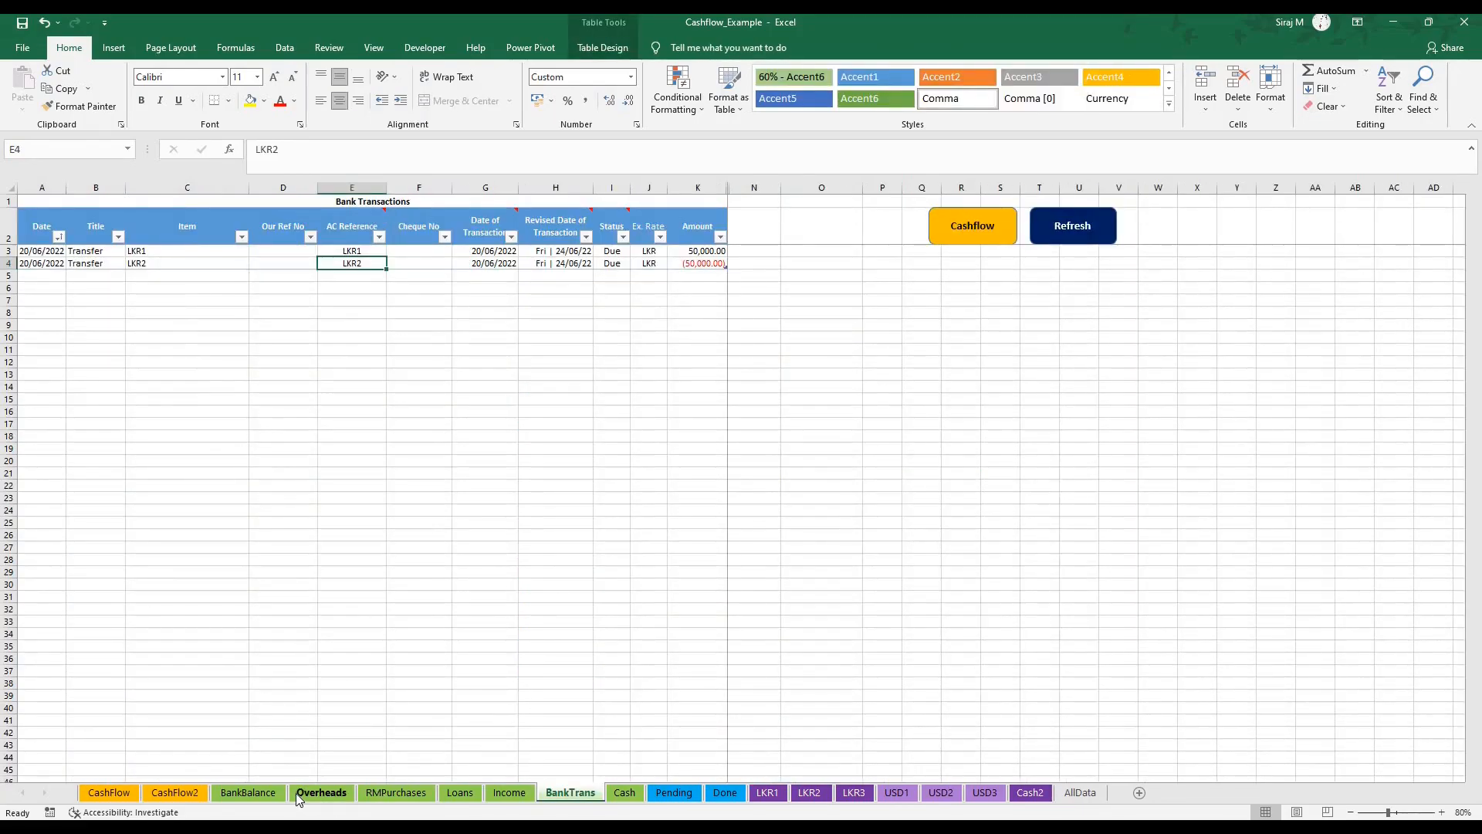
{"action": "left_click", "coordinate": [248, 796]}
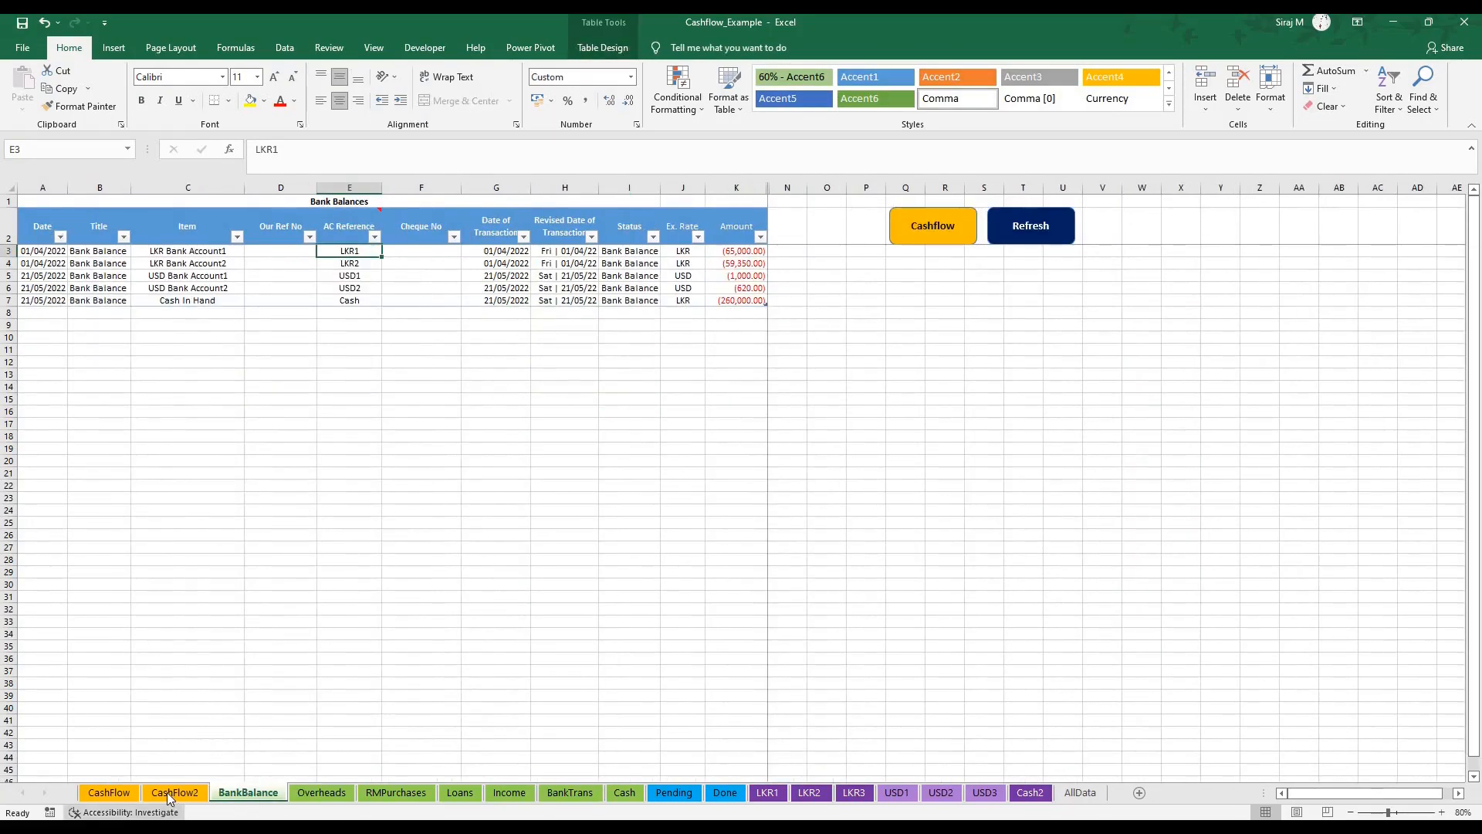
{"action": "left_click", "coordinate": [174, 792]}
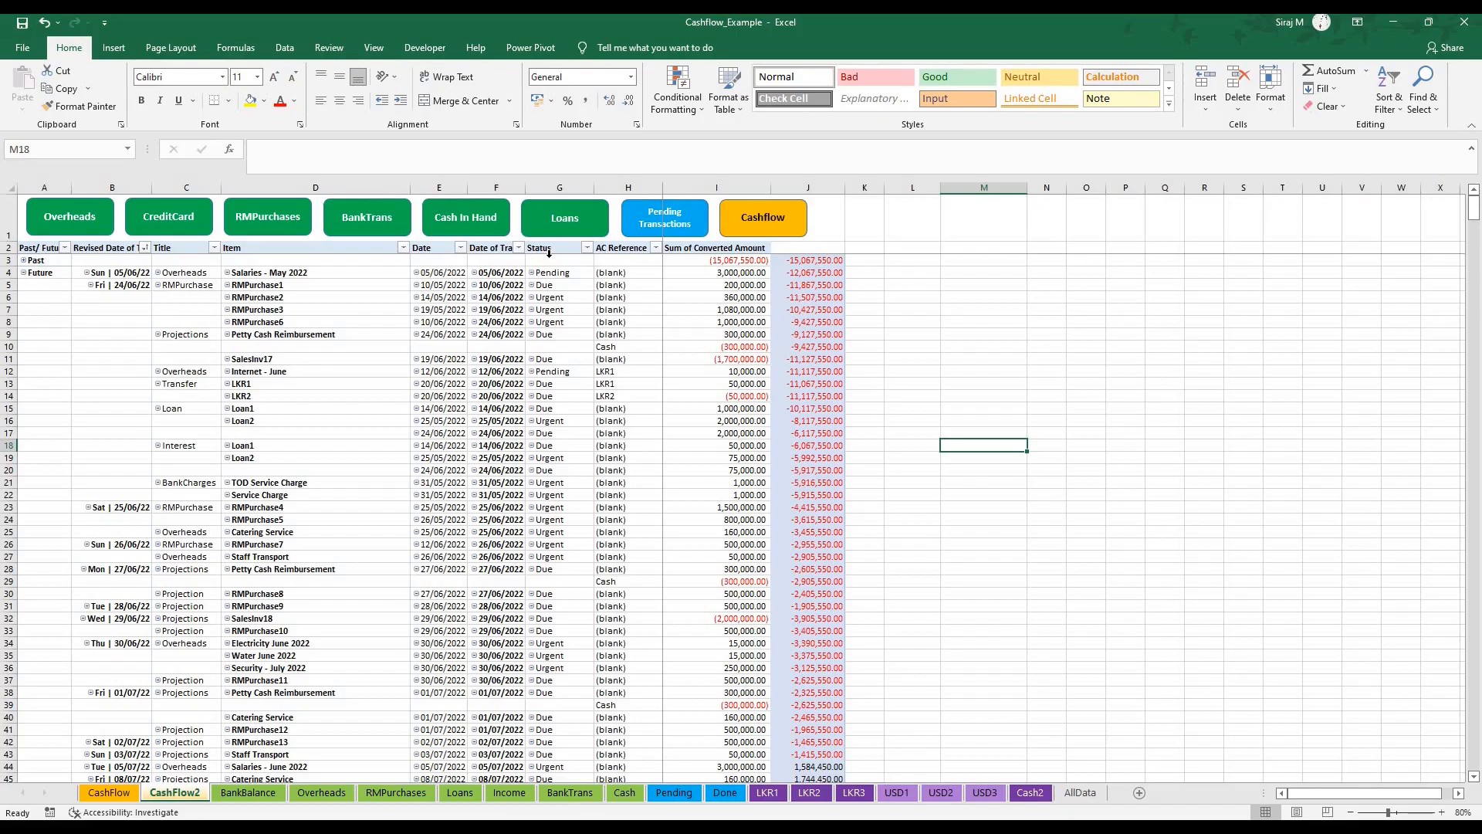
{"action": "mouse_move", "coordinate": [761, 216]}
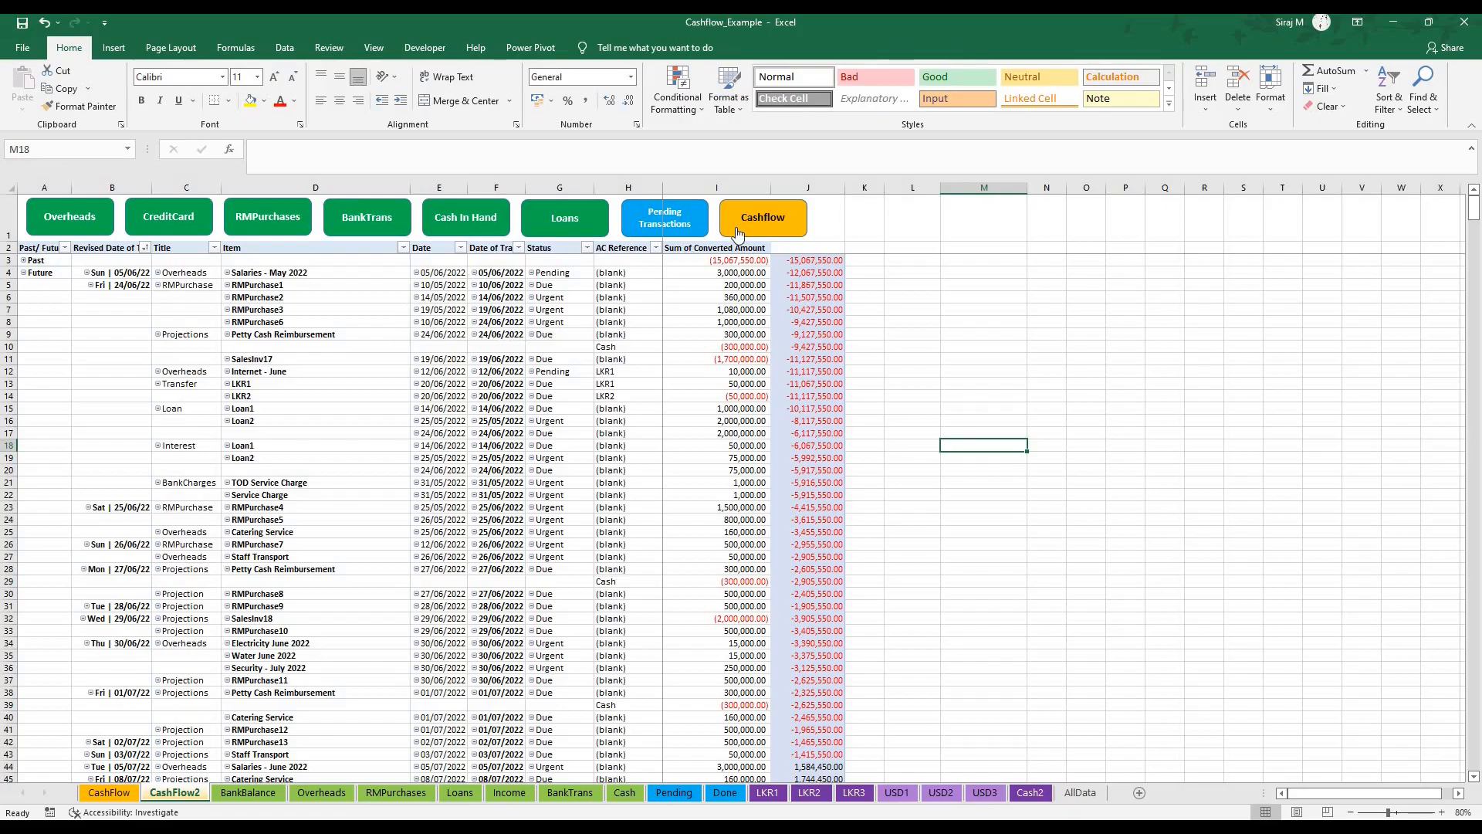
{"action": "mouse_move", "coordinate": [751, 227]}
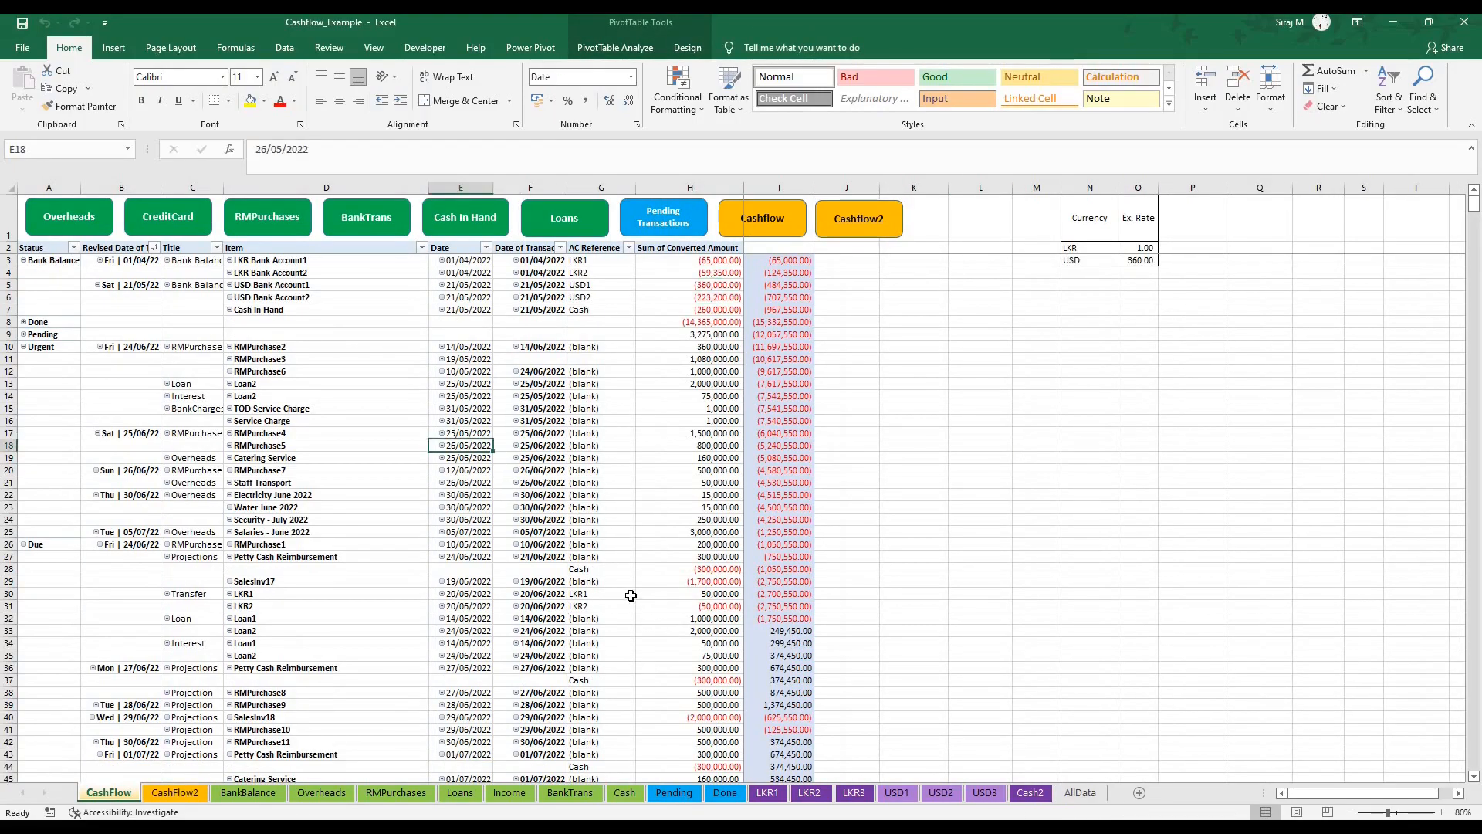
{"action": "mouse_move", "coordinate": [602, 593]}
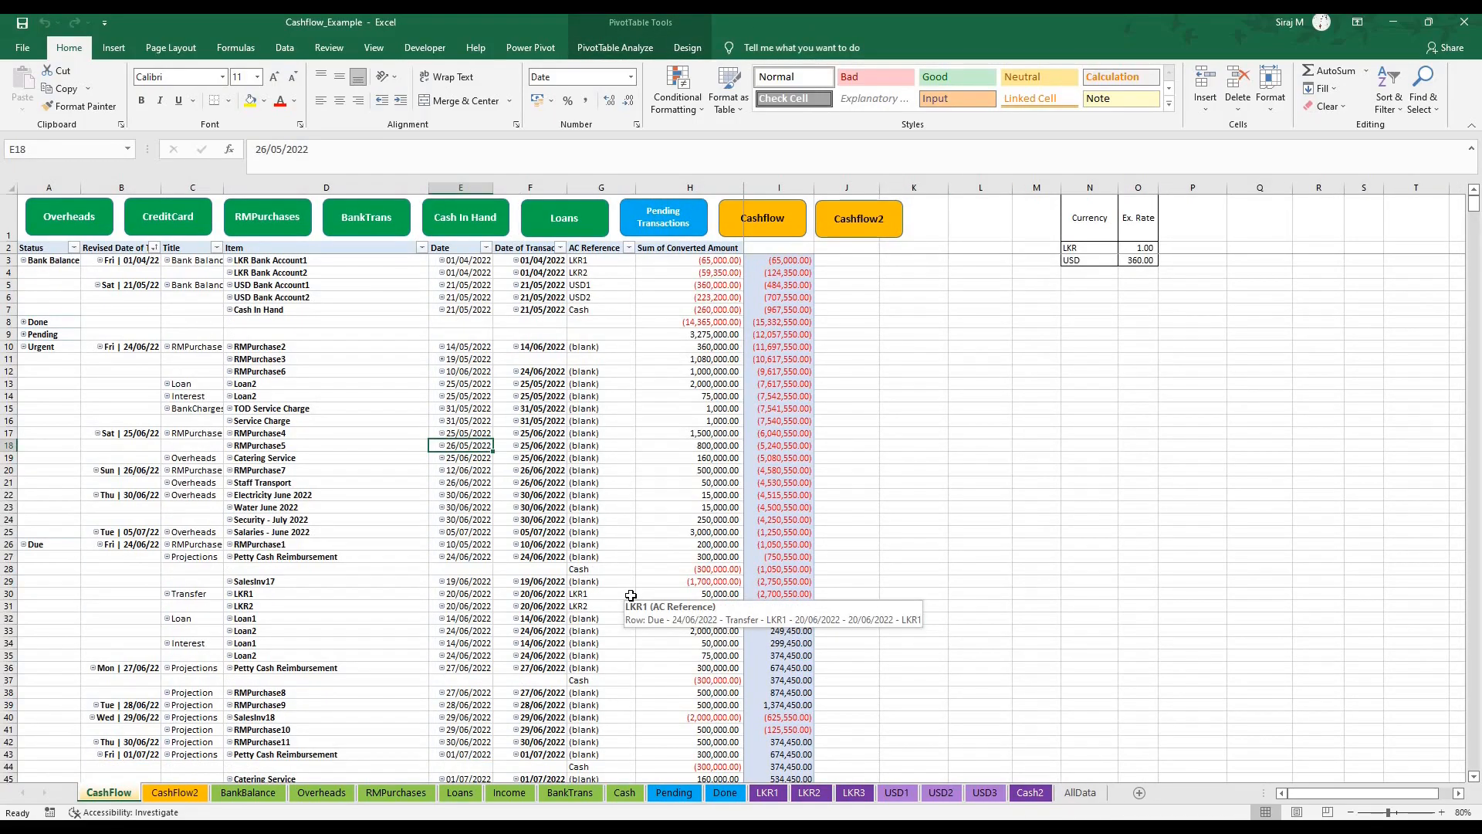